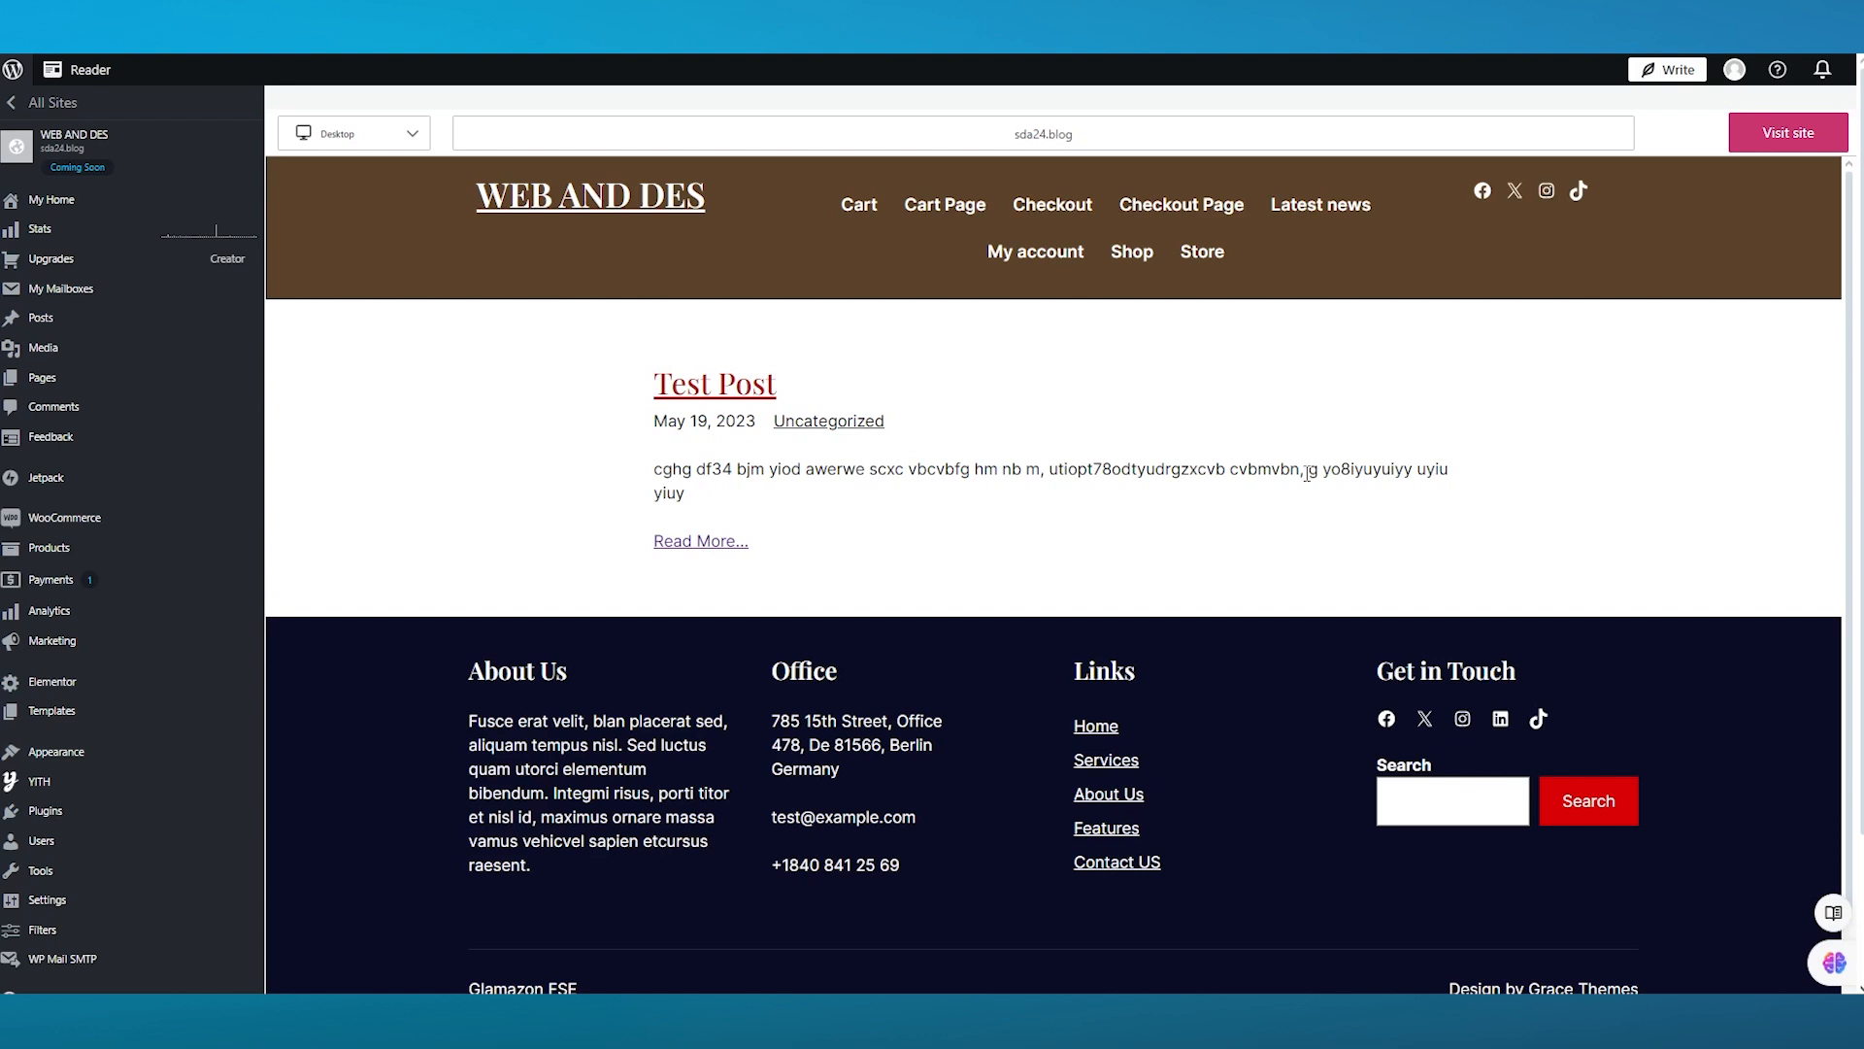
mouse_move(40, 376)
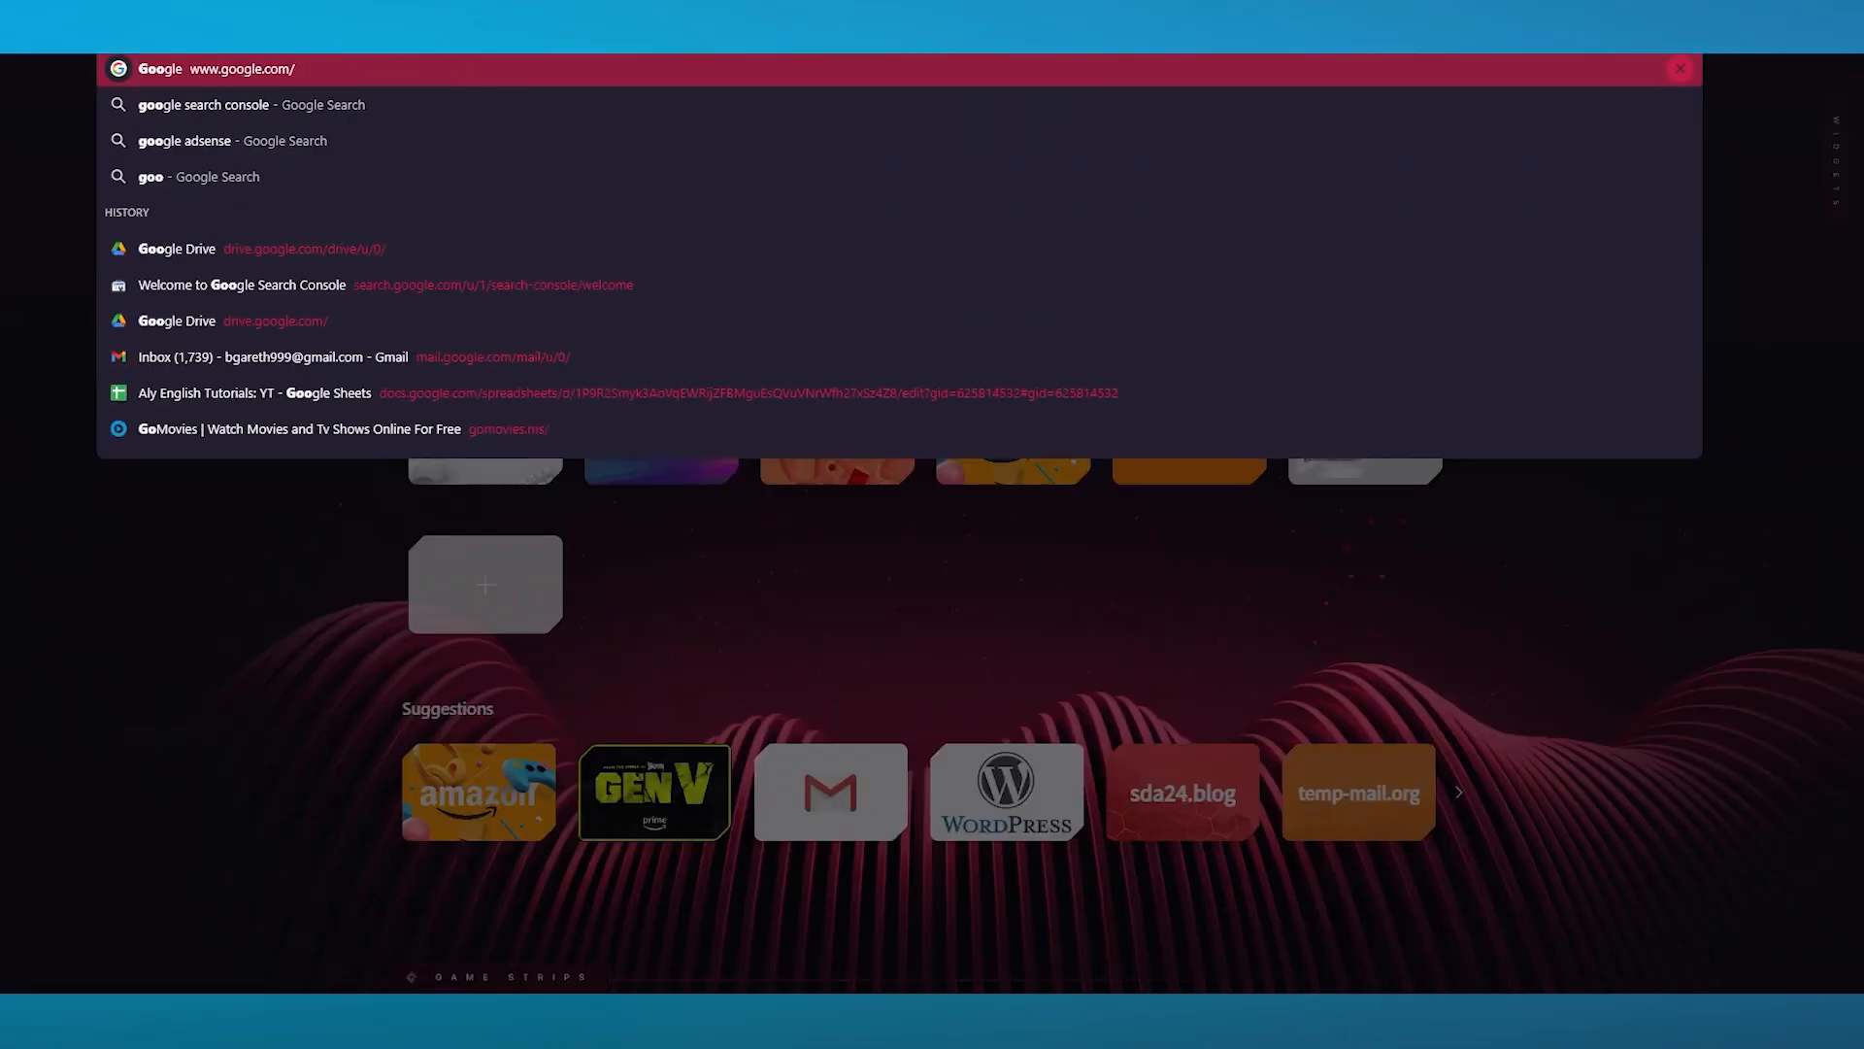
Load the Google Search Console welcome page from the address bar history
click(250, 105)
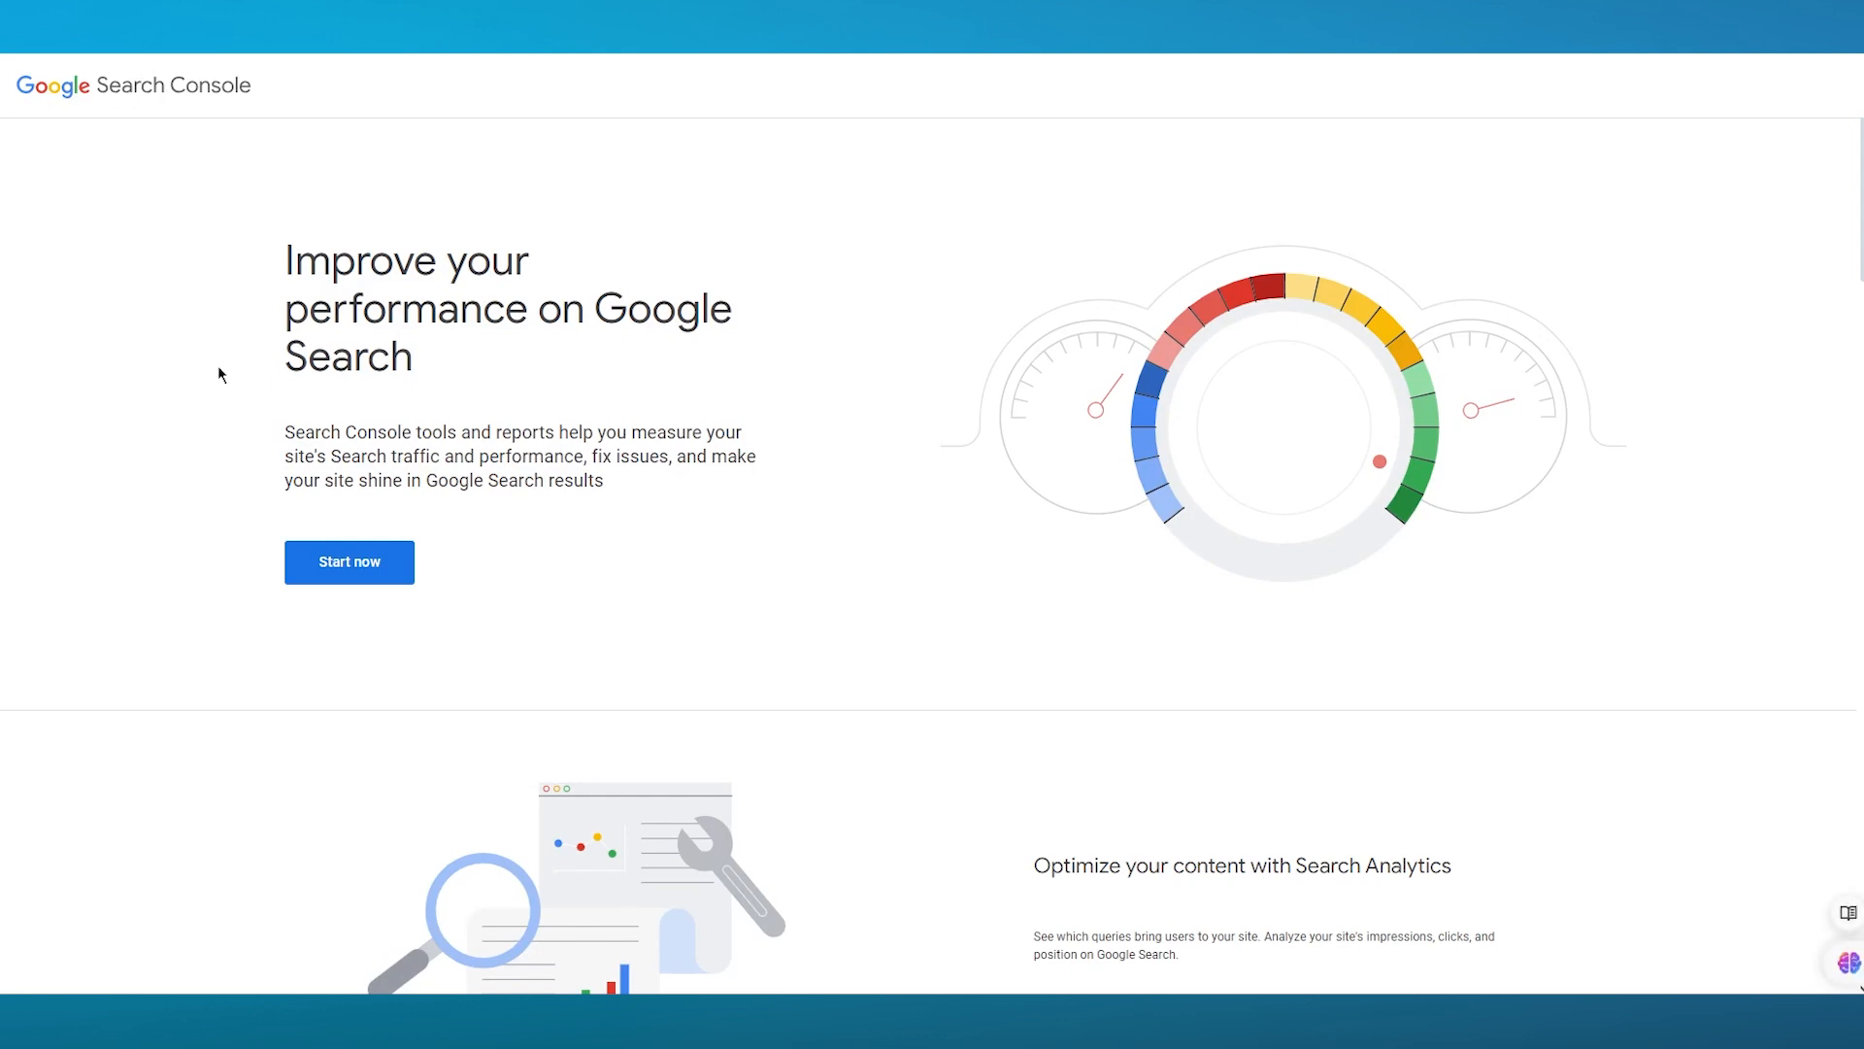
mouse_move(874, 421)
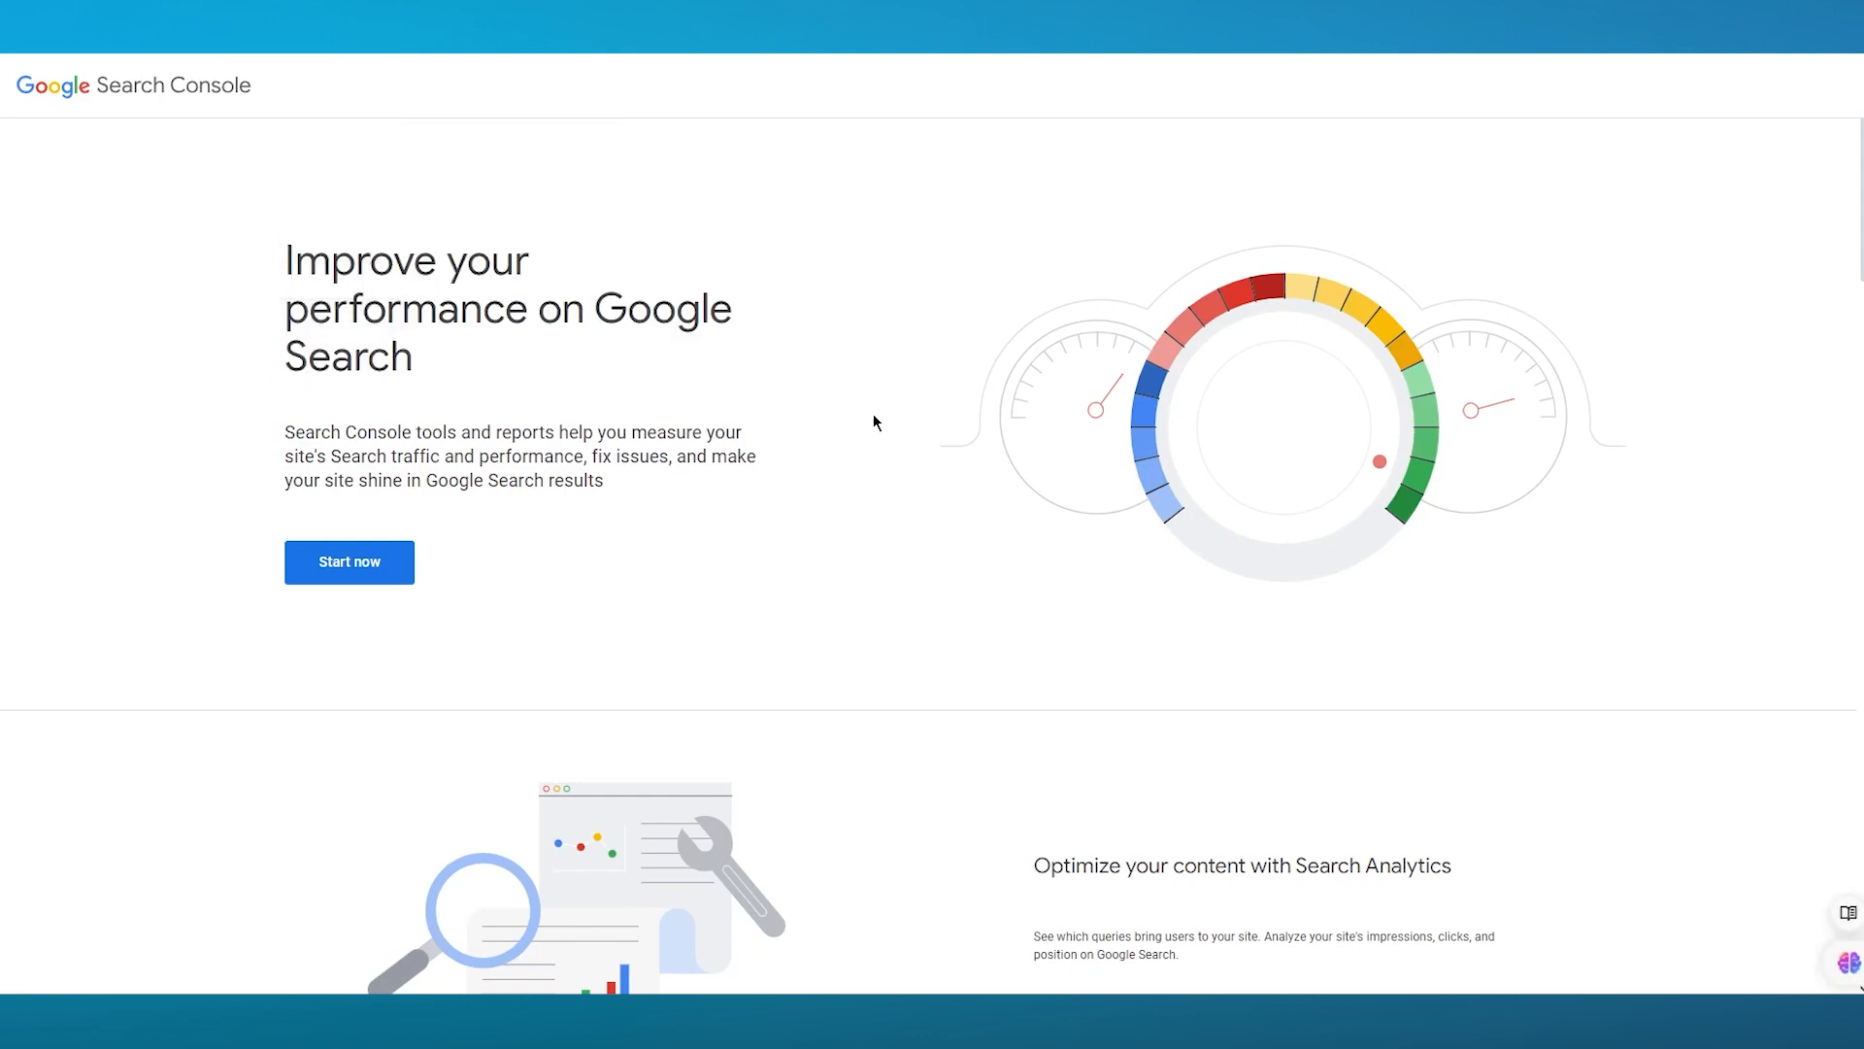
mouse_move(477, 544)
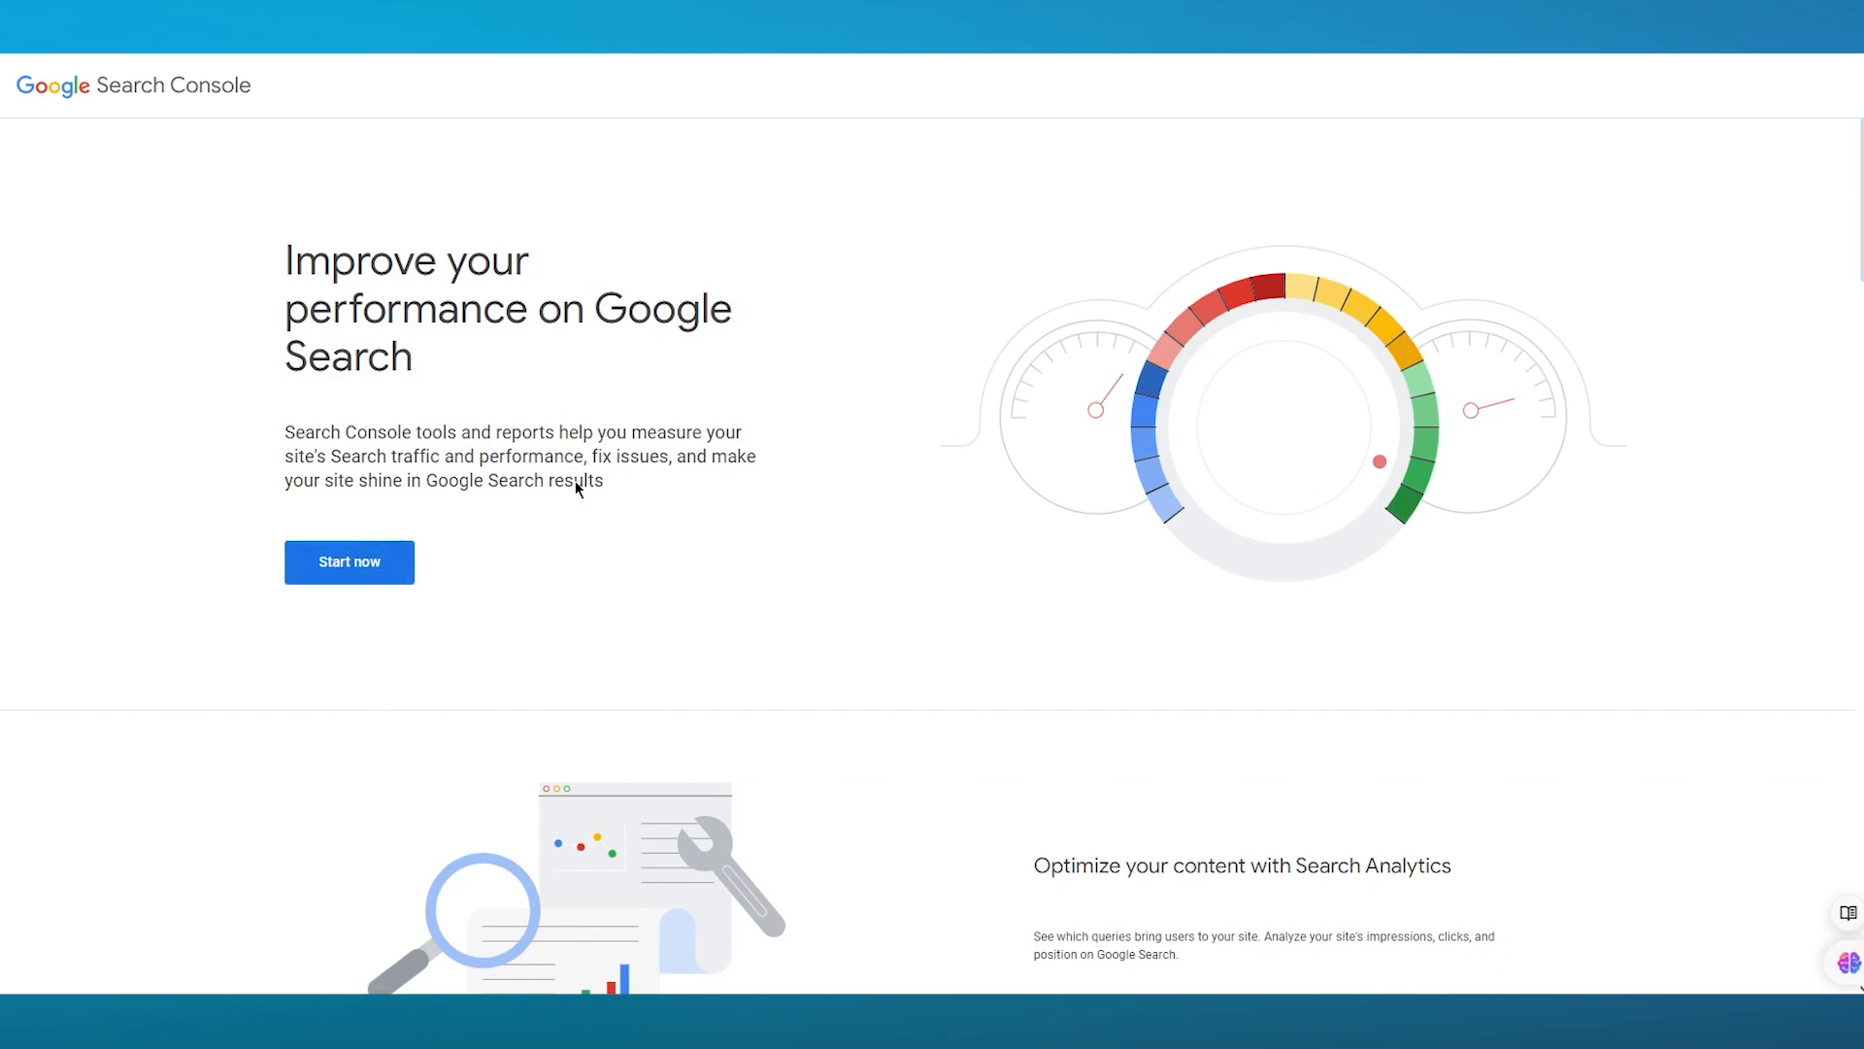
click(348, 561)
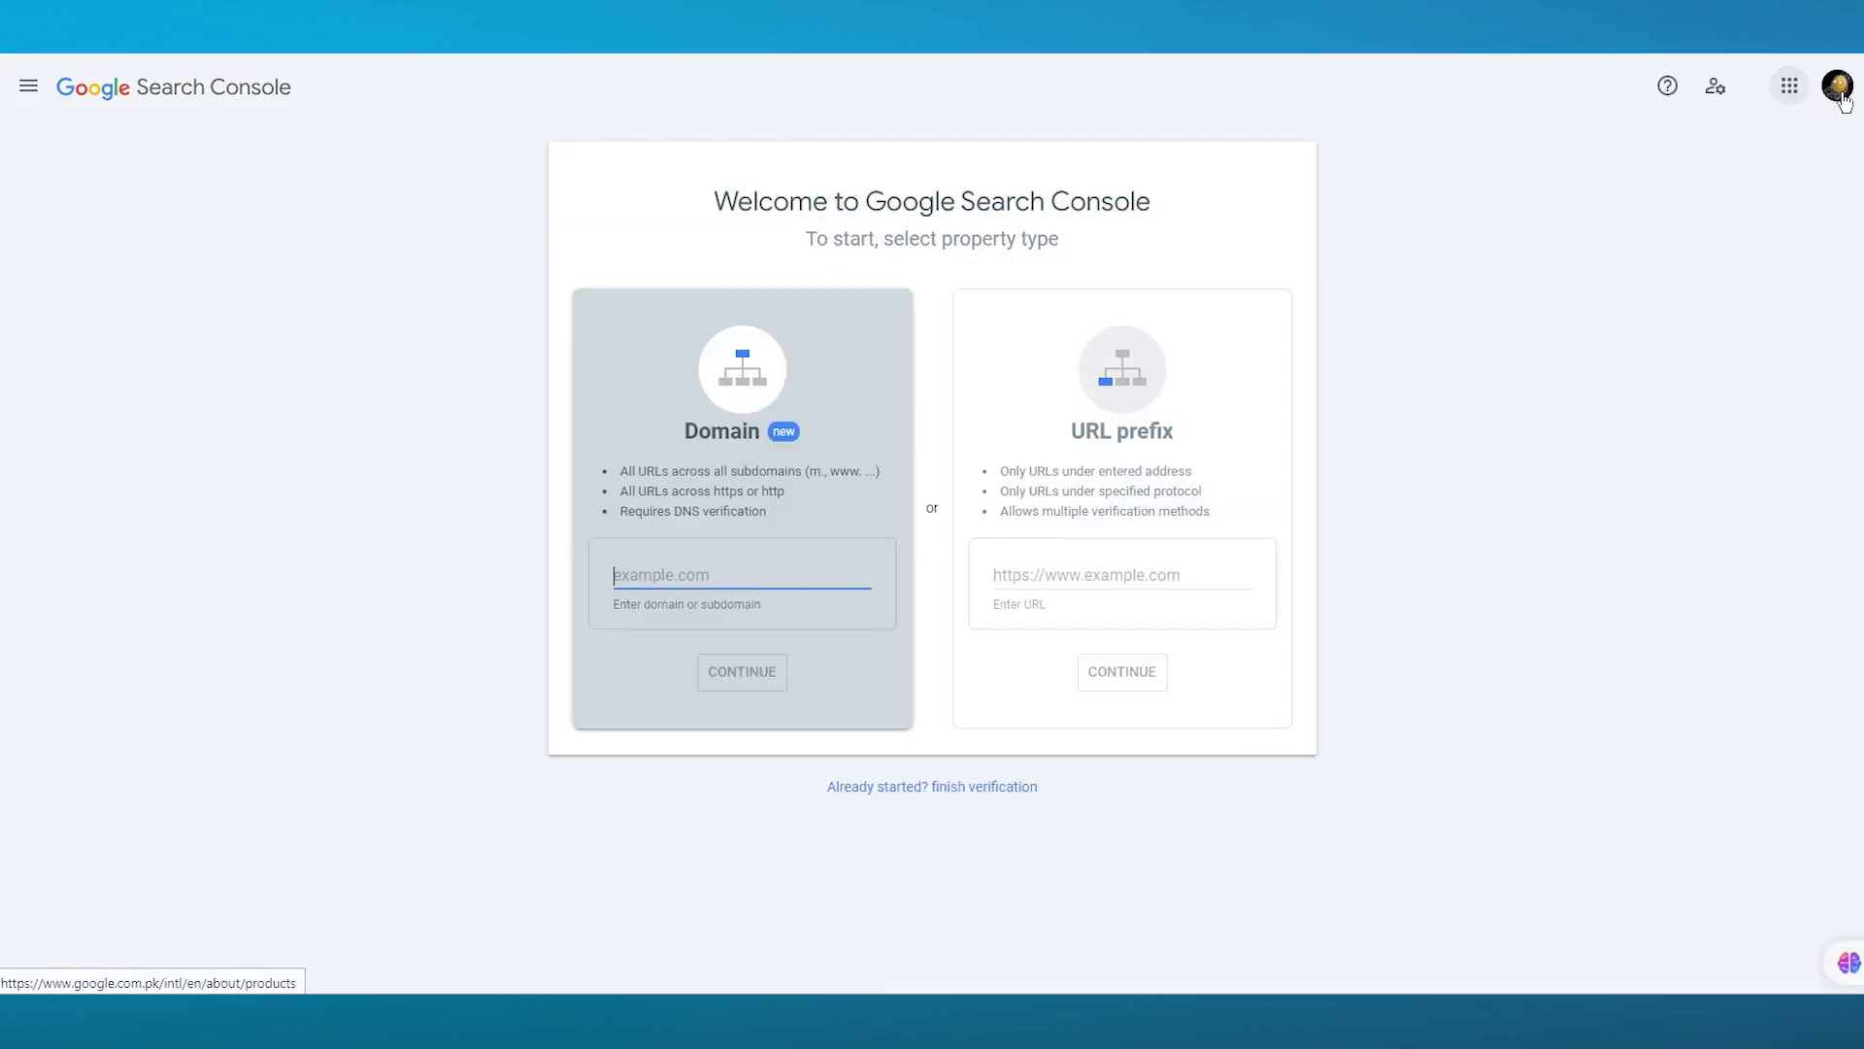
click(1841, 85)
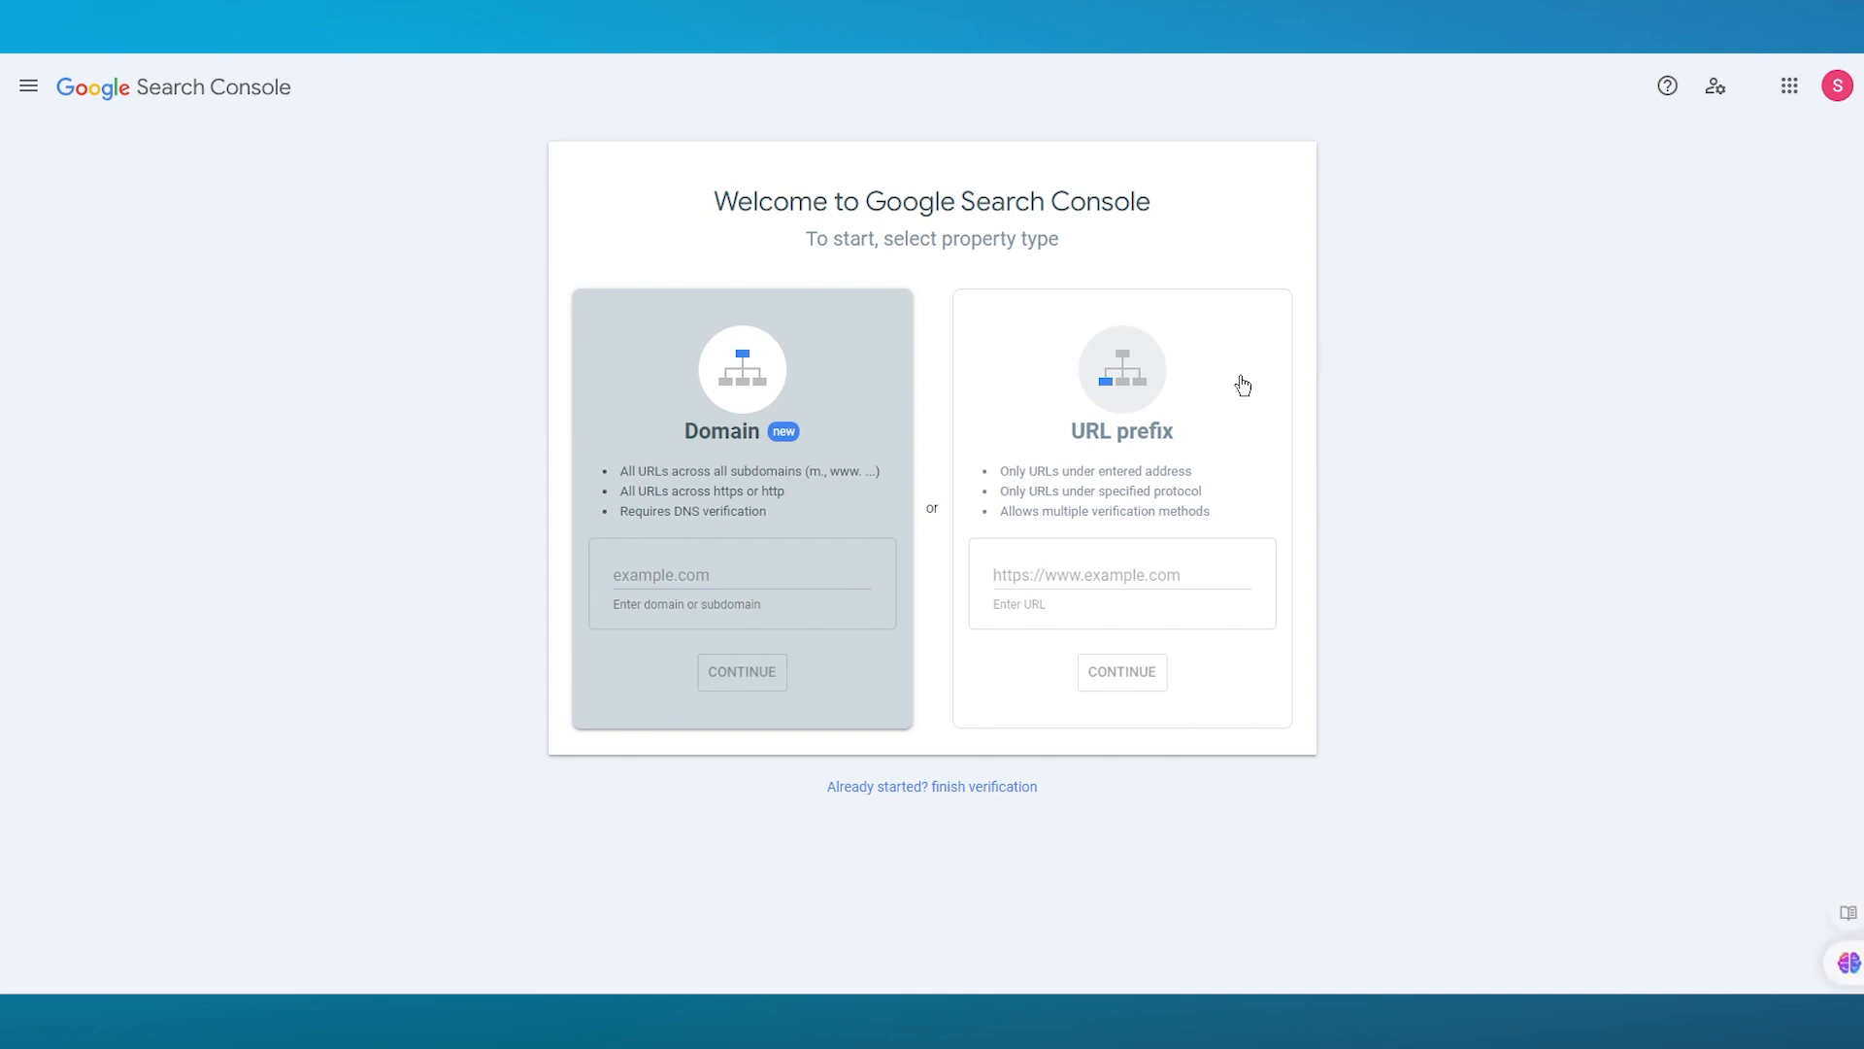
mouse_move(1077, 597)
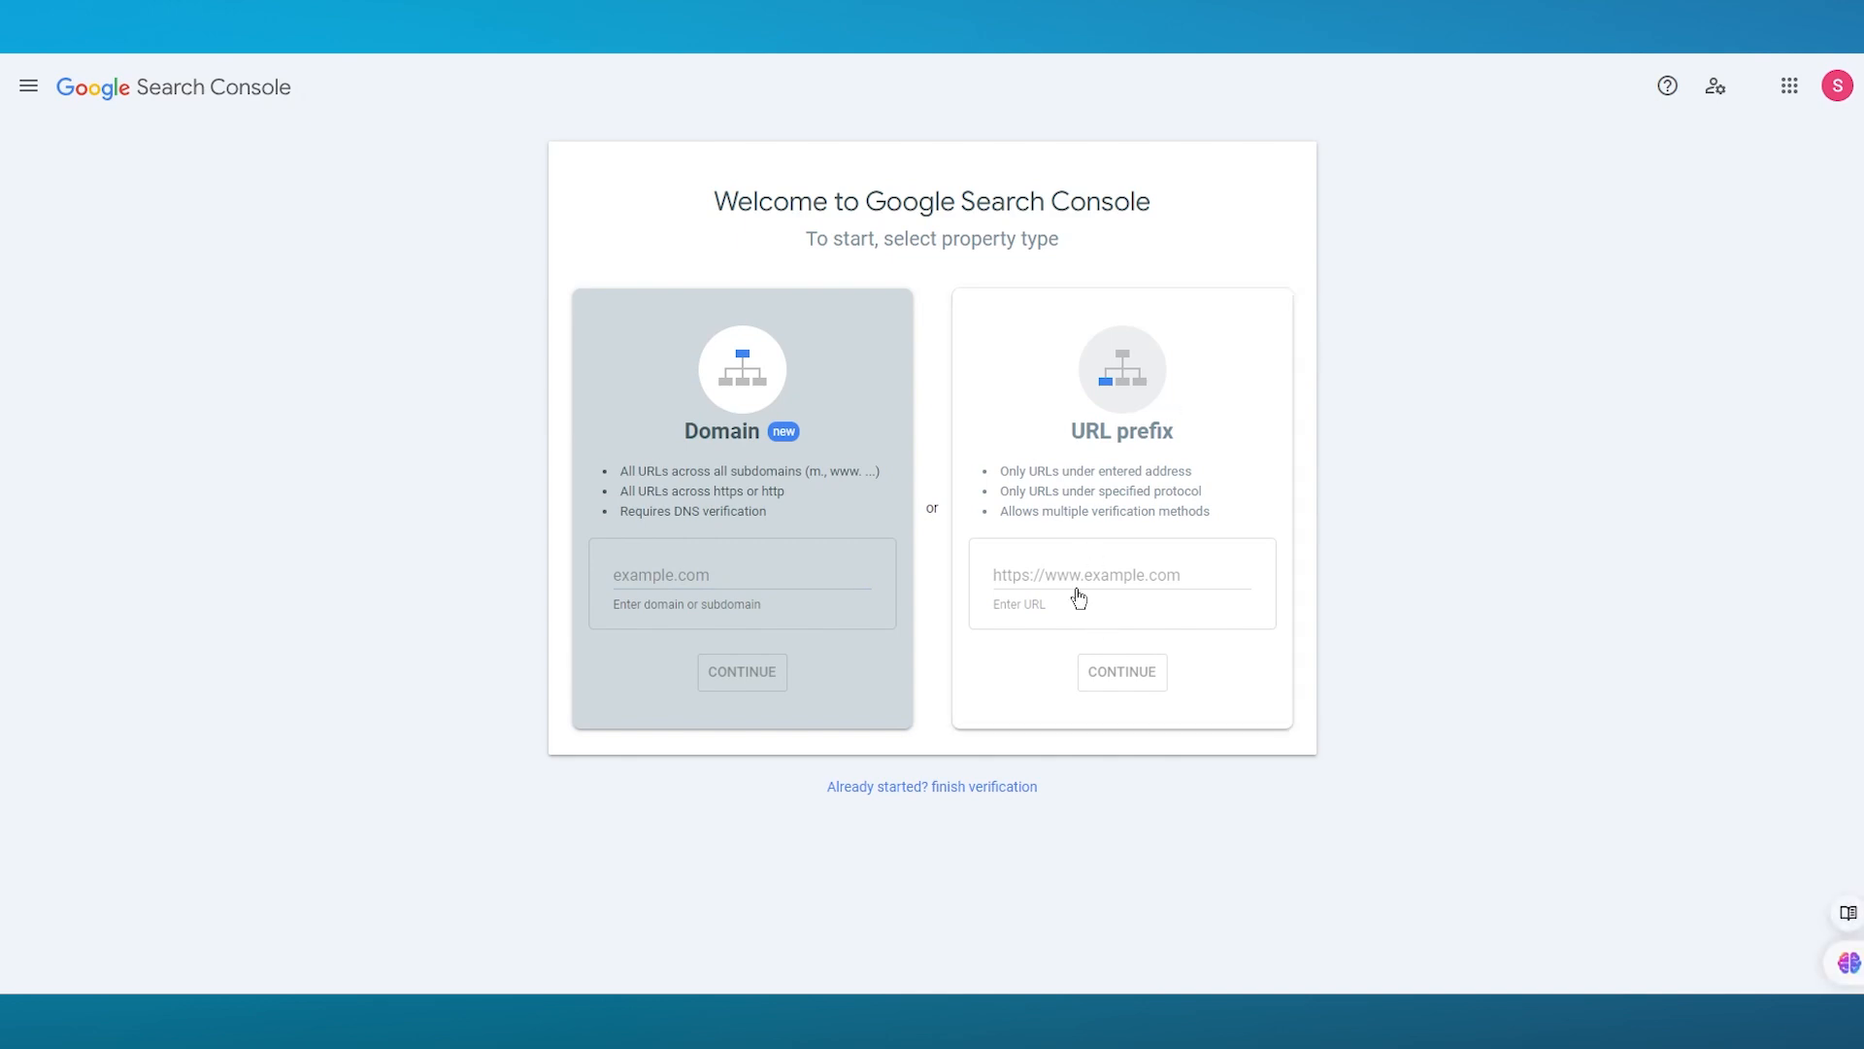
click(1120, 575)
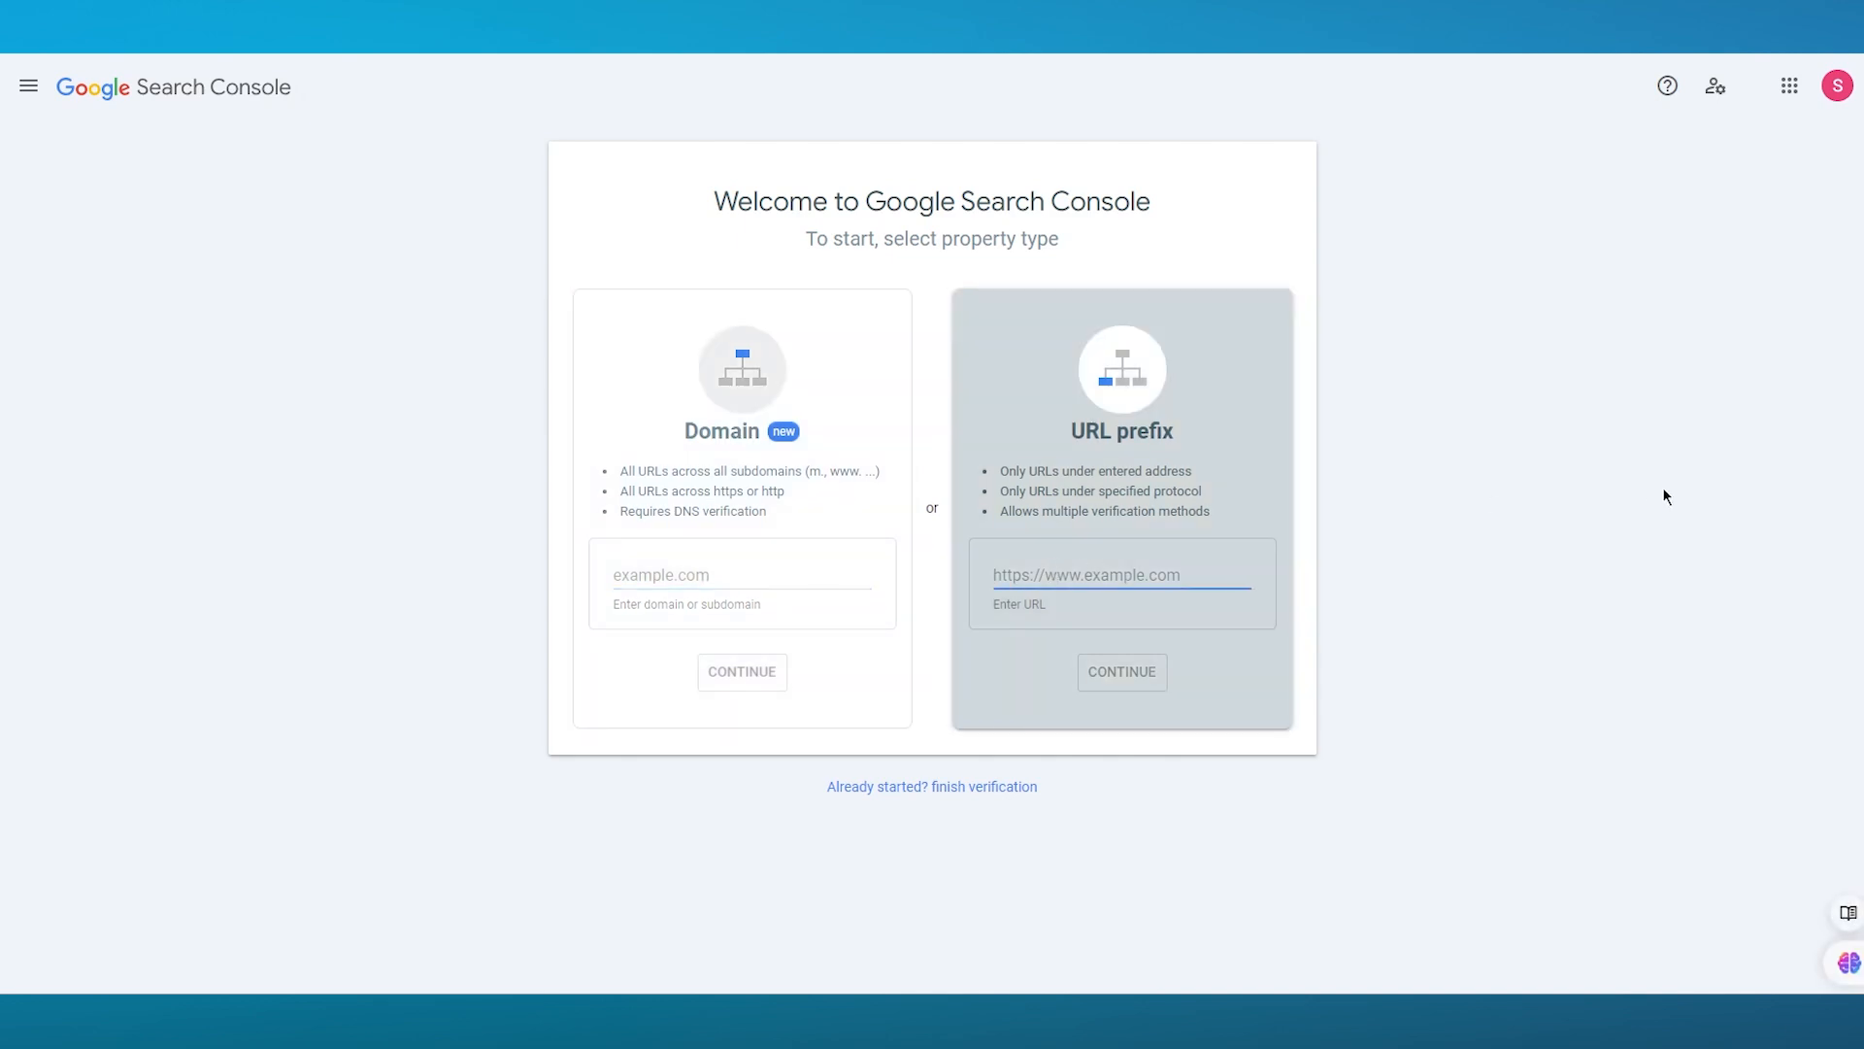
click(1118, 575)
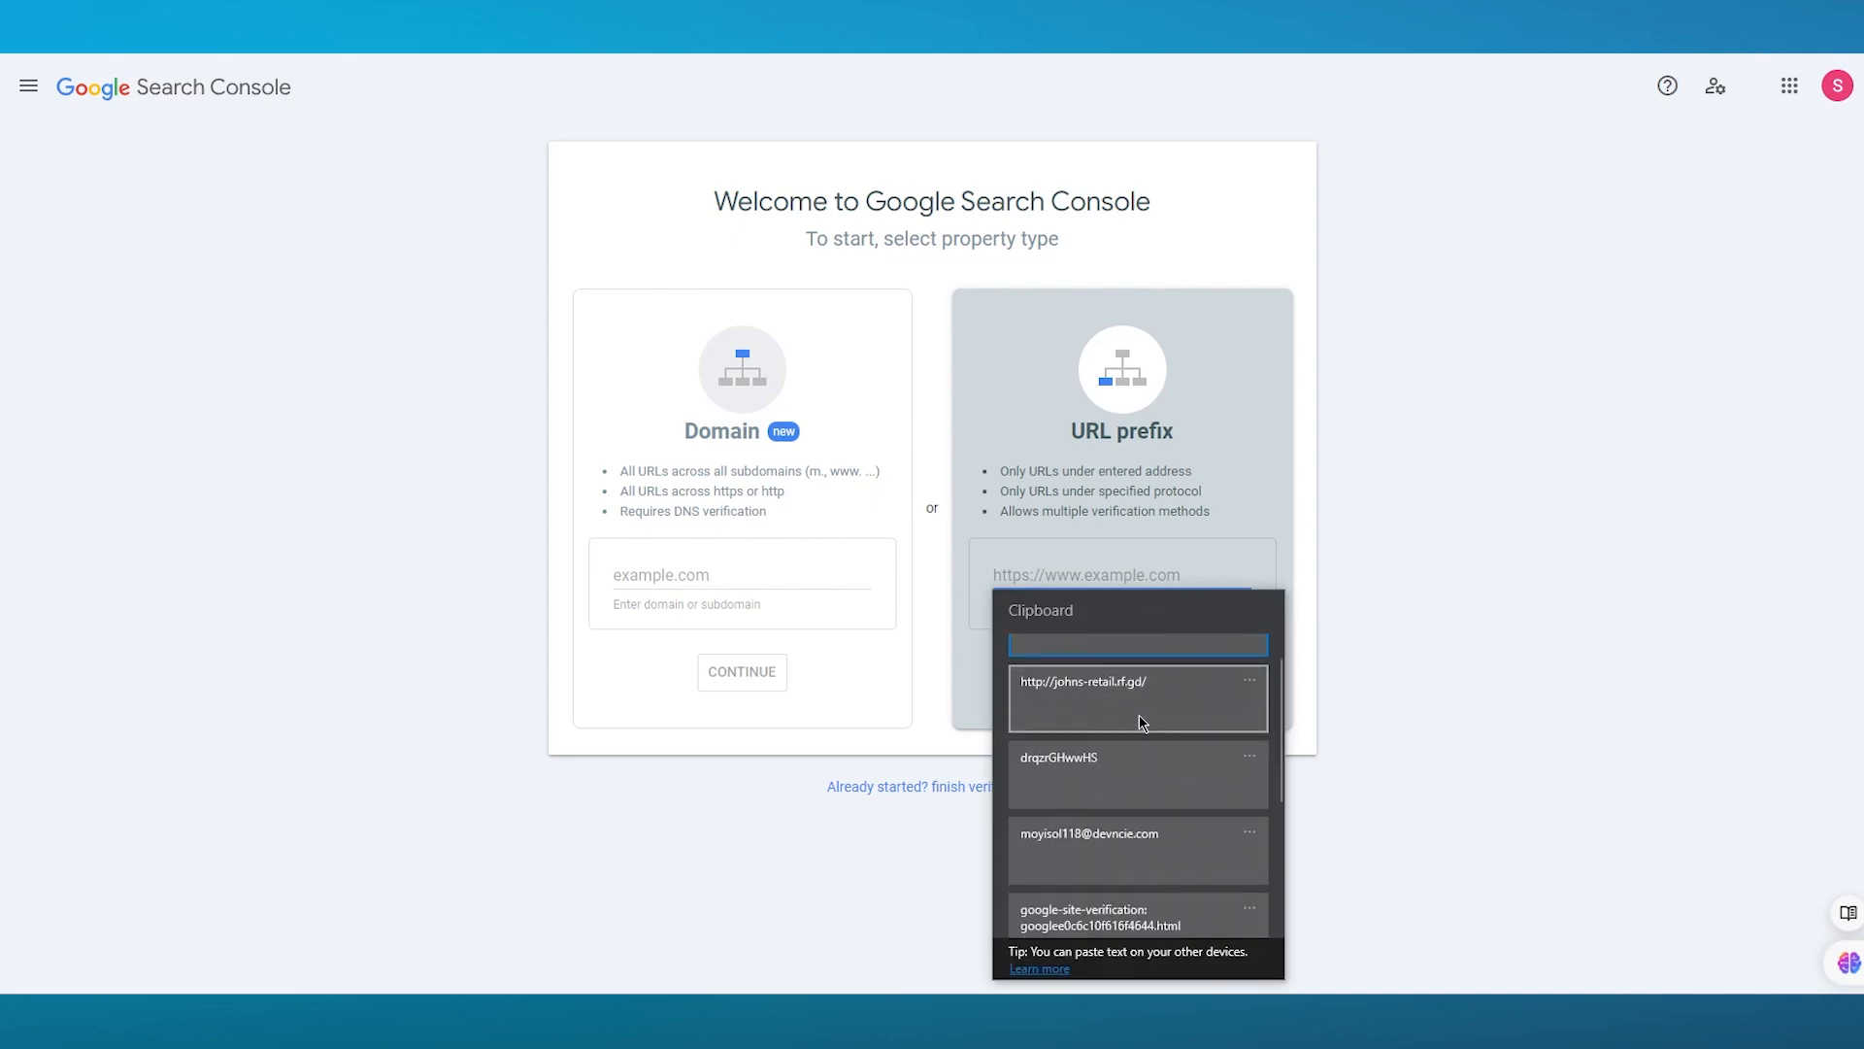
scroll(down, 3)
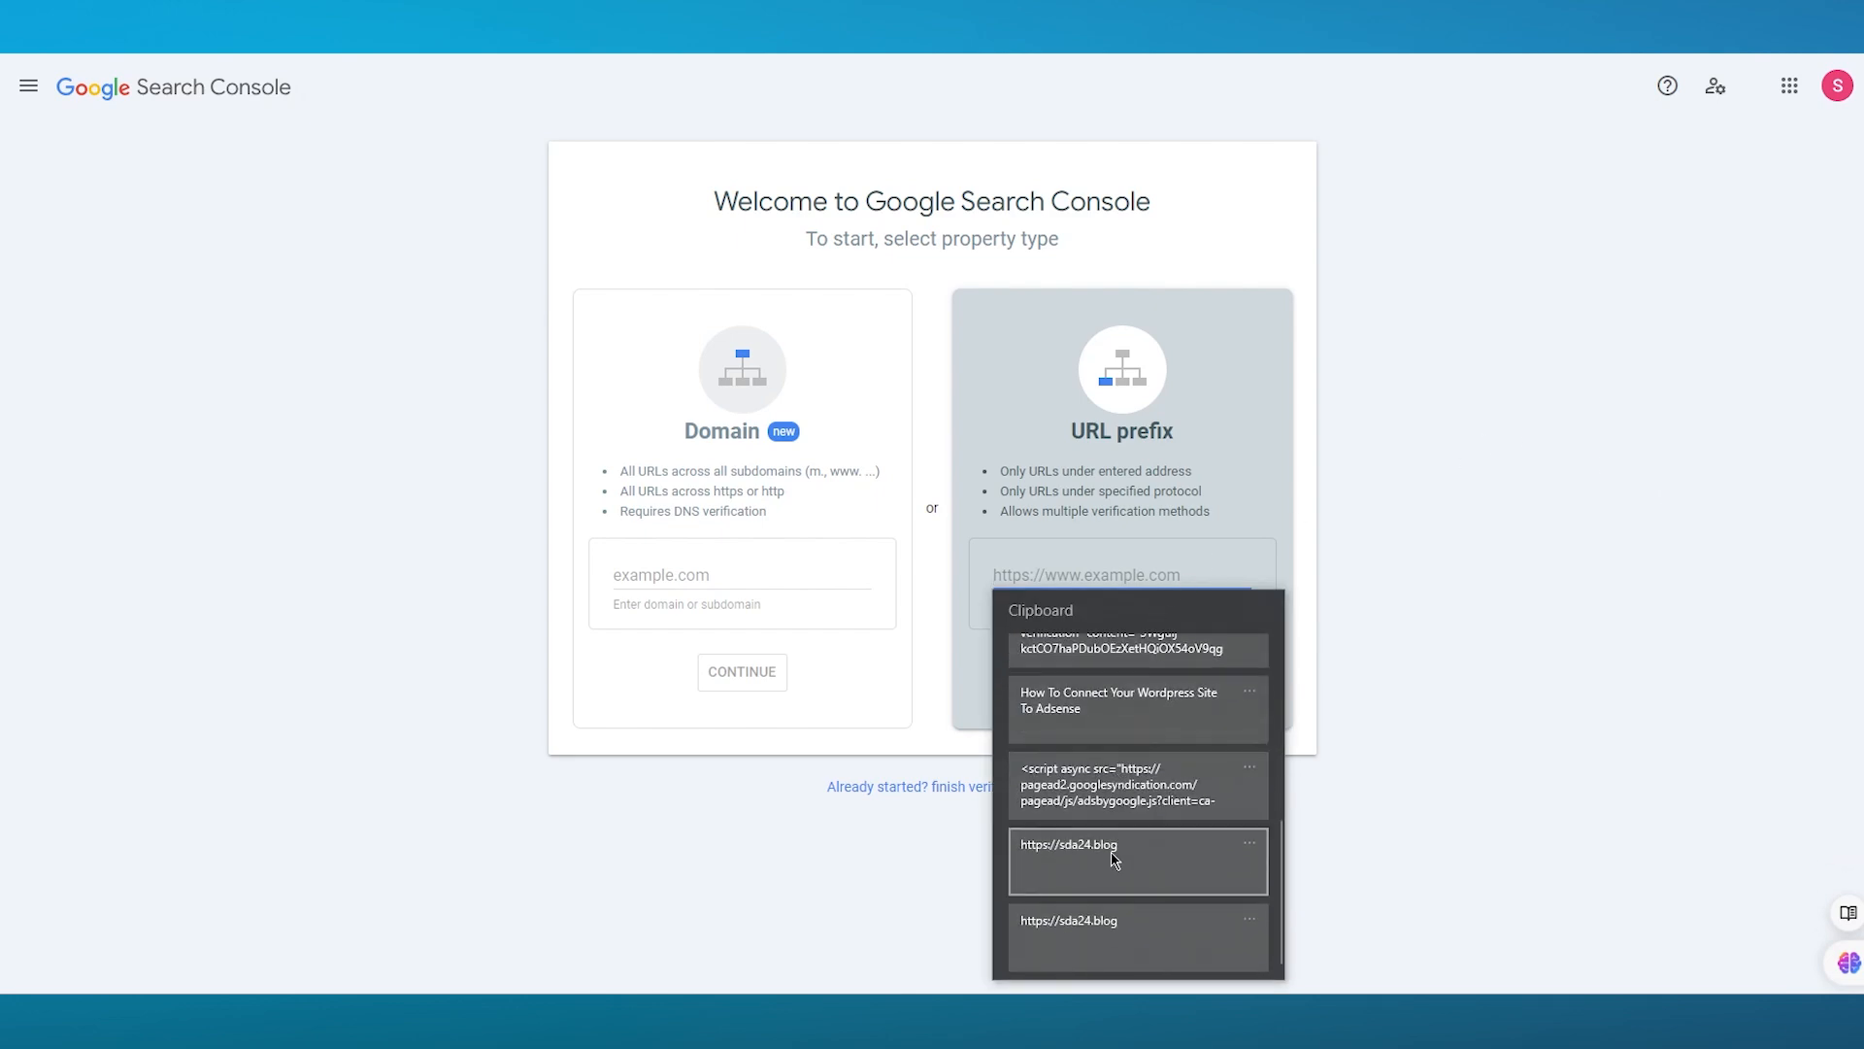
click(1121, 672)
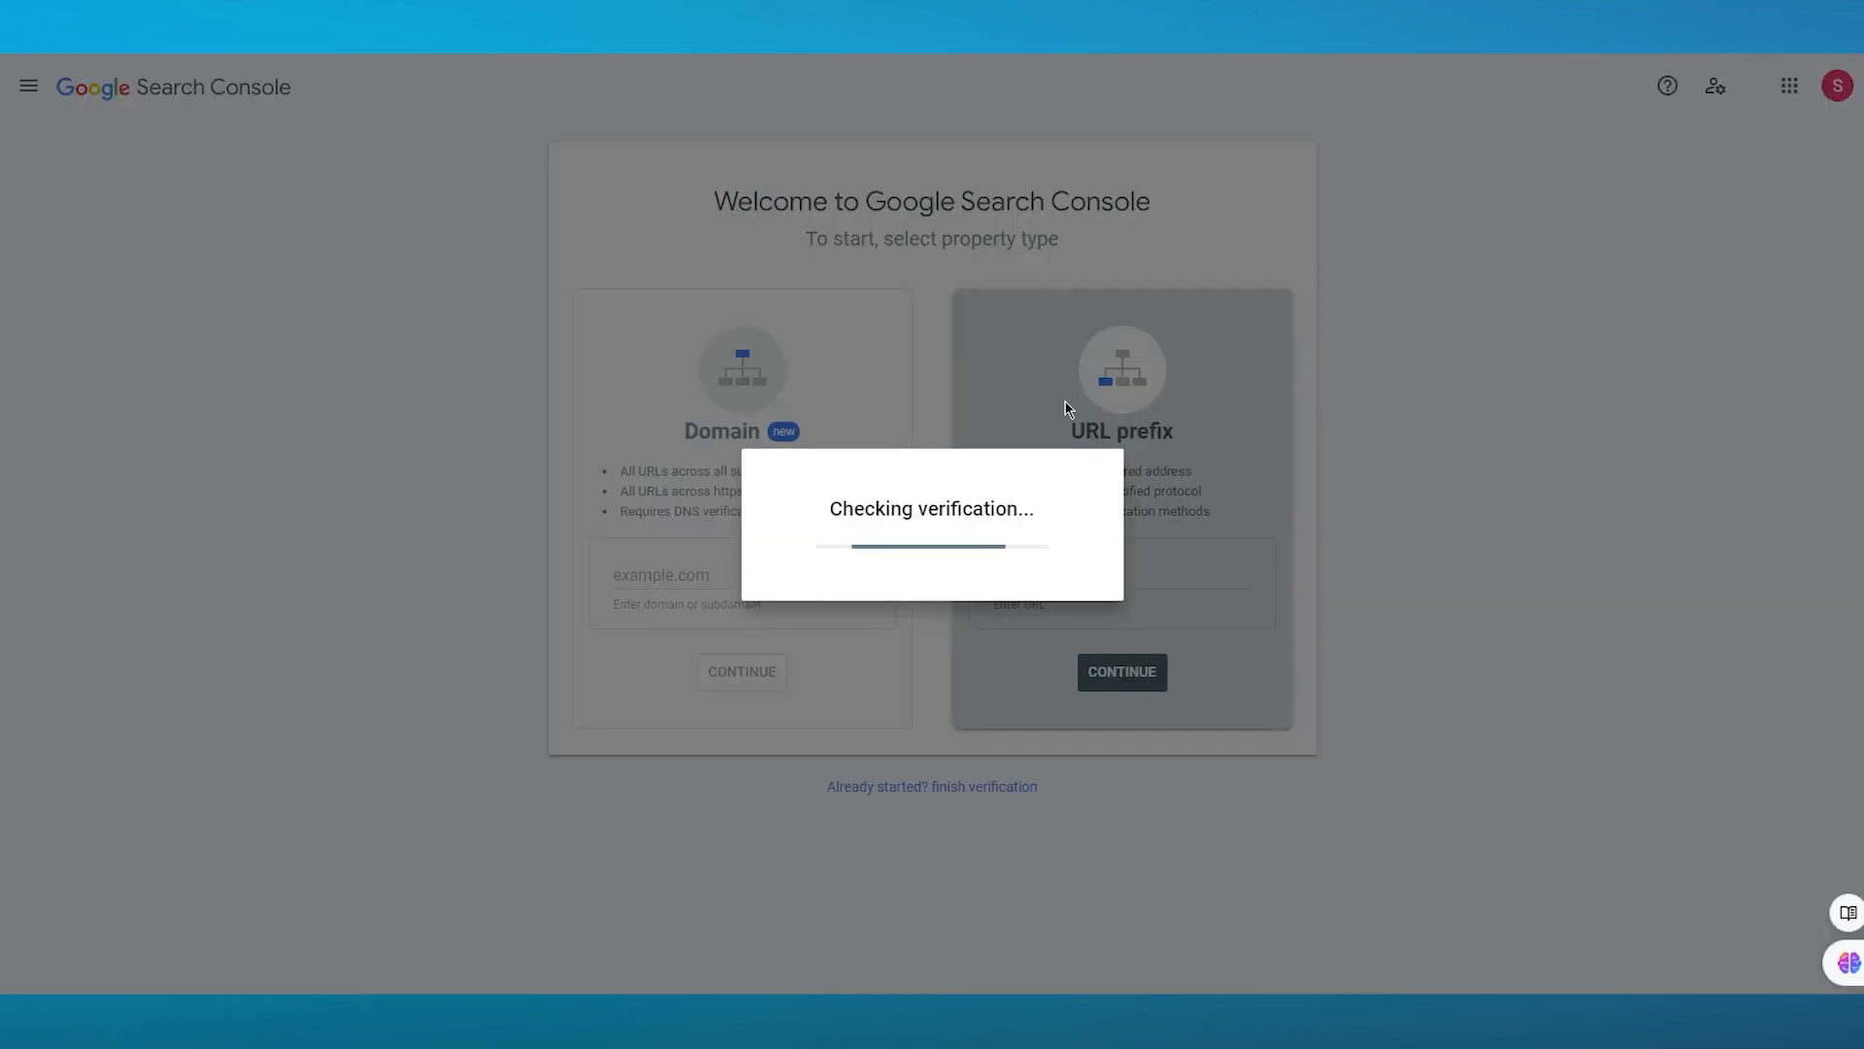
mouse_move(1027, 480)
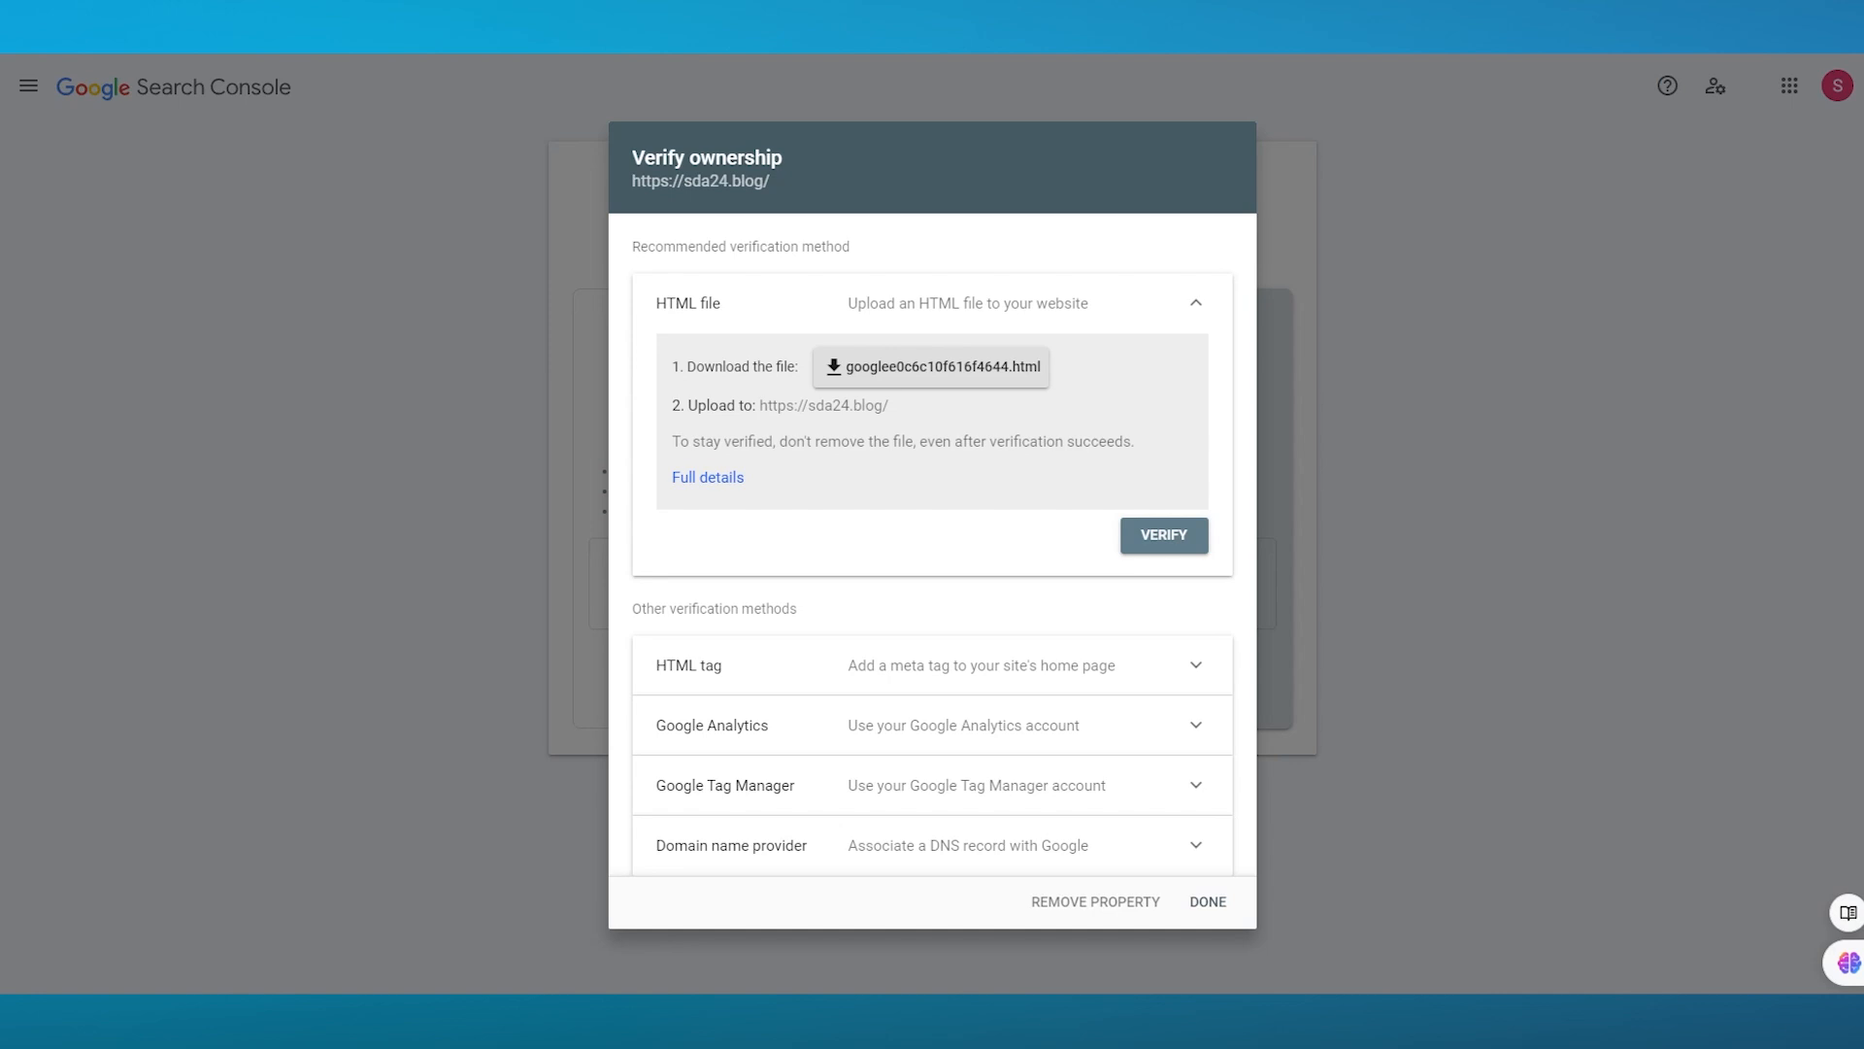
click(931, 365)
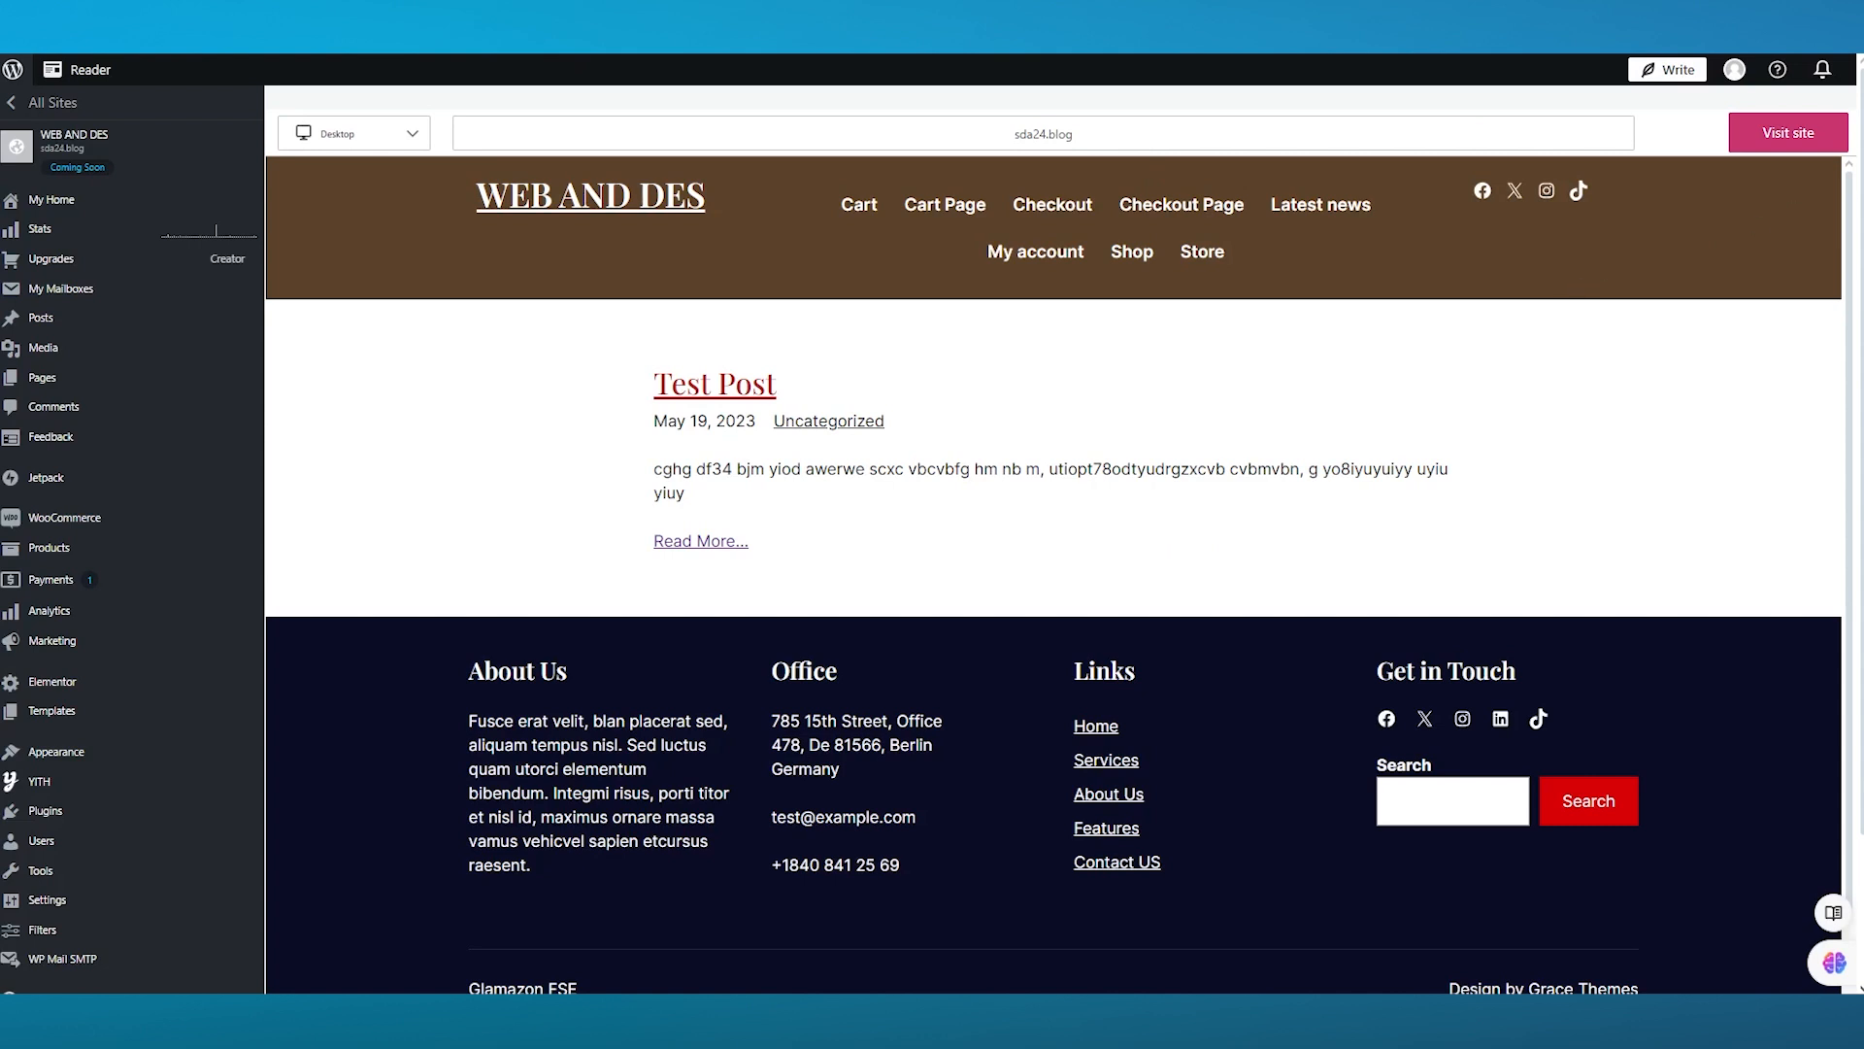
mouse_move(41, 229)
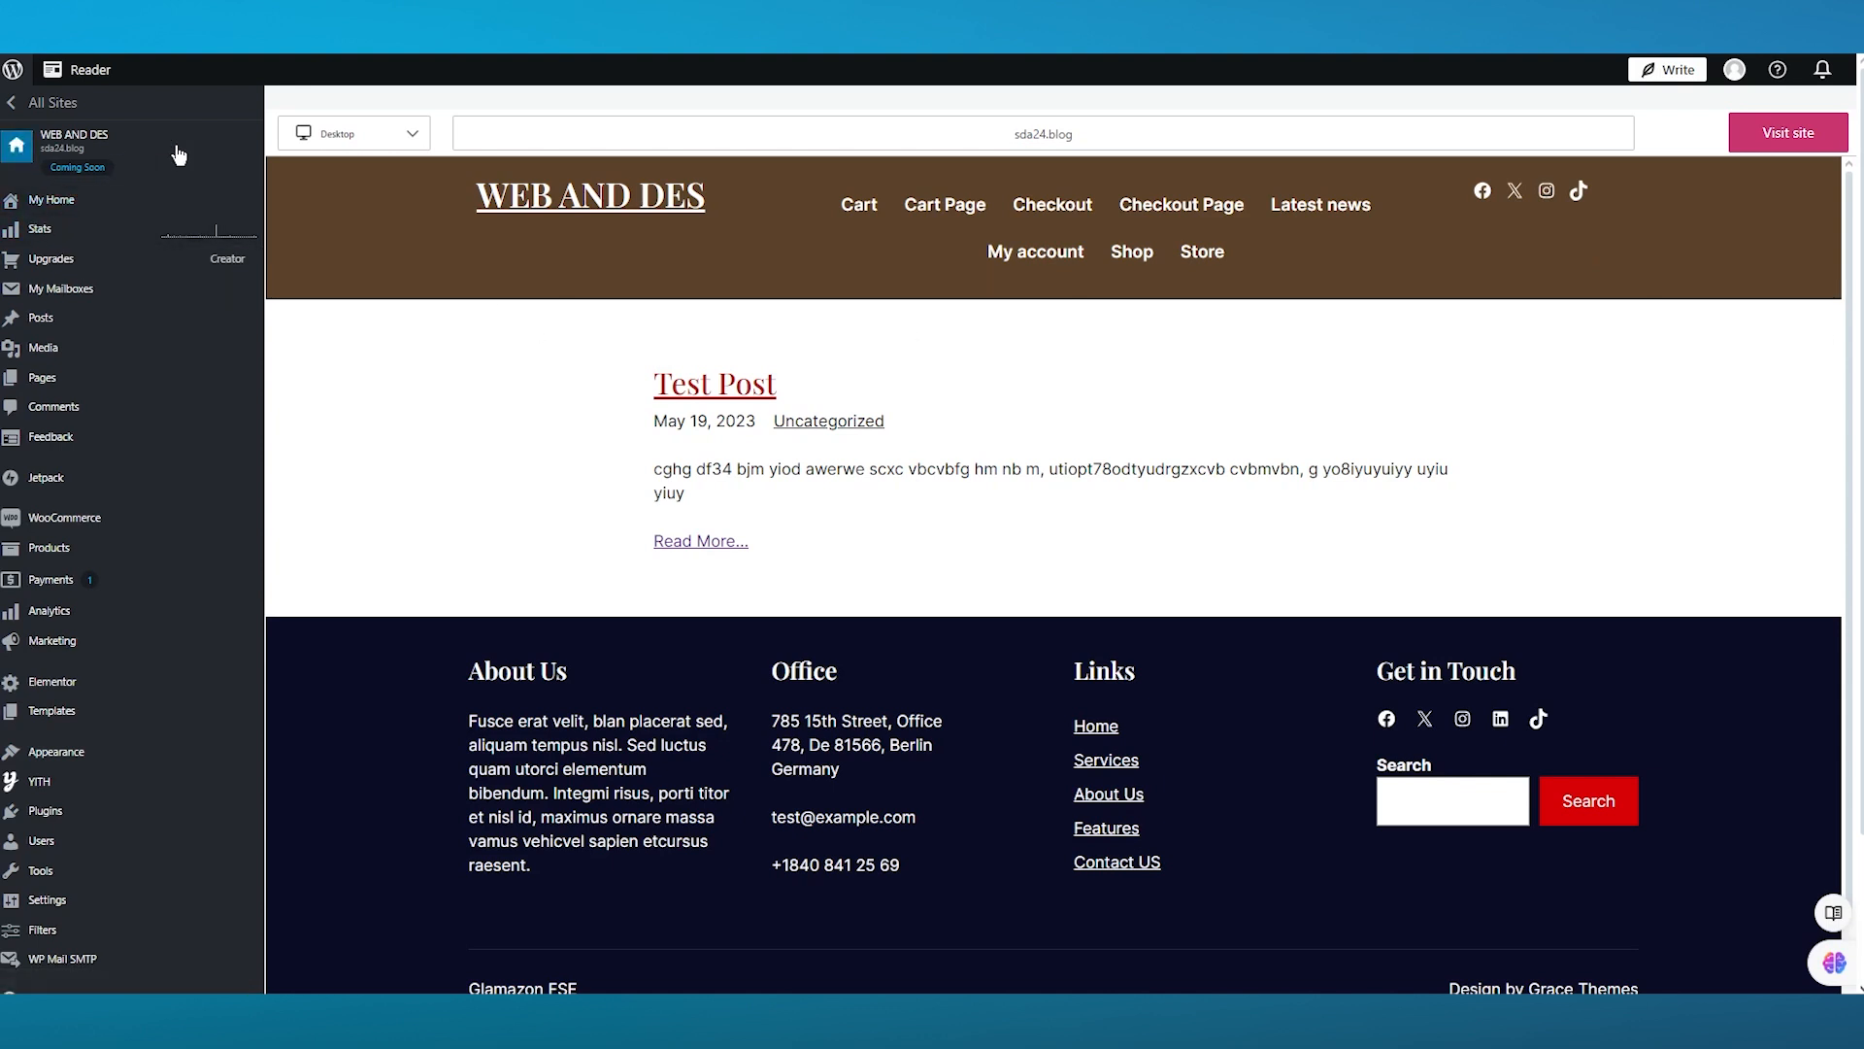
mouse_move(73, 139)
text(sda24.blog/c)
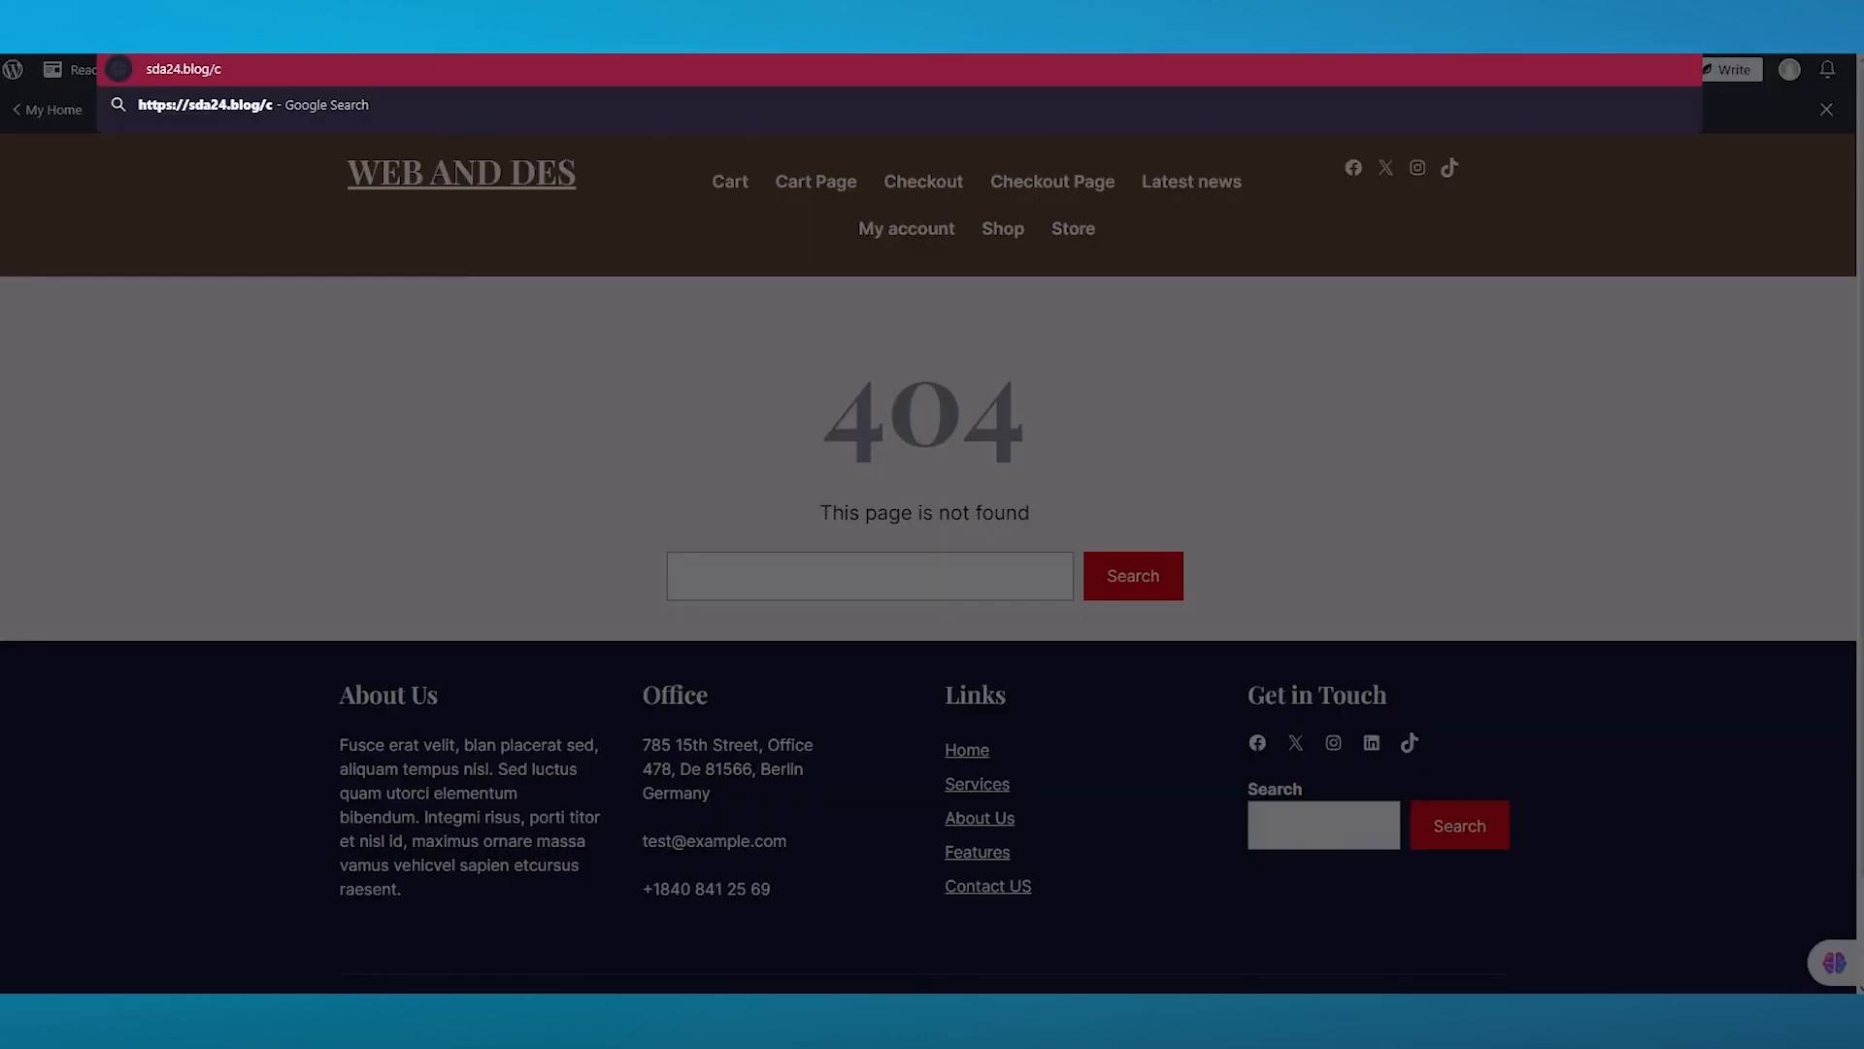
text(panel)
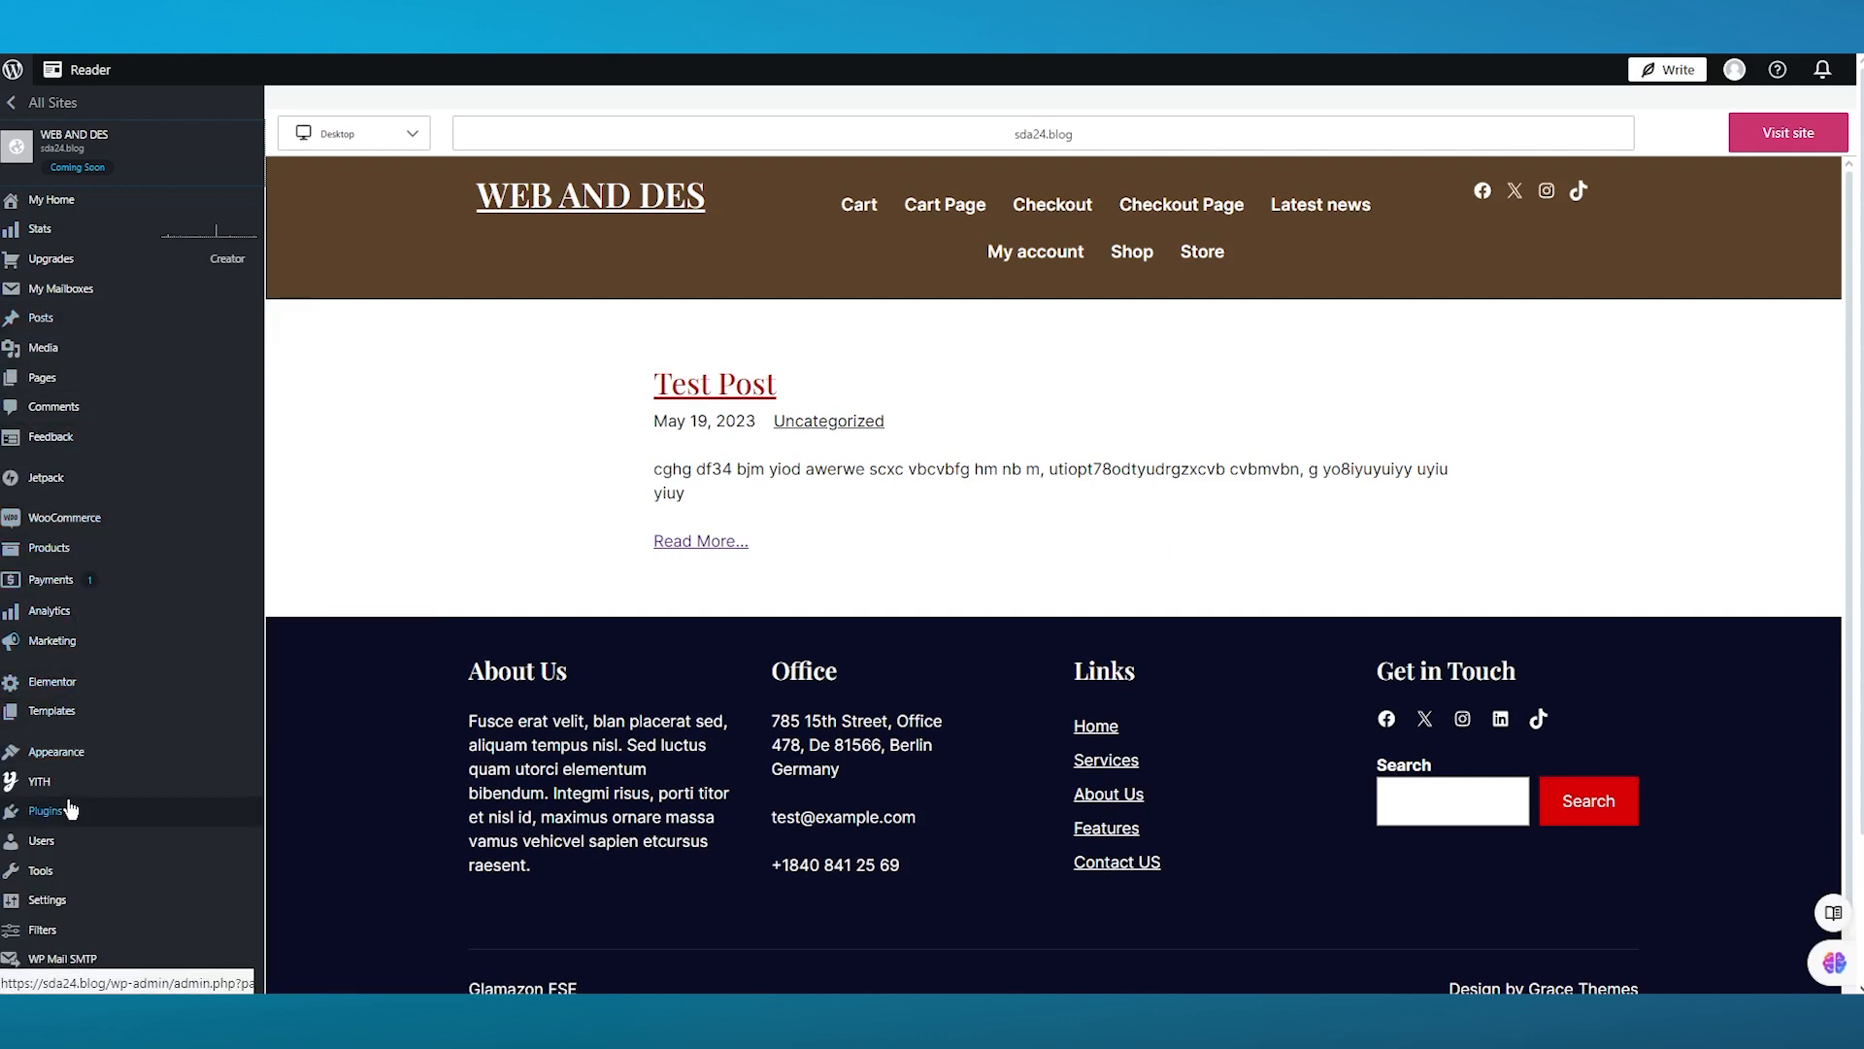
Search the plugin marketplace for 'file' and locate File Manager Pro – Filester
click(44, 810)
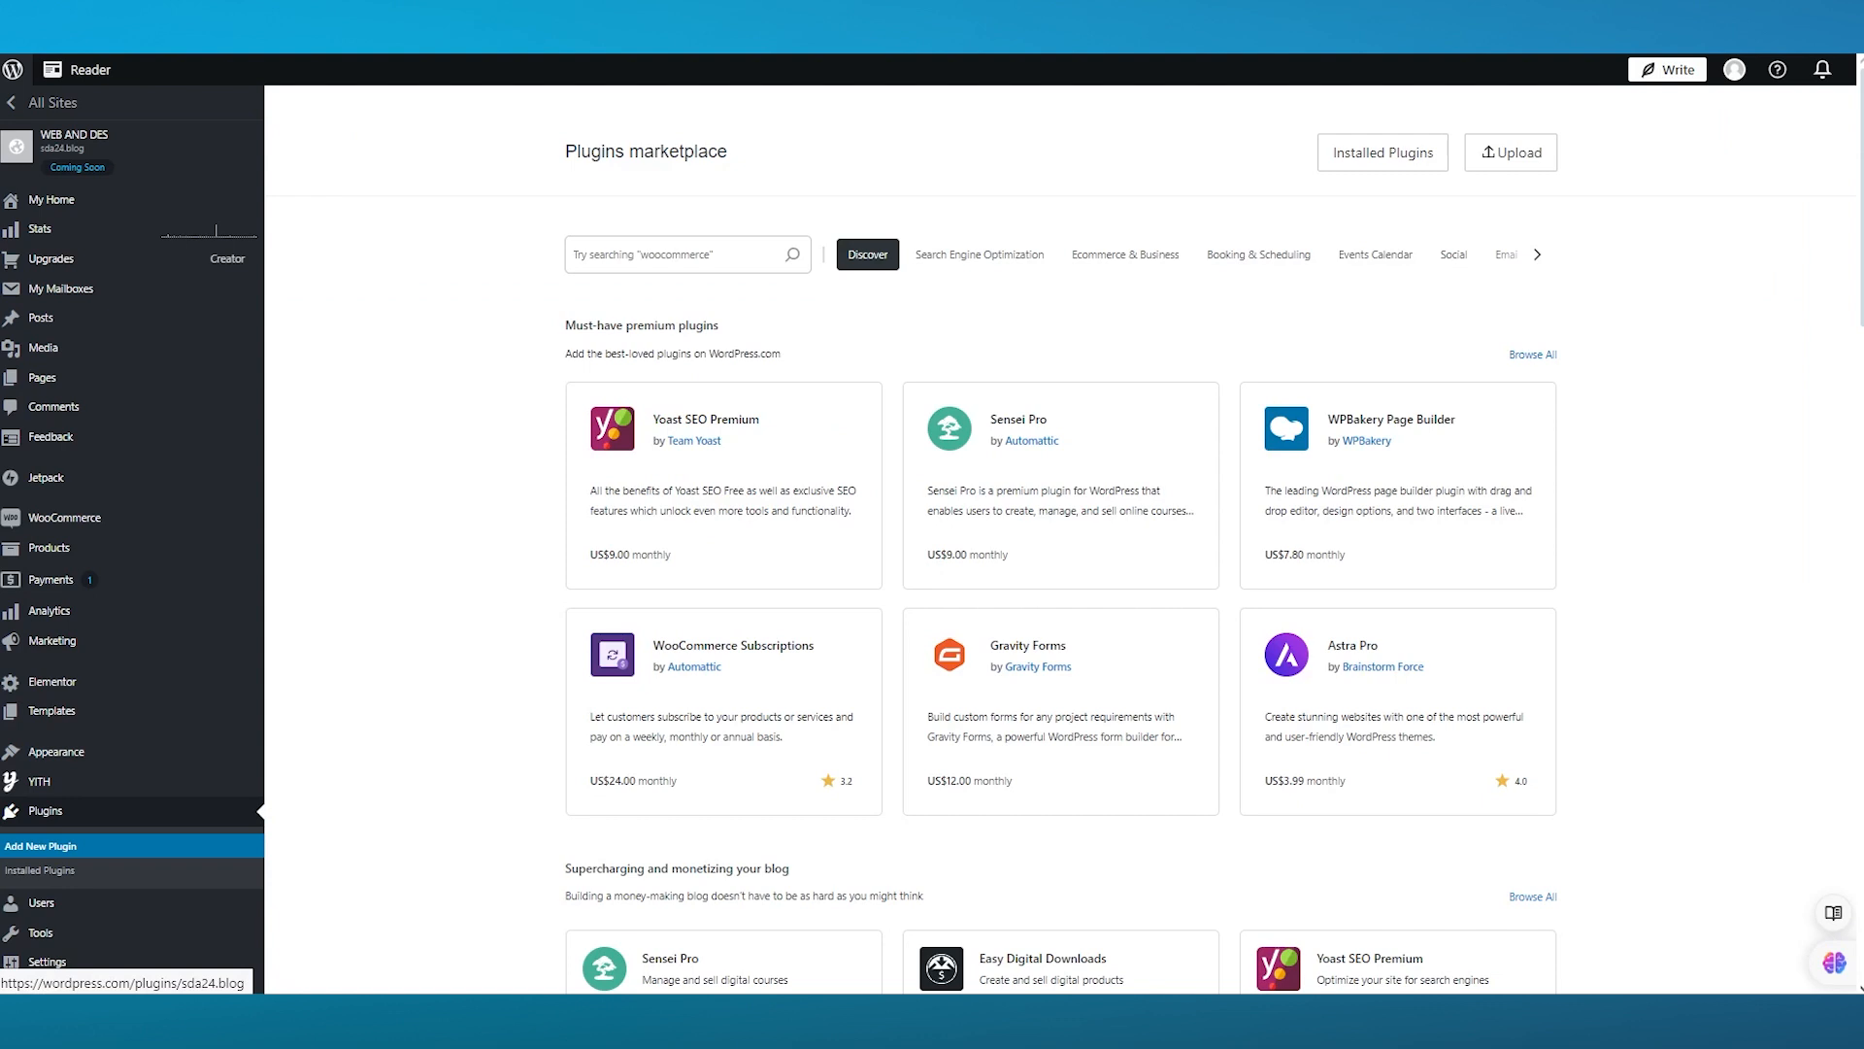
text(form)
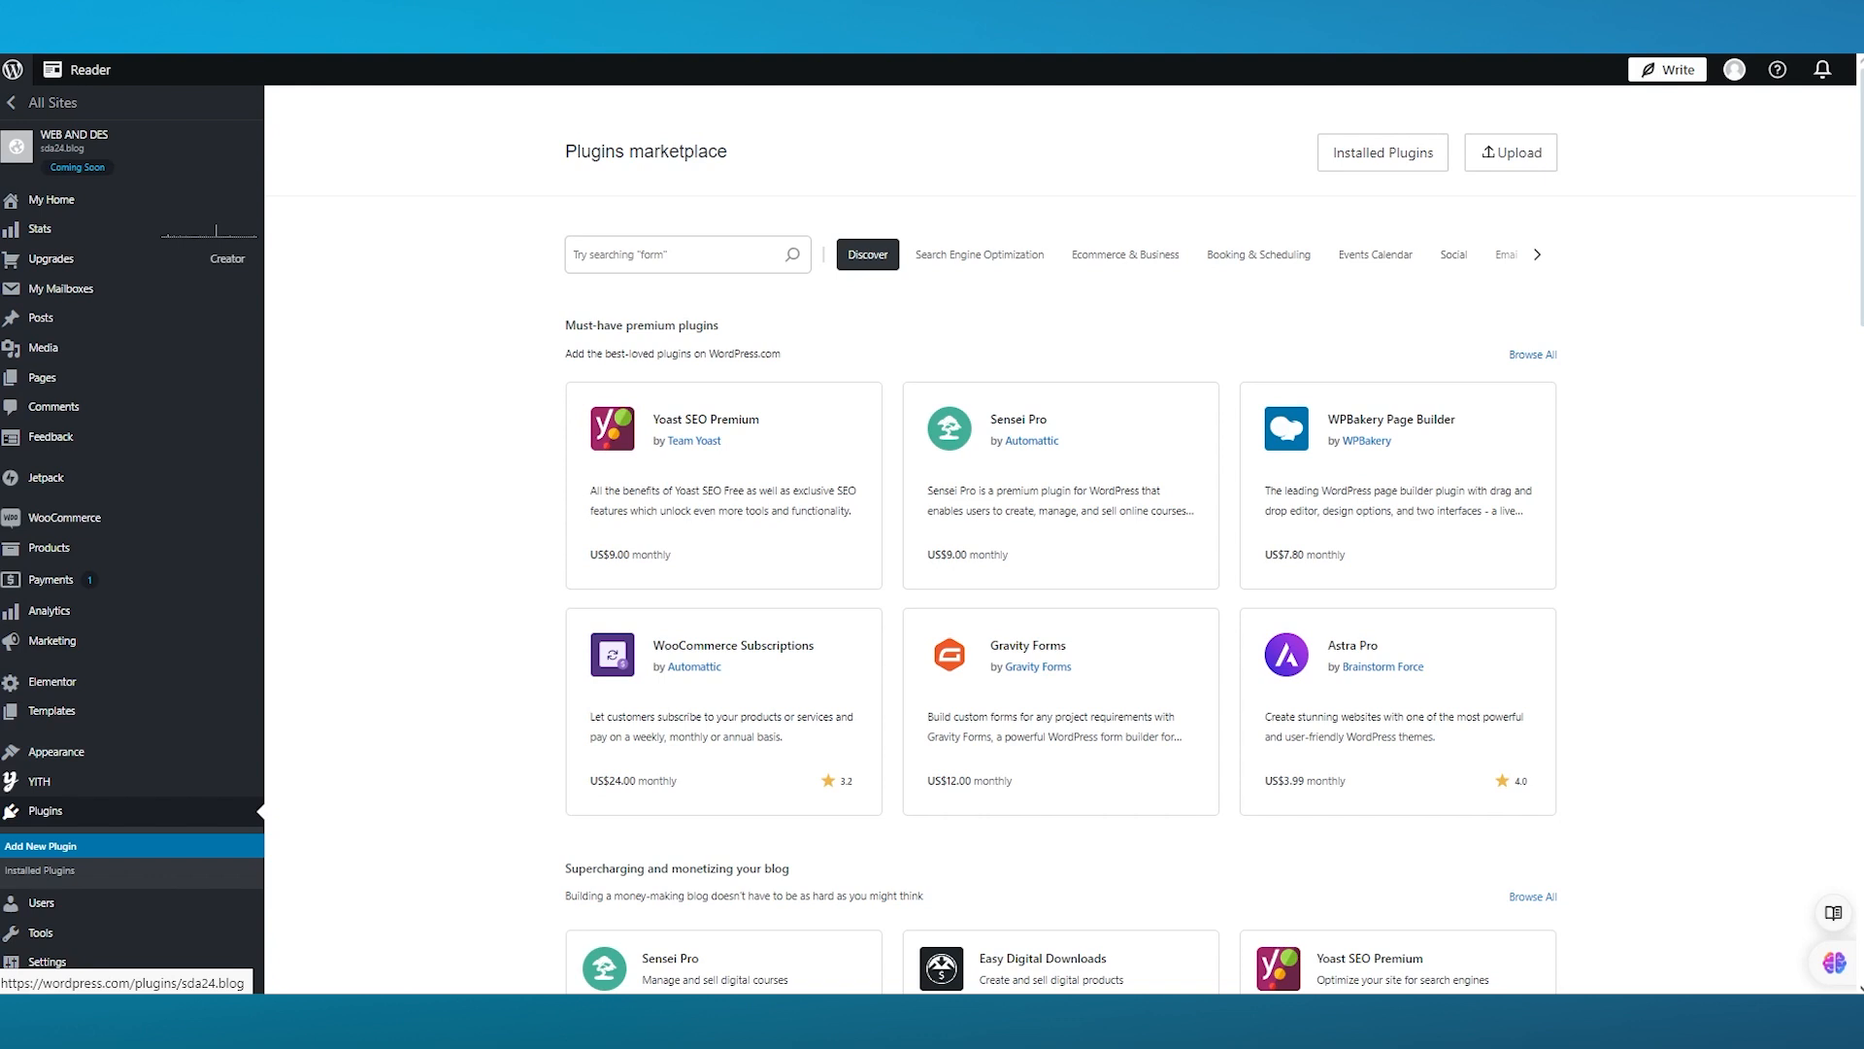
click(688, 254)
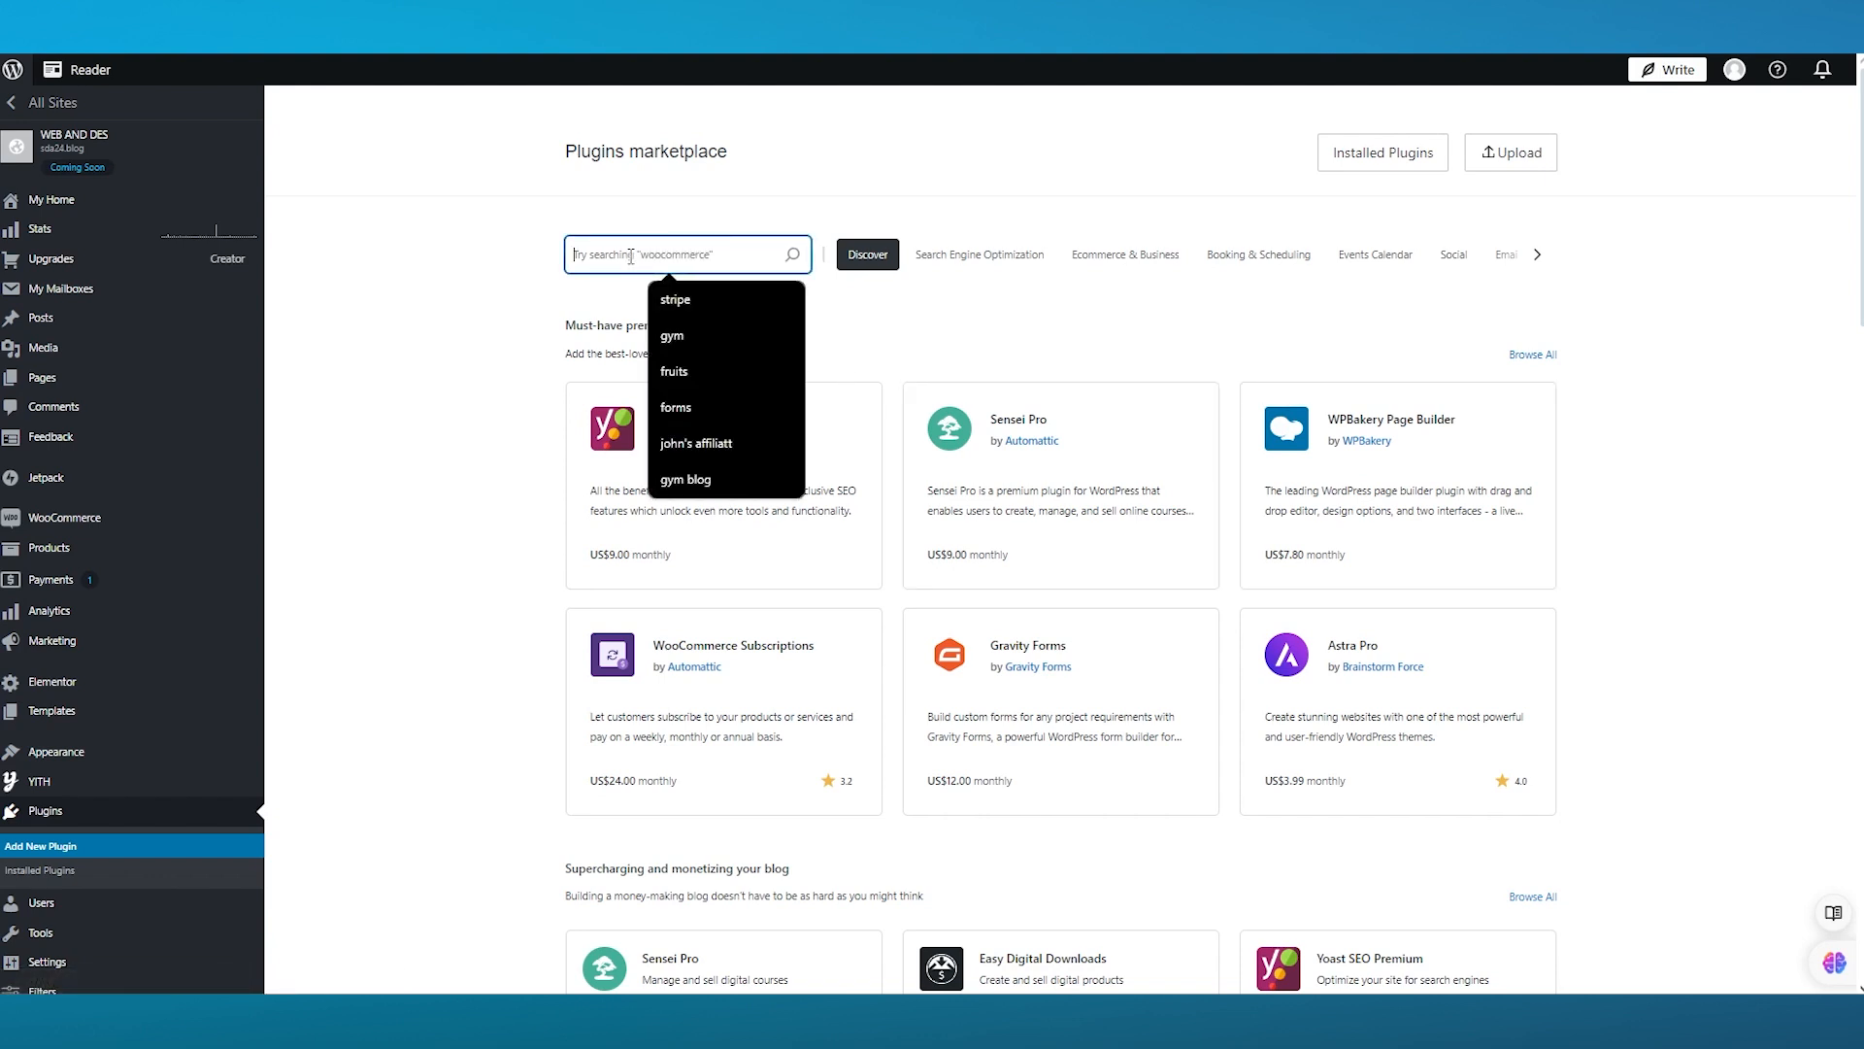
text(file)
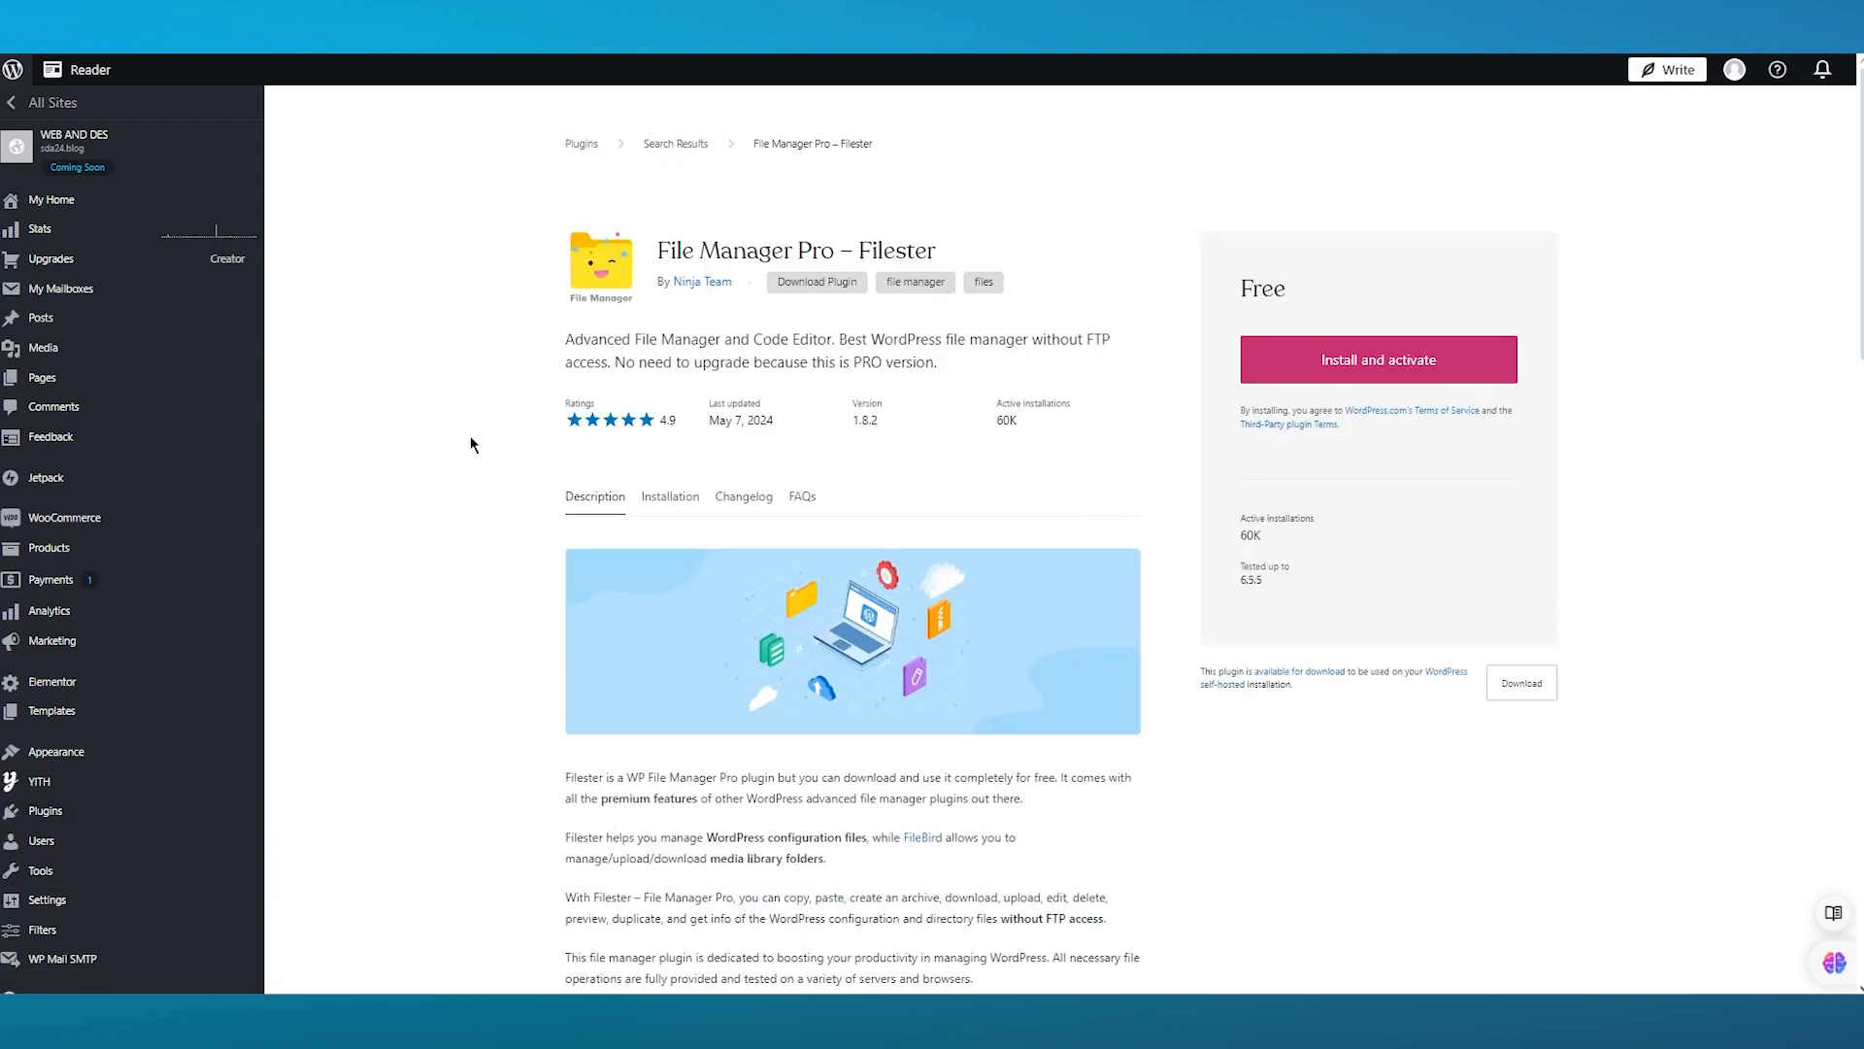
scroll(down, 3)
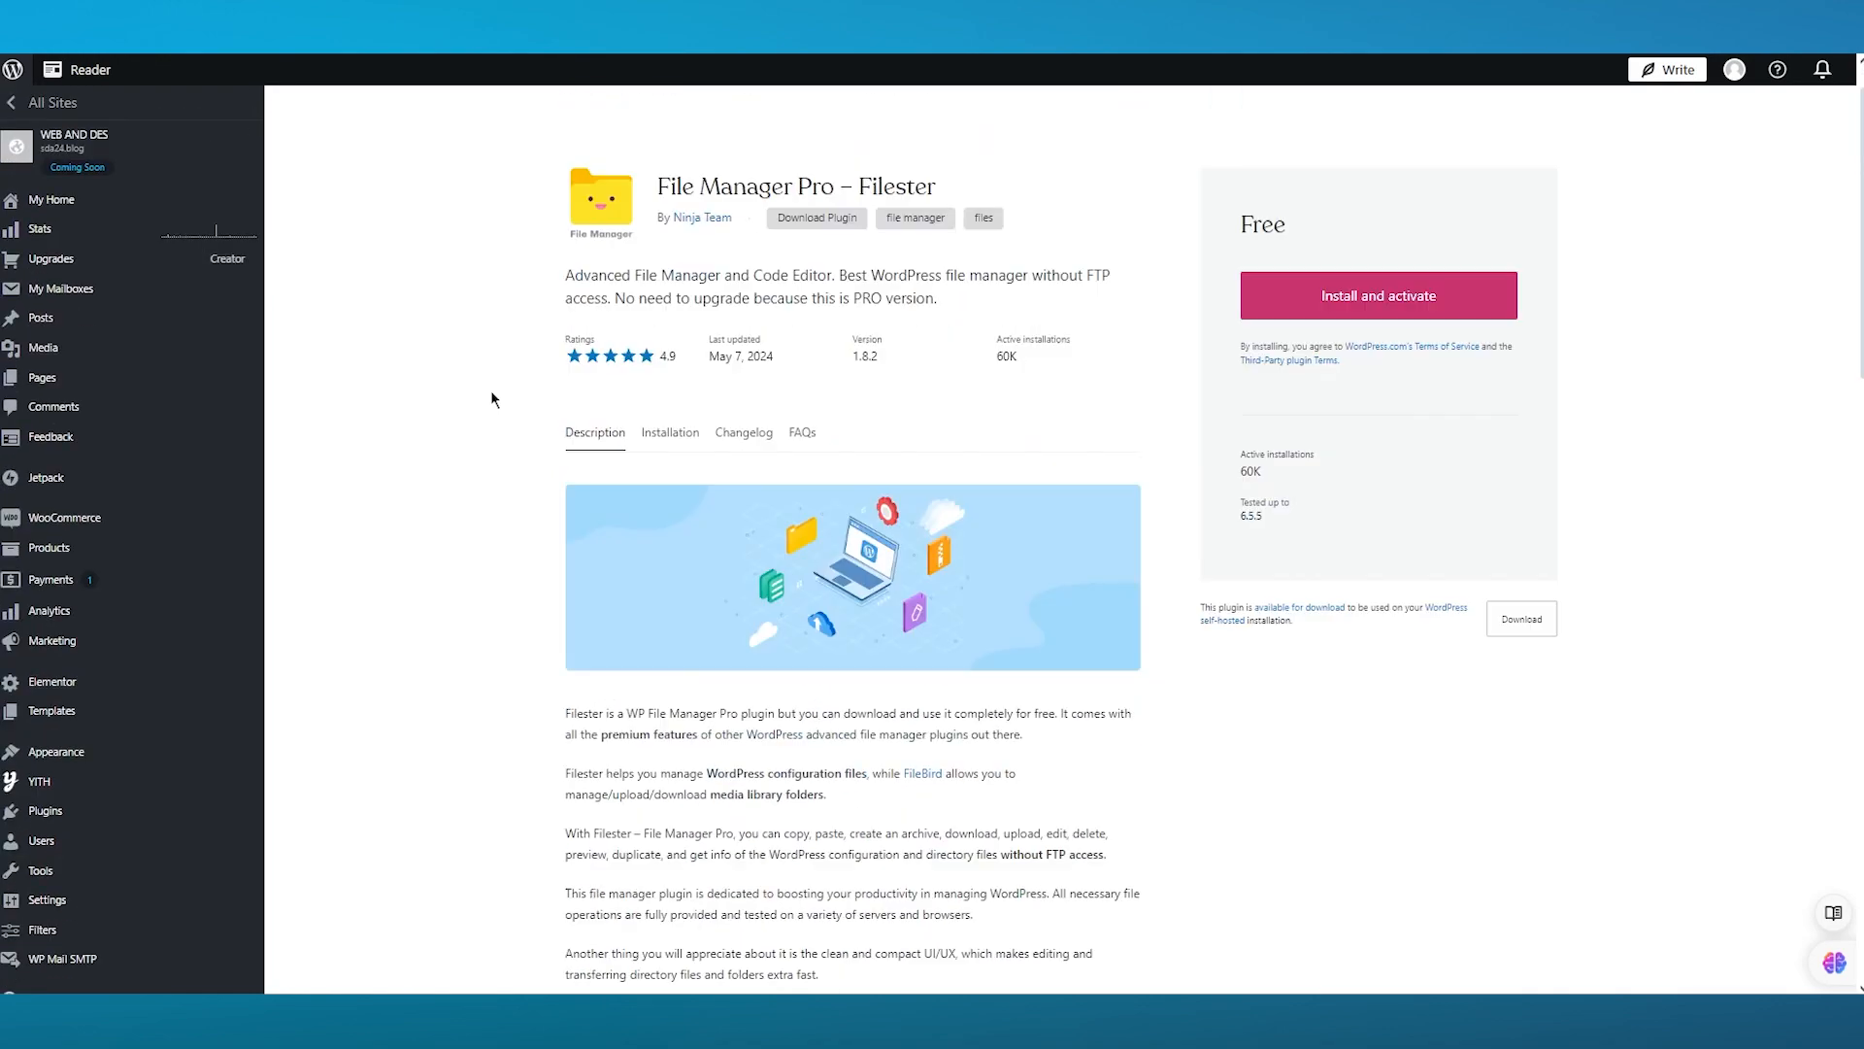
scroll(down, 3)
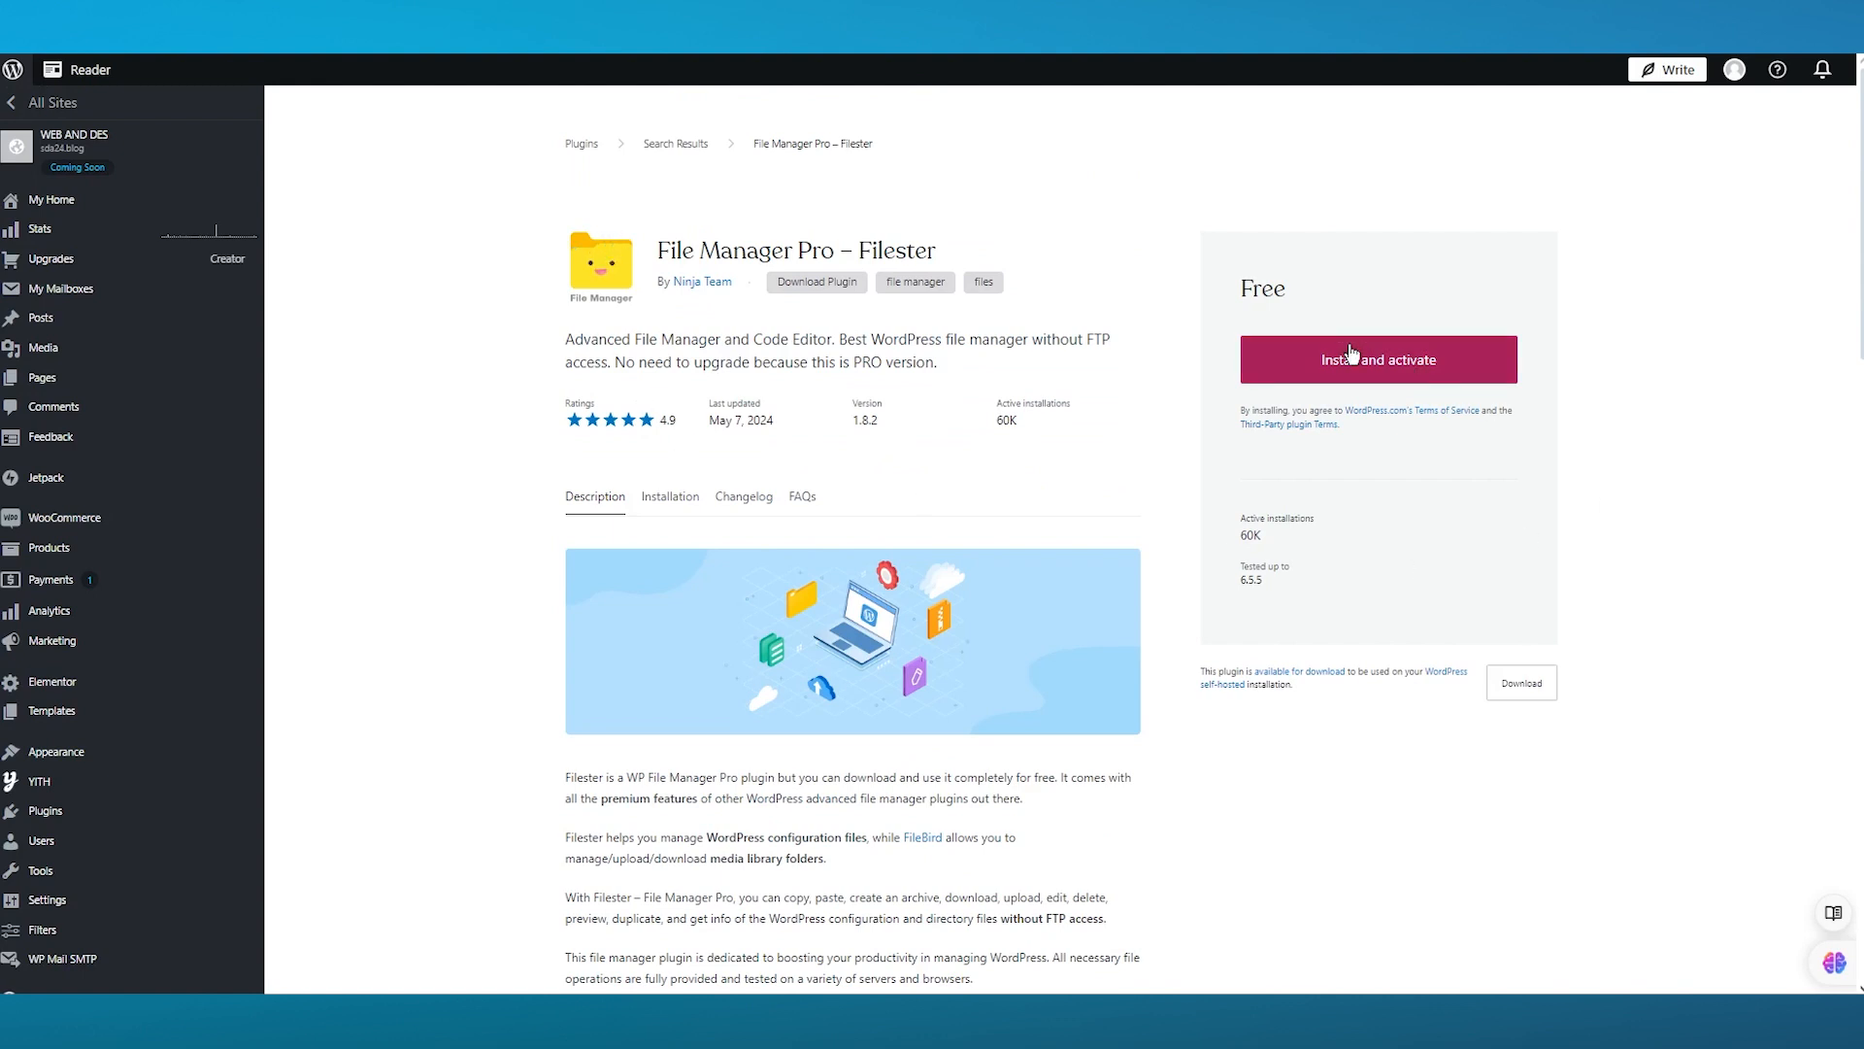
Install and activate the Filester plugin on the site
click(1376, 359)
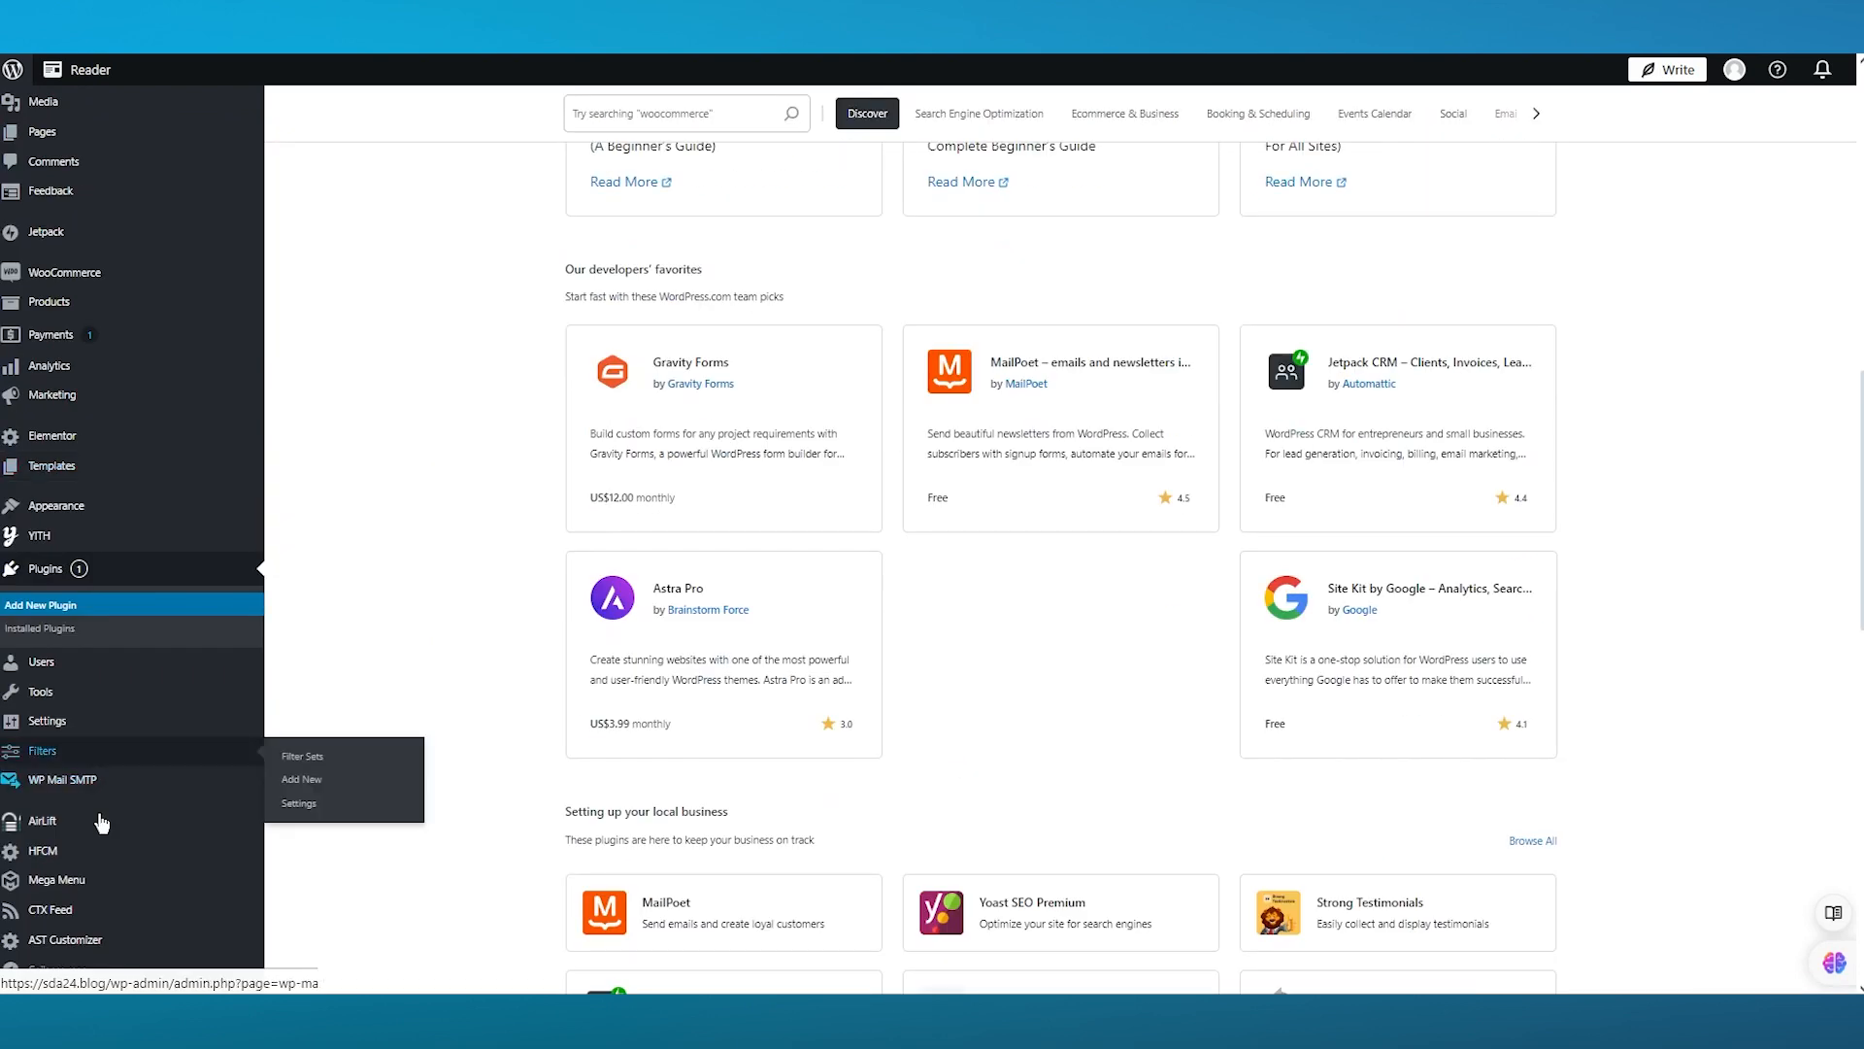
mouse_move(56, 877)
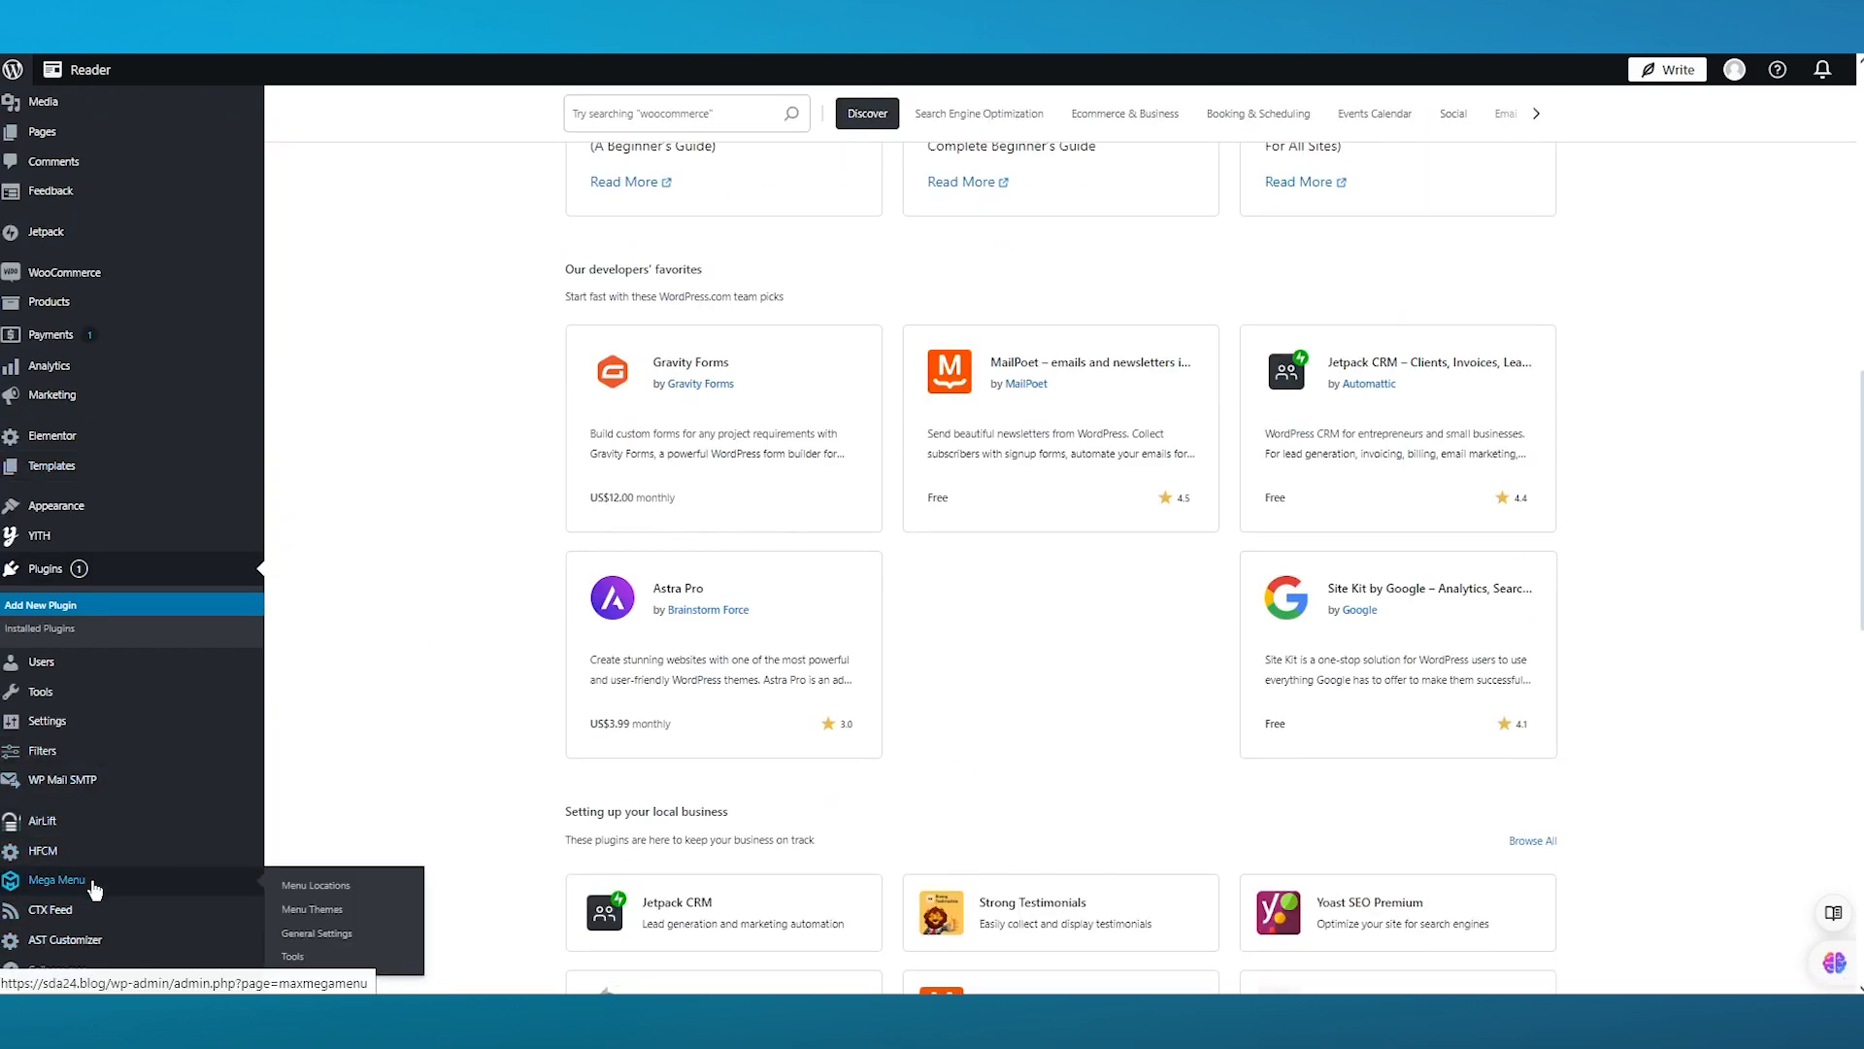
mouse_move(95, 889)
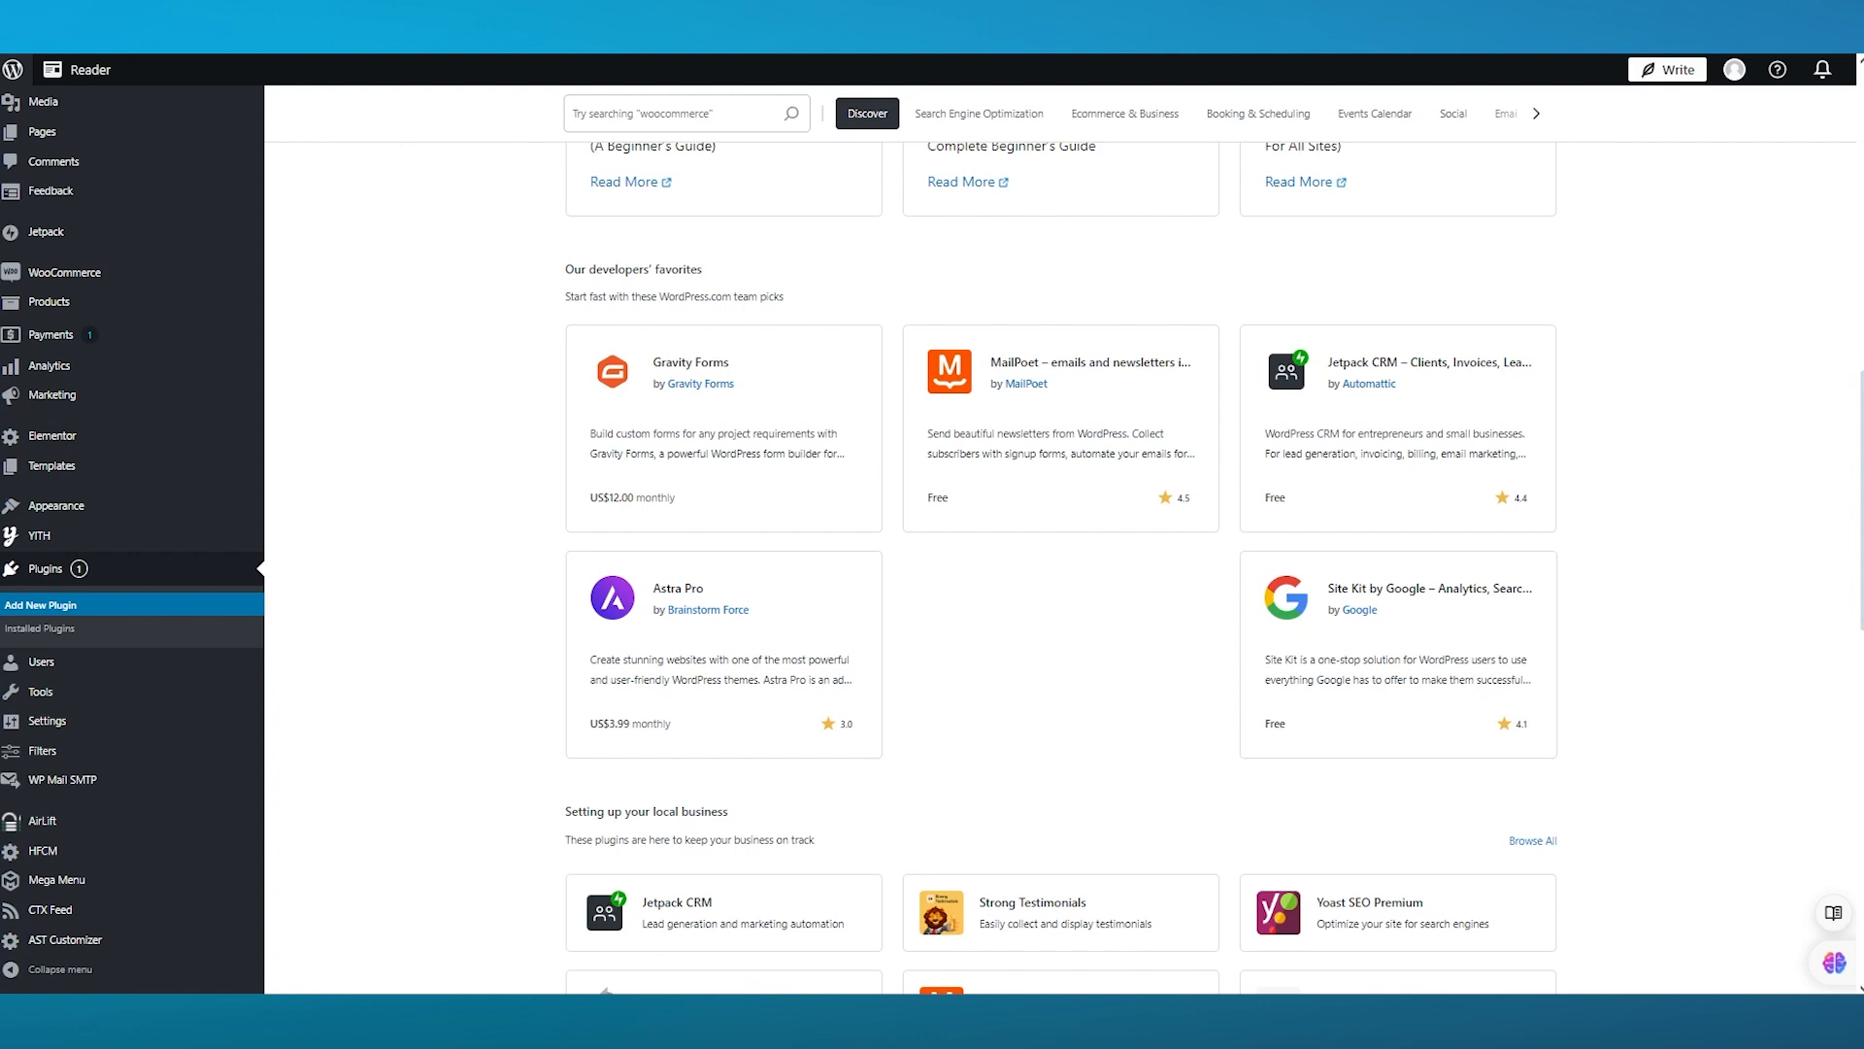
mouse_move(50, 301)
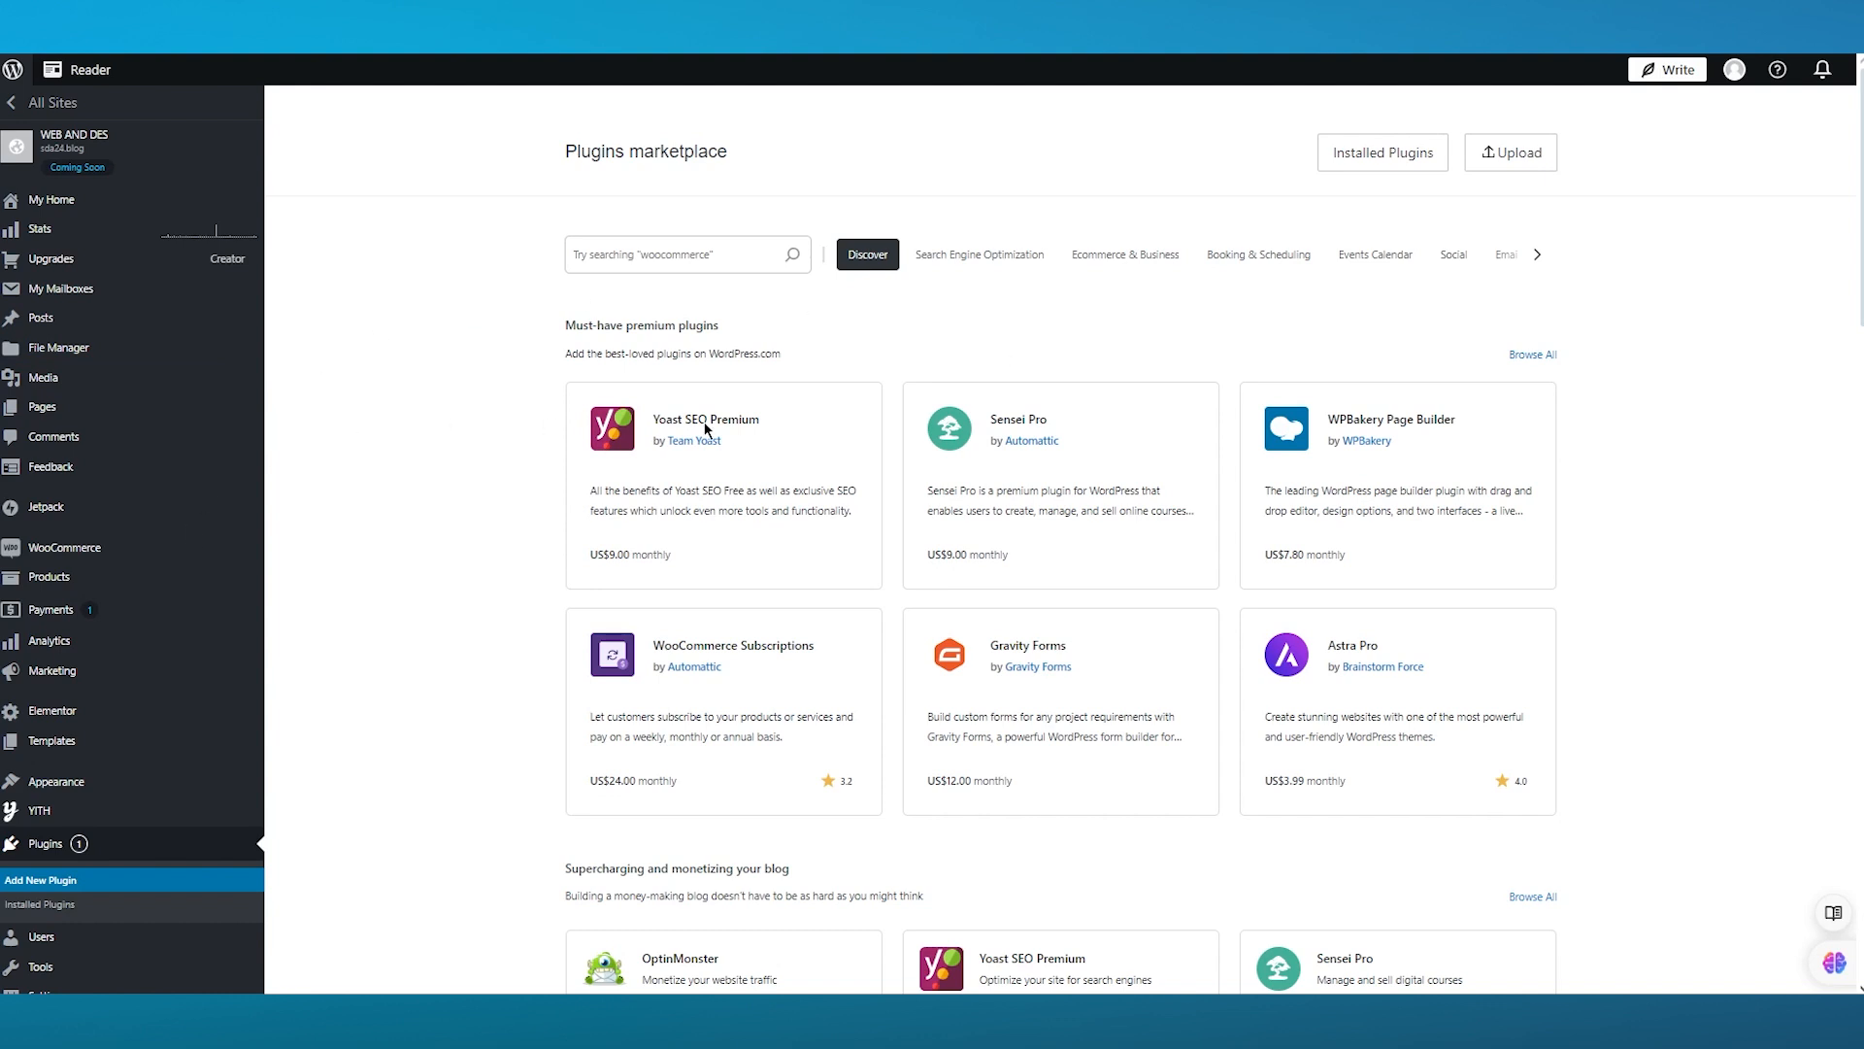
click(53, 348)
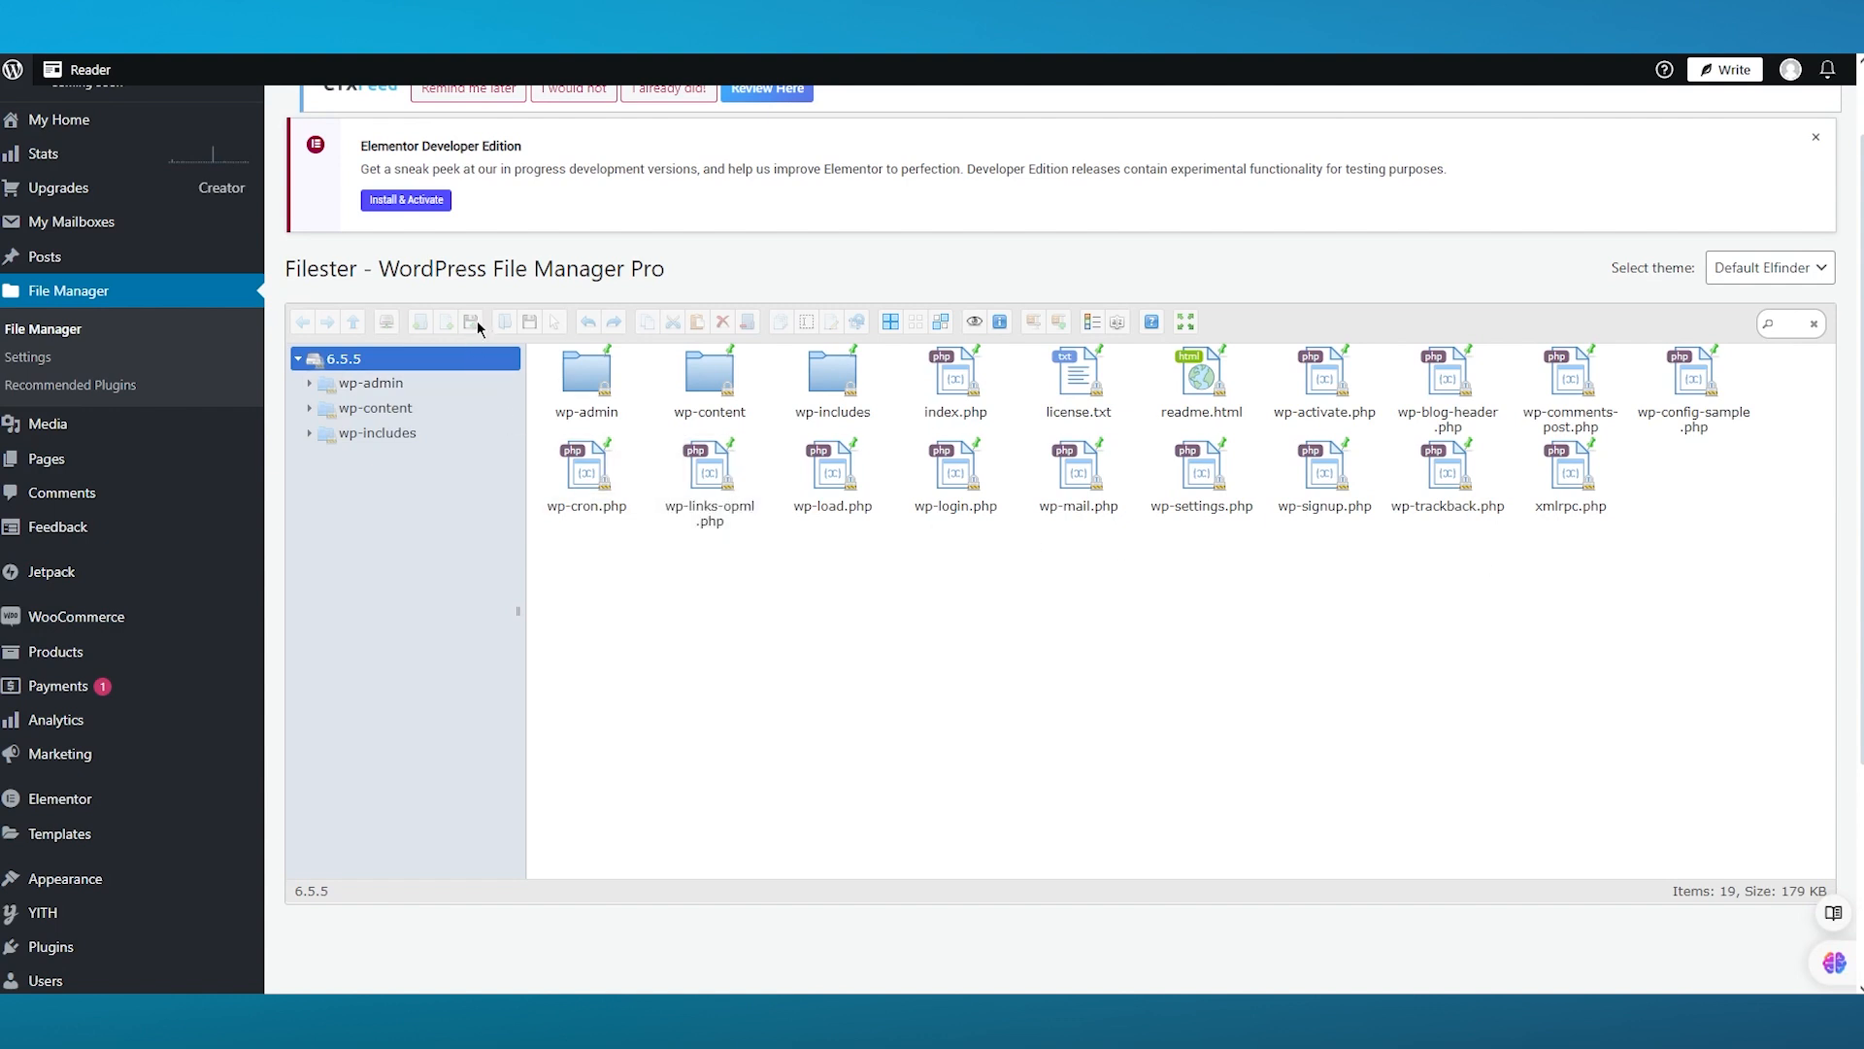
click(301, 357)
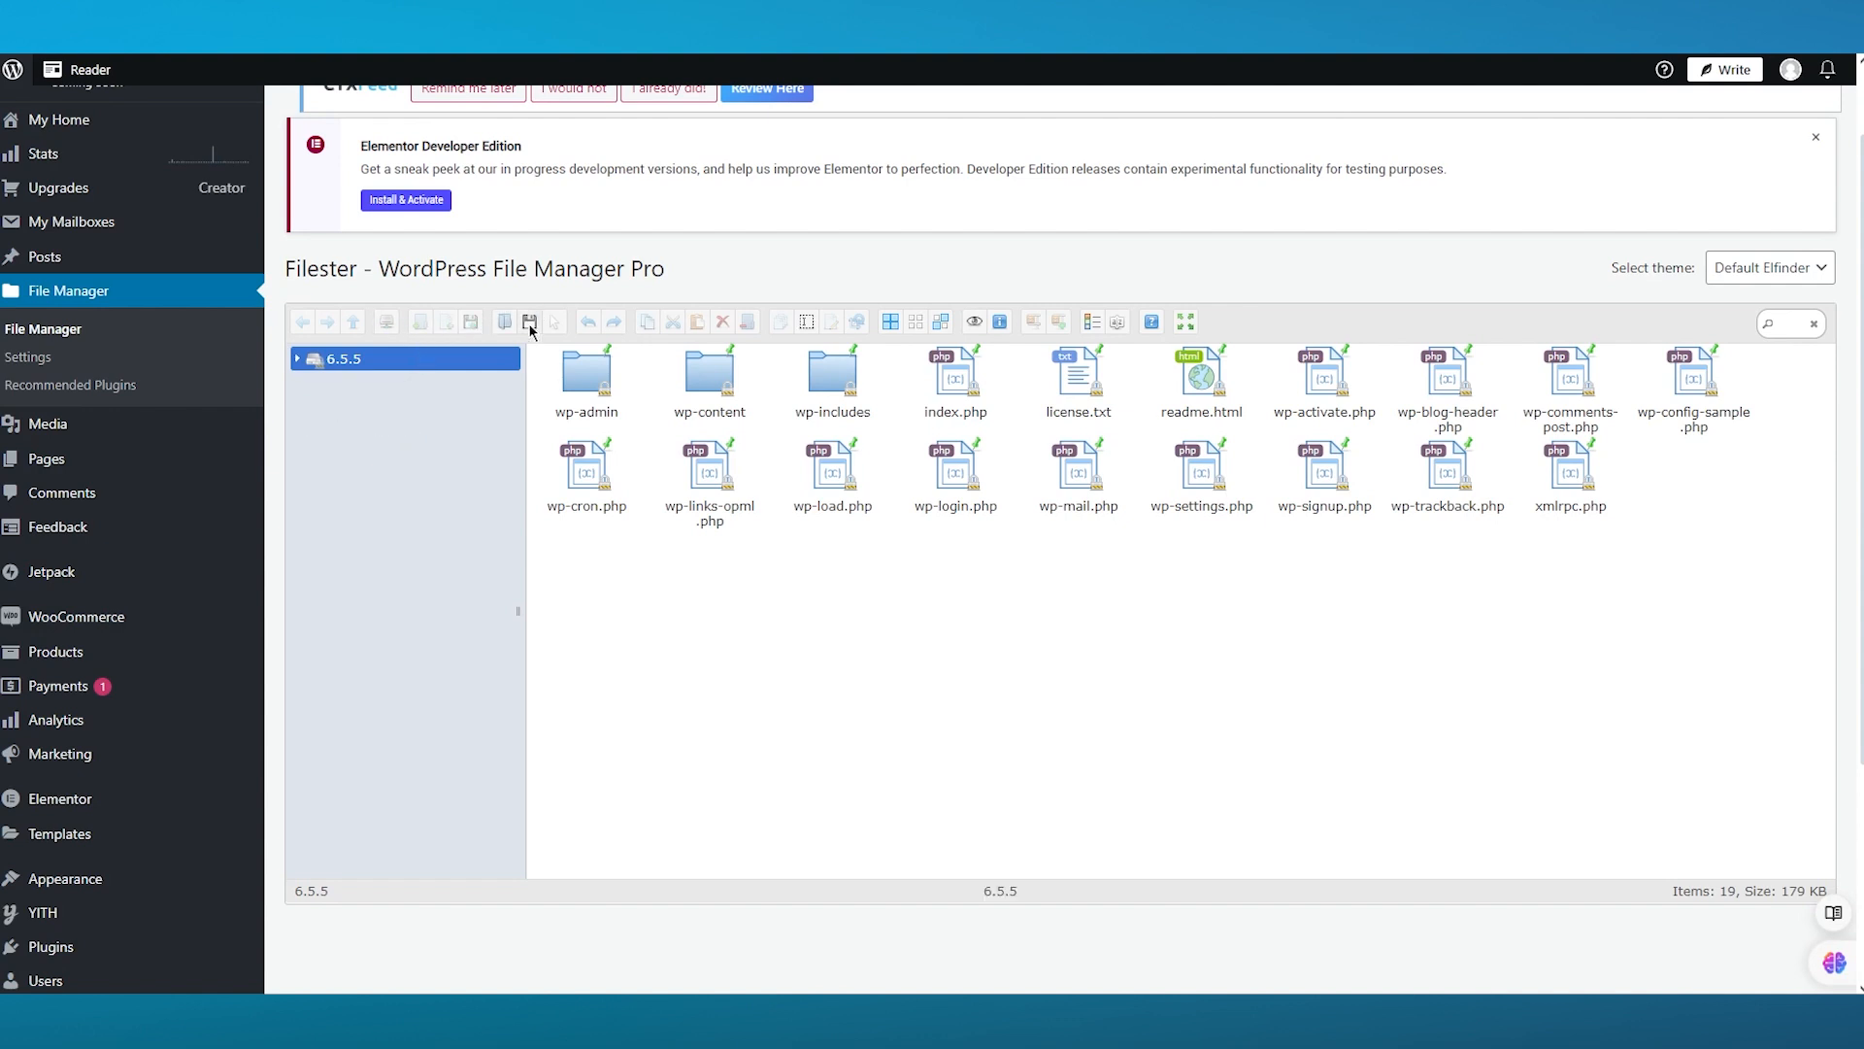
mouse_move(528, 323)
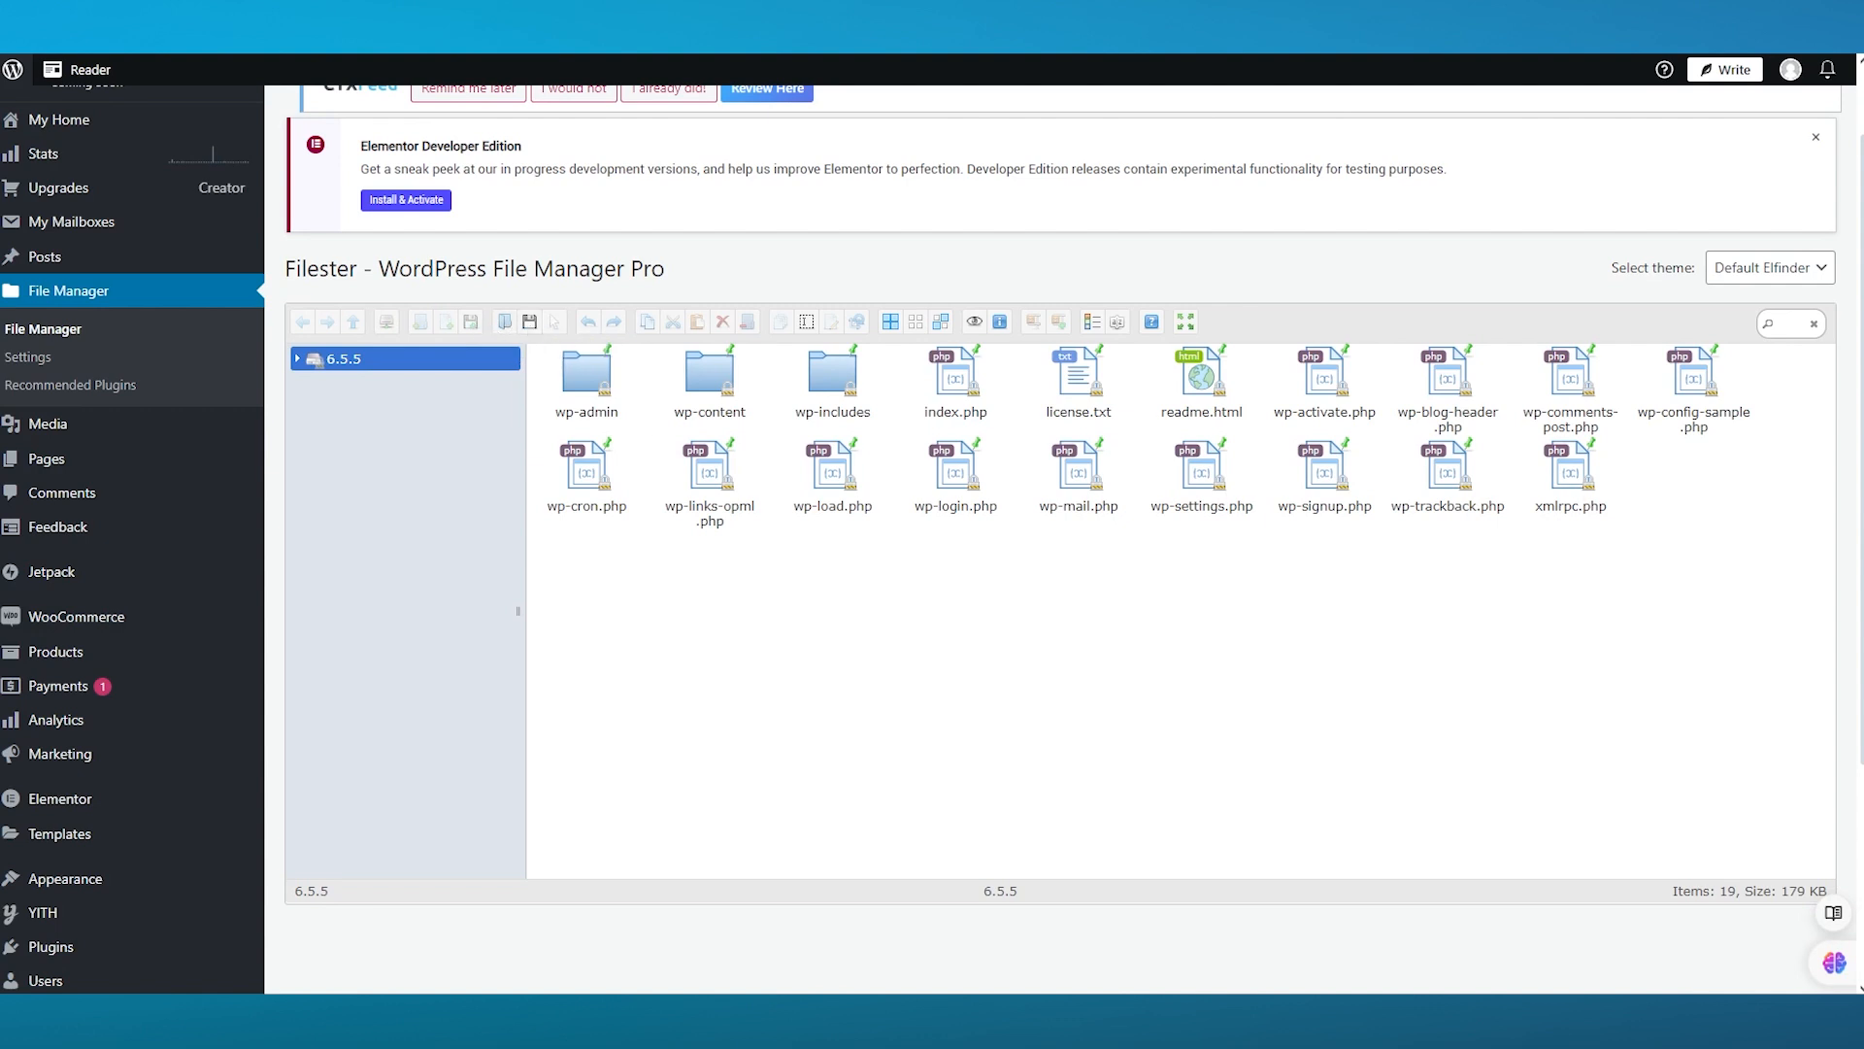
click(346, 357)
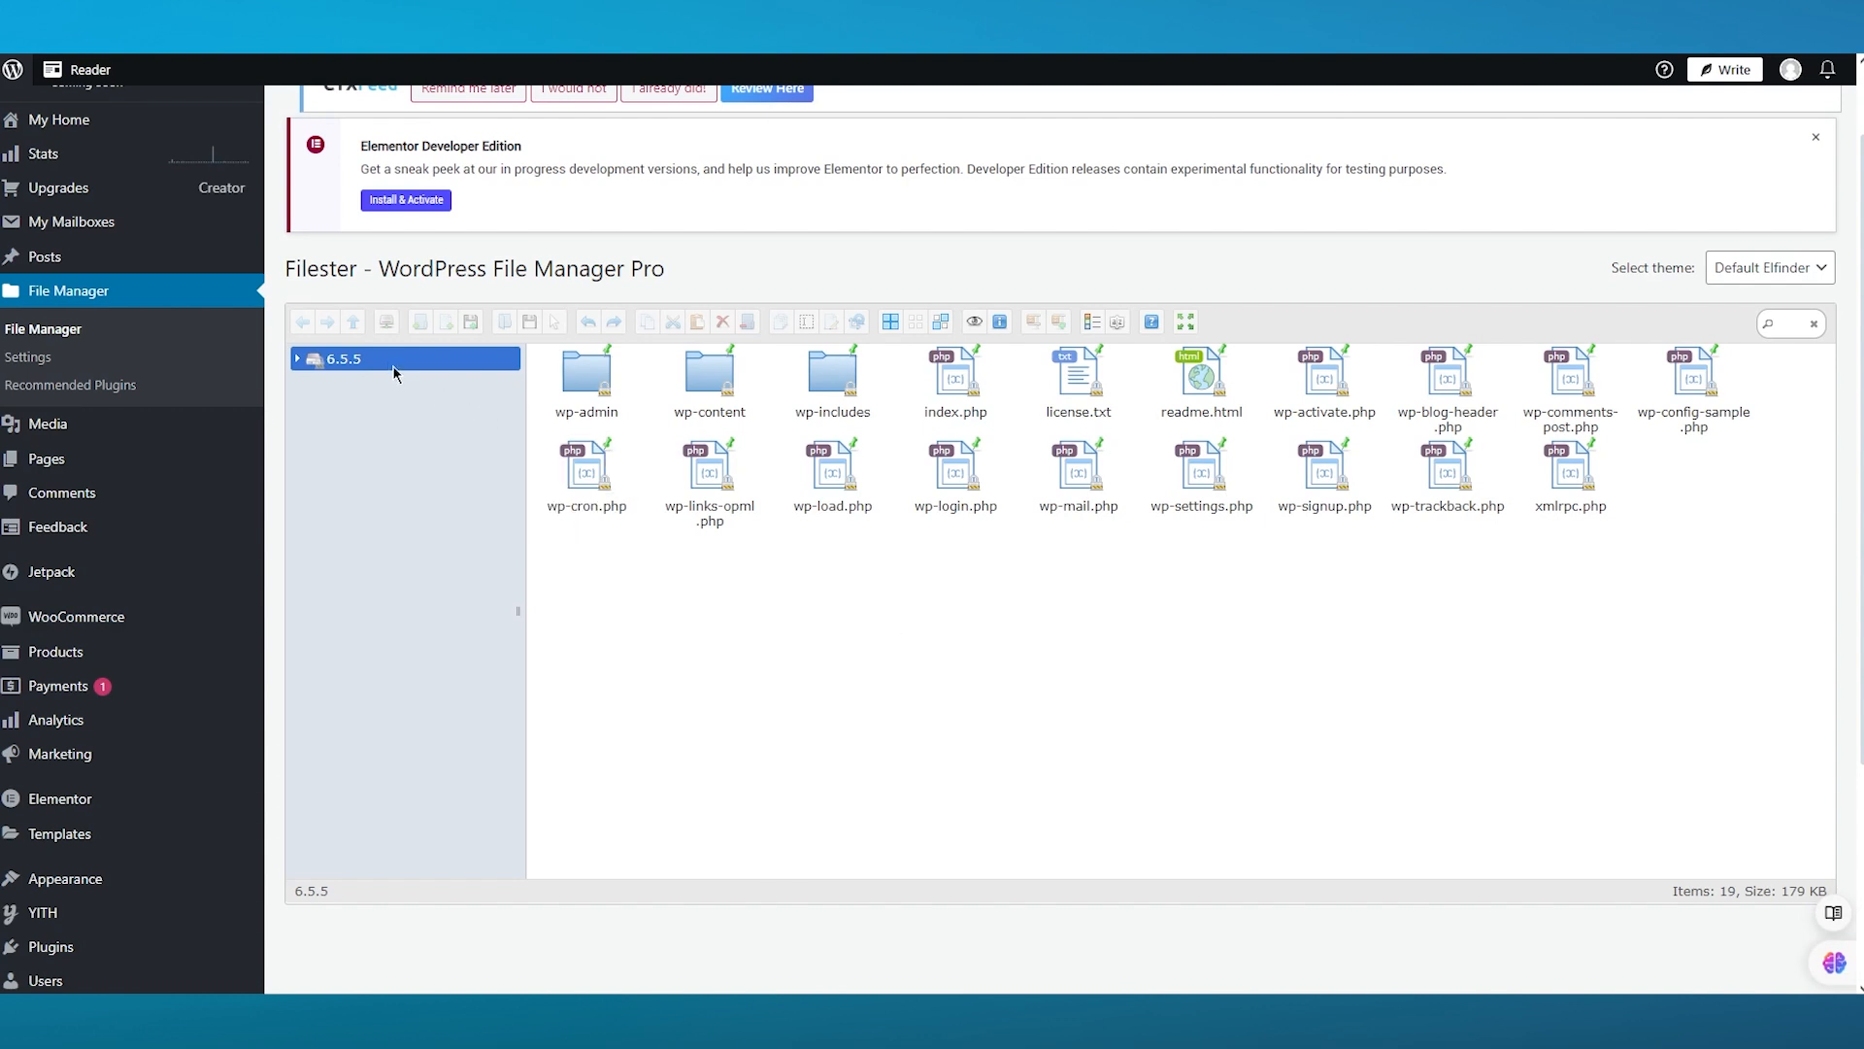
click(297, 358)
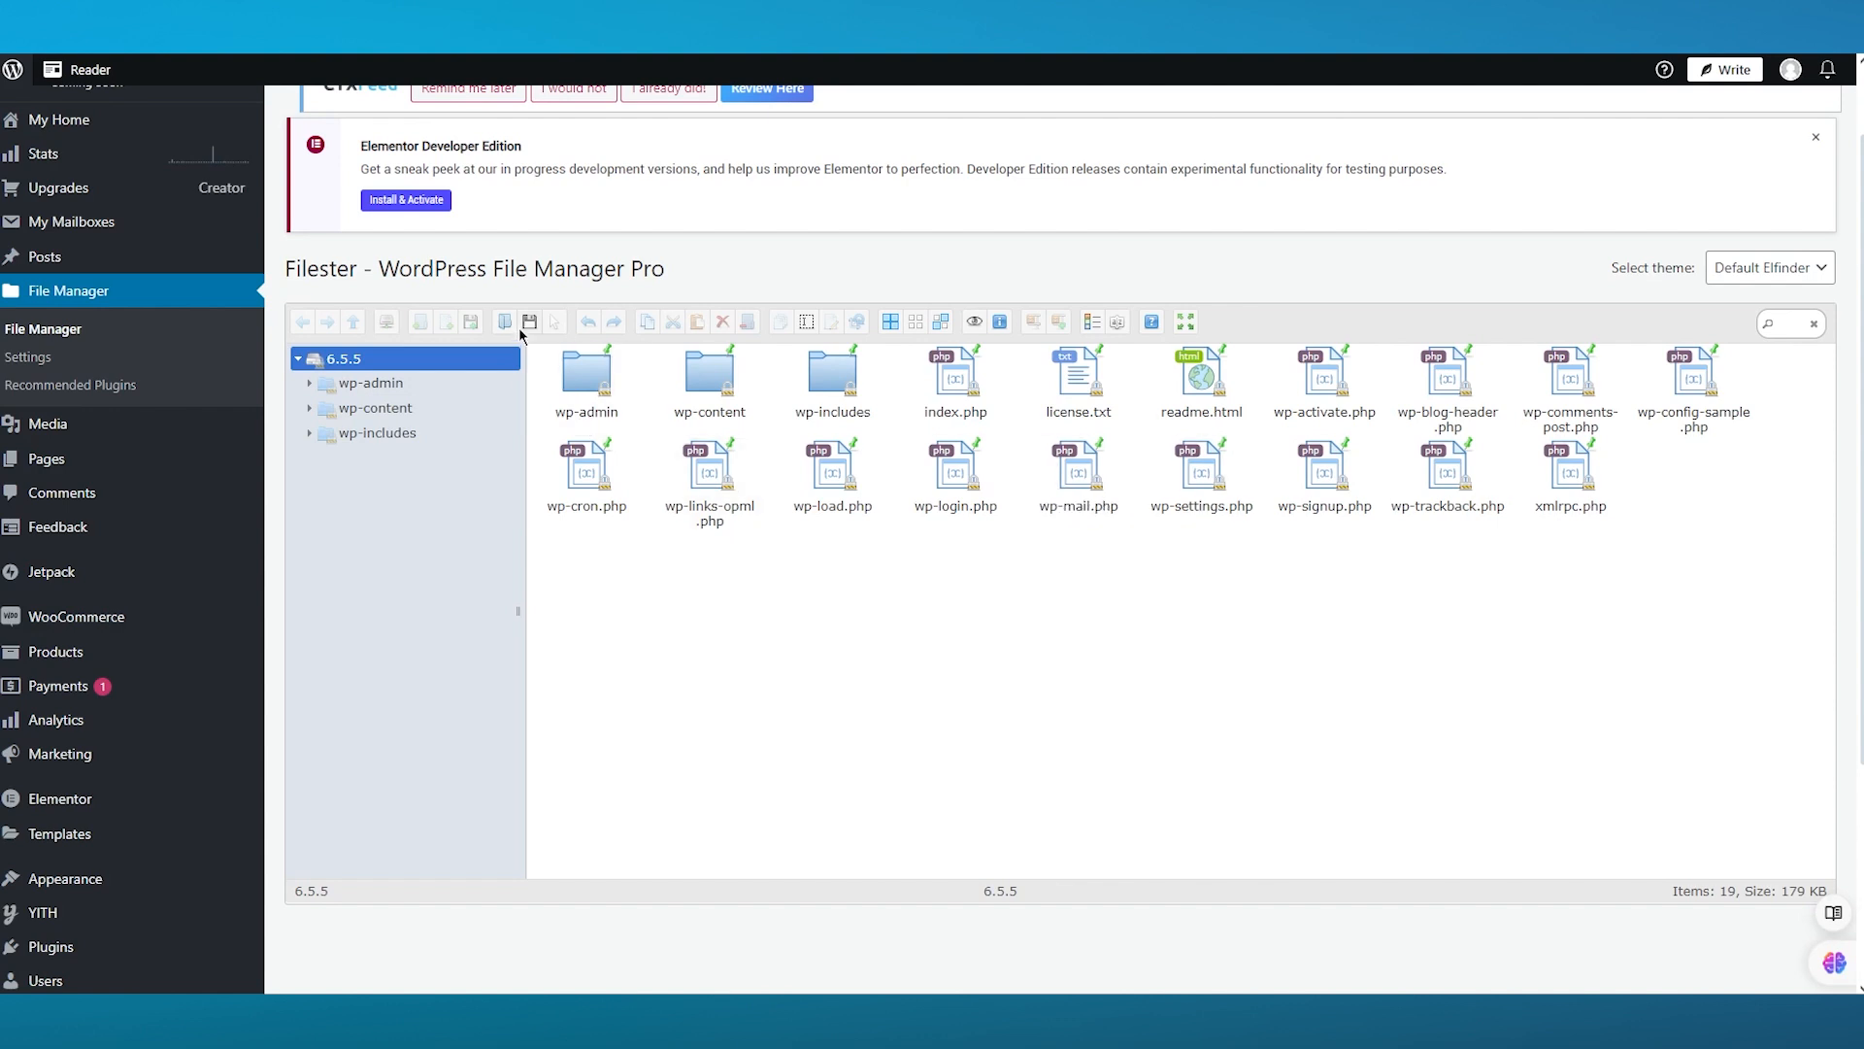
click(371, 383)
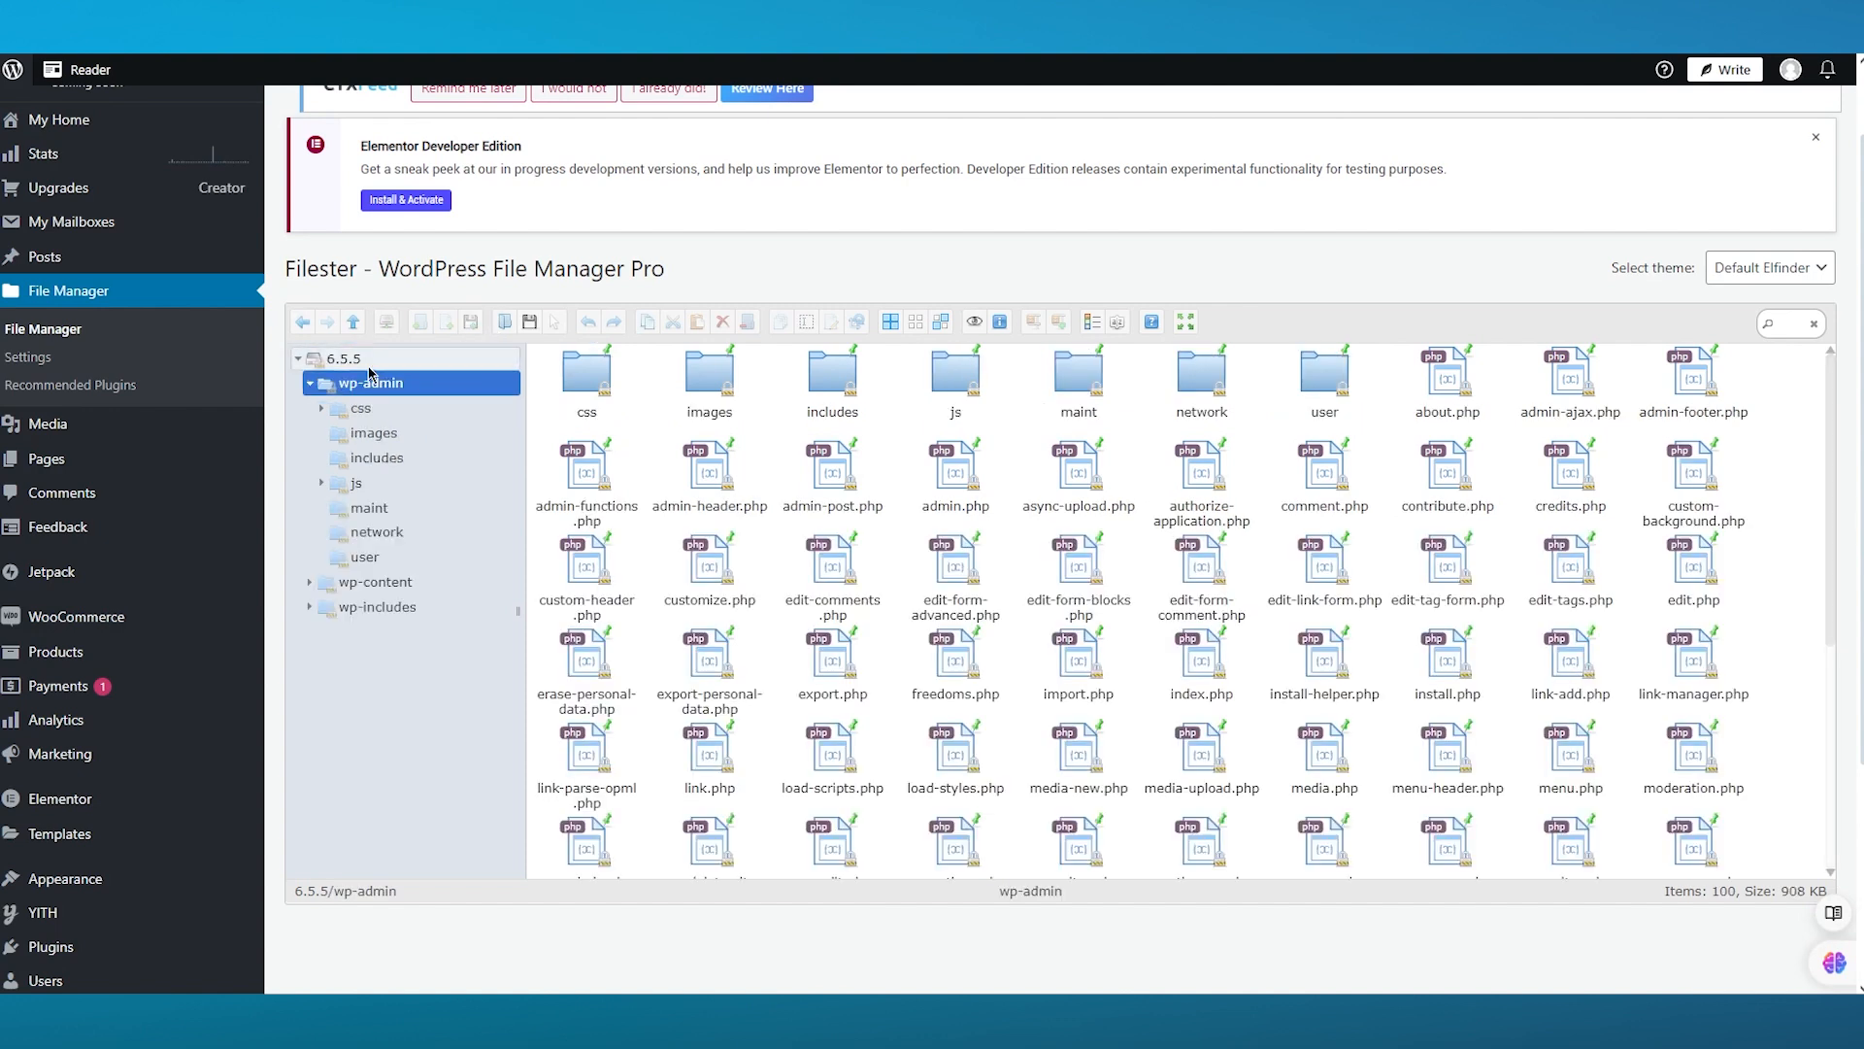
click(308, 383)
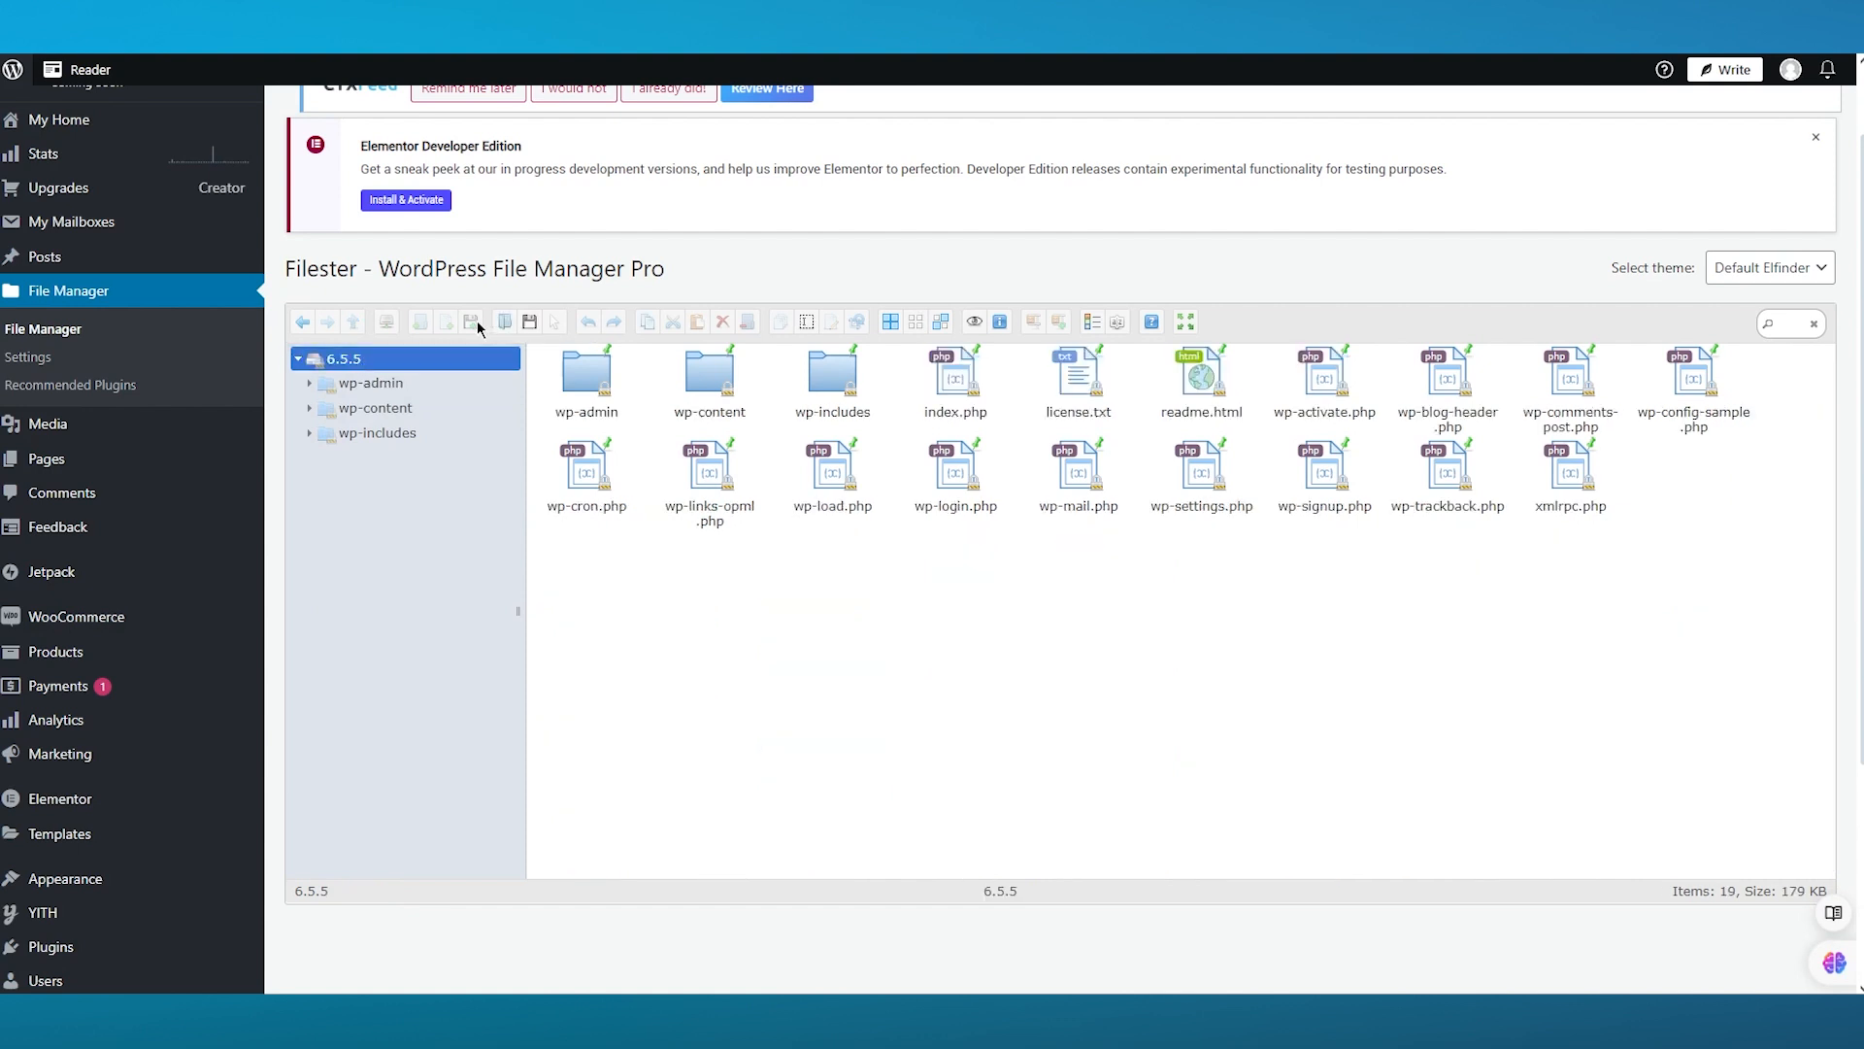
right_click(992, 583)
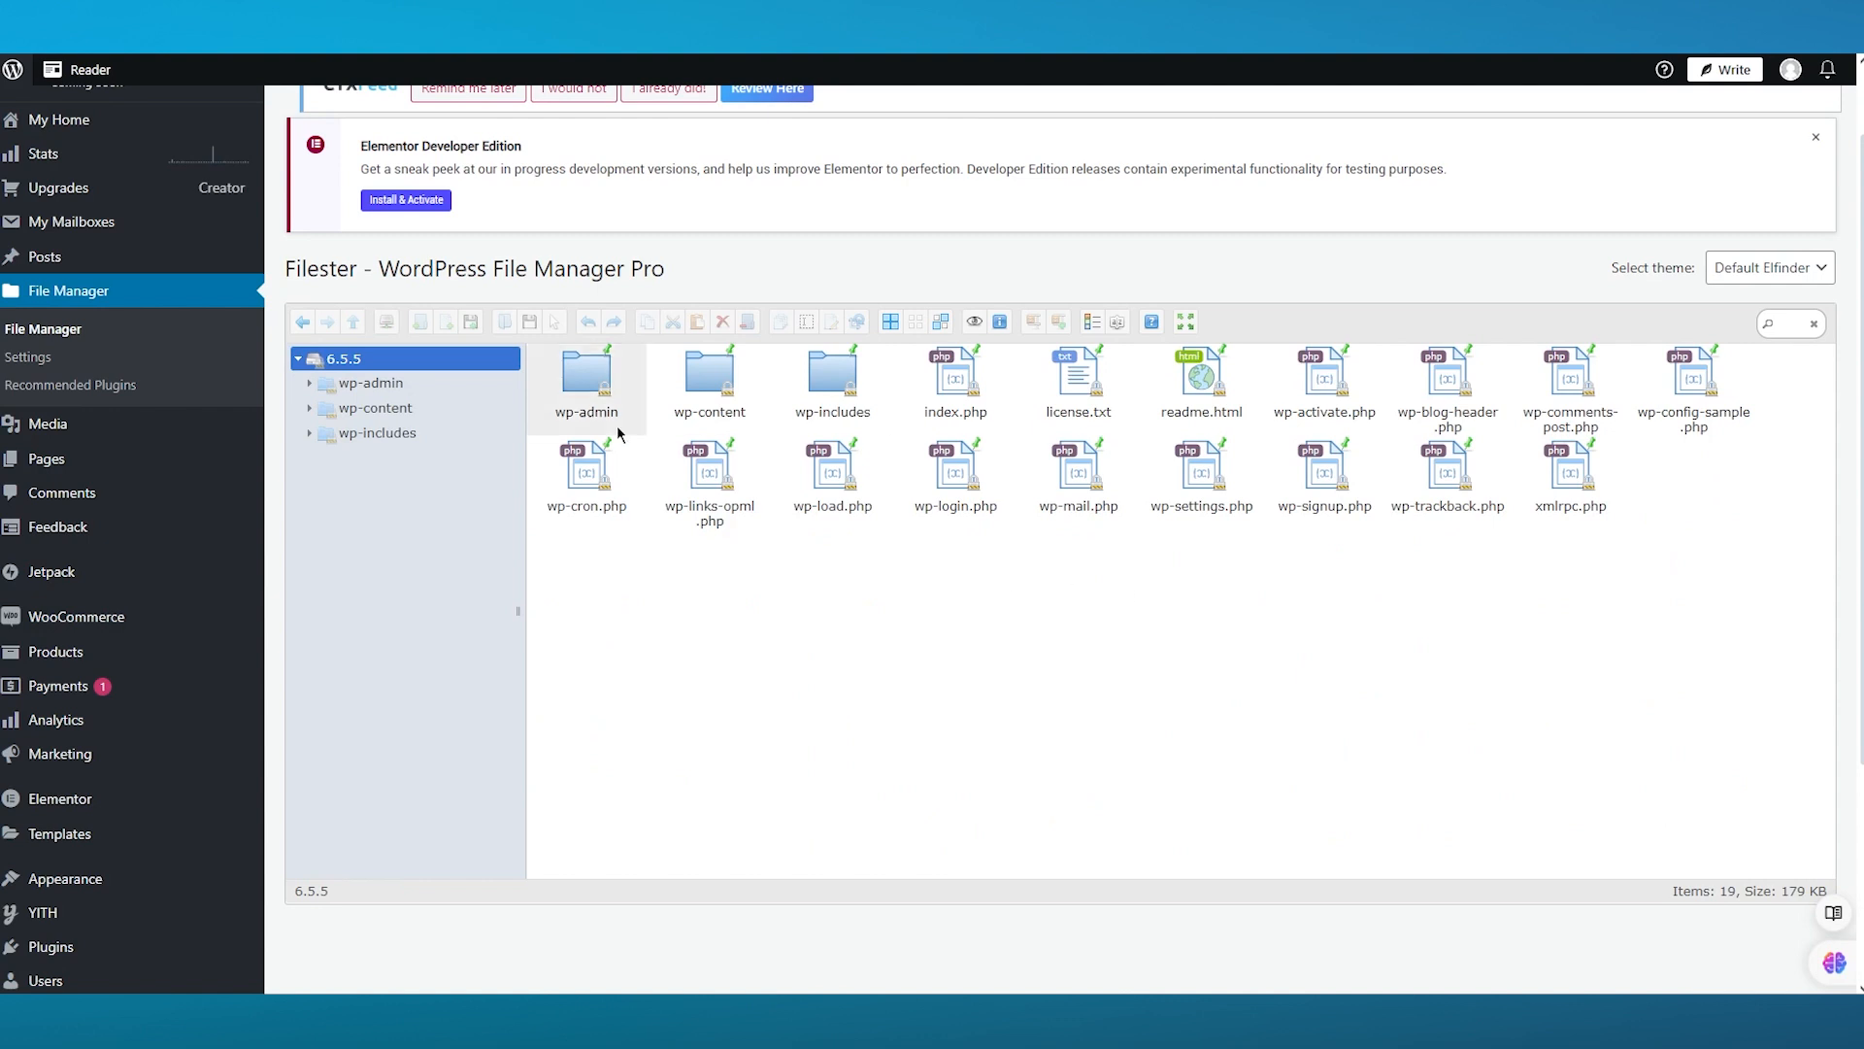
click(711, 381)
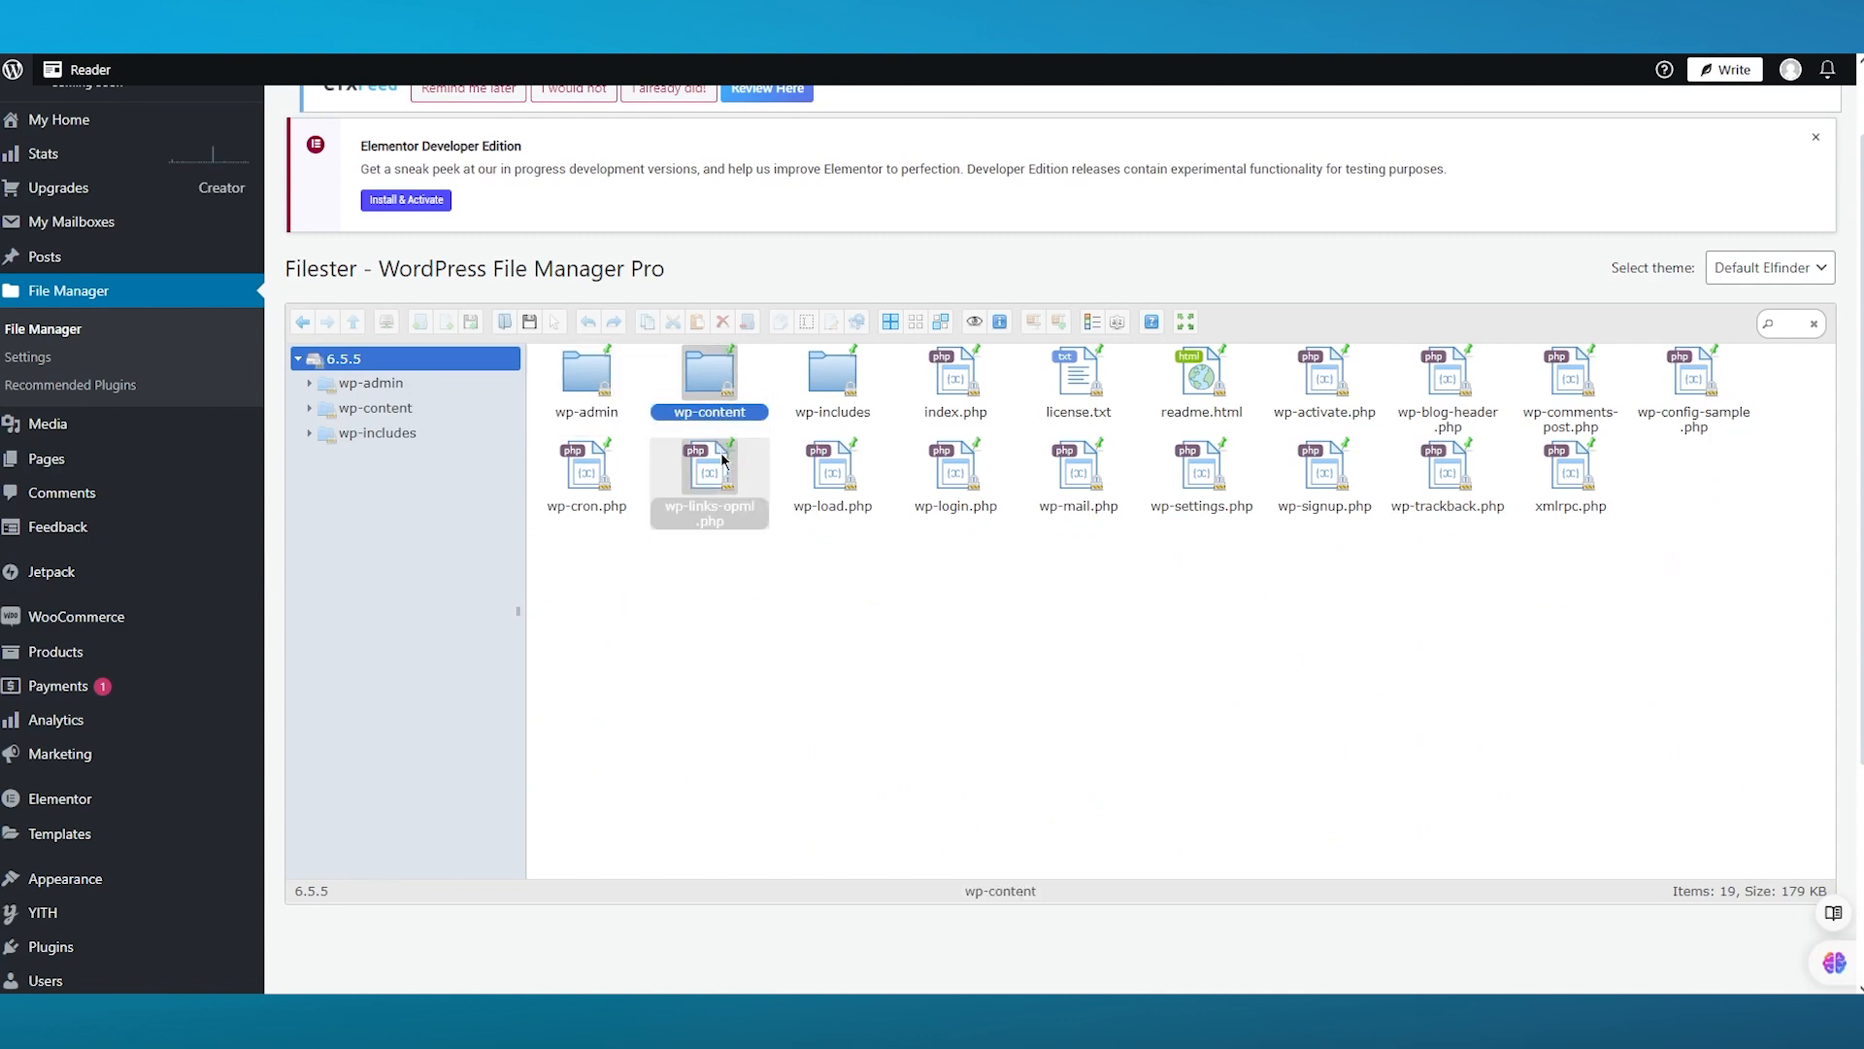
click(345, 357)
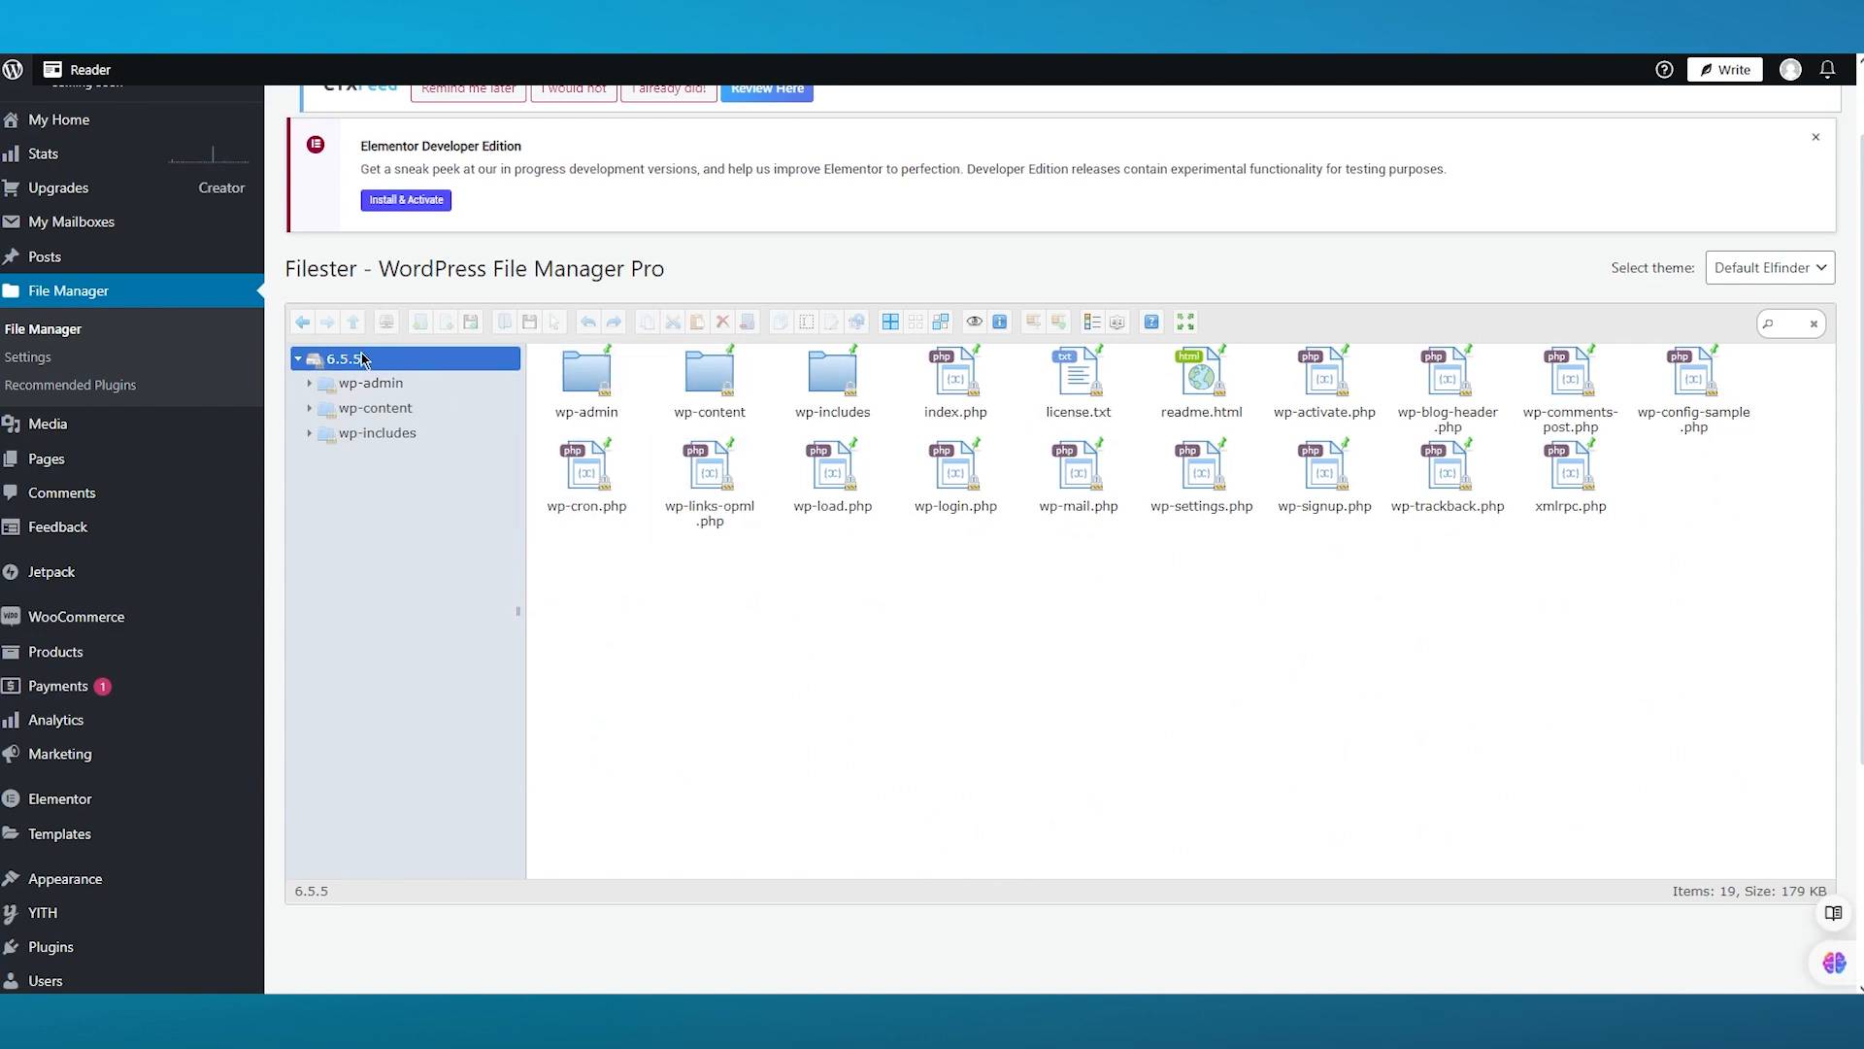
click(299, 359)
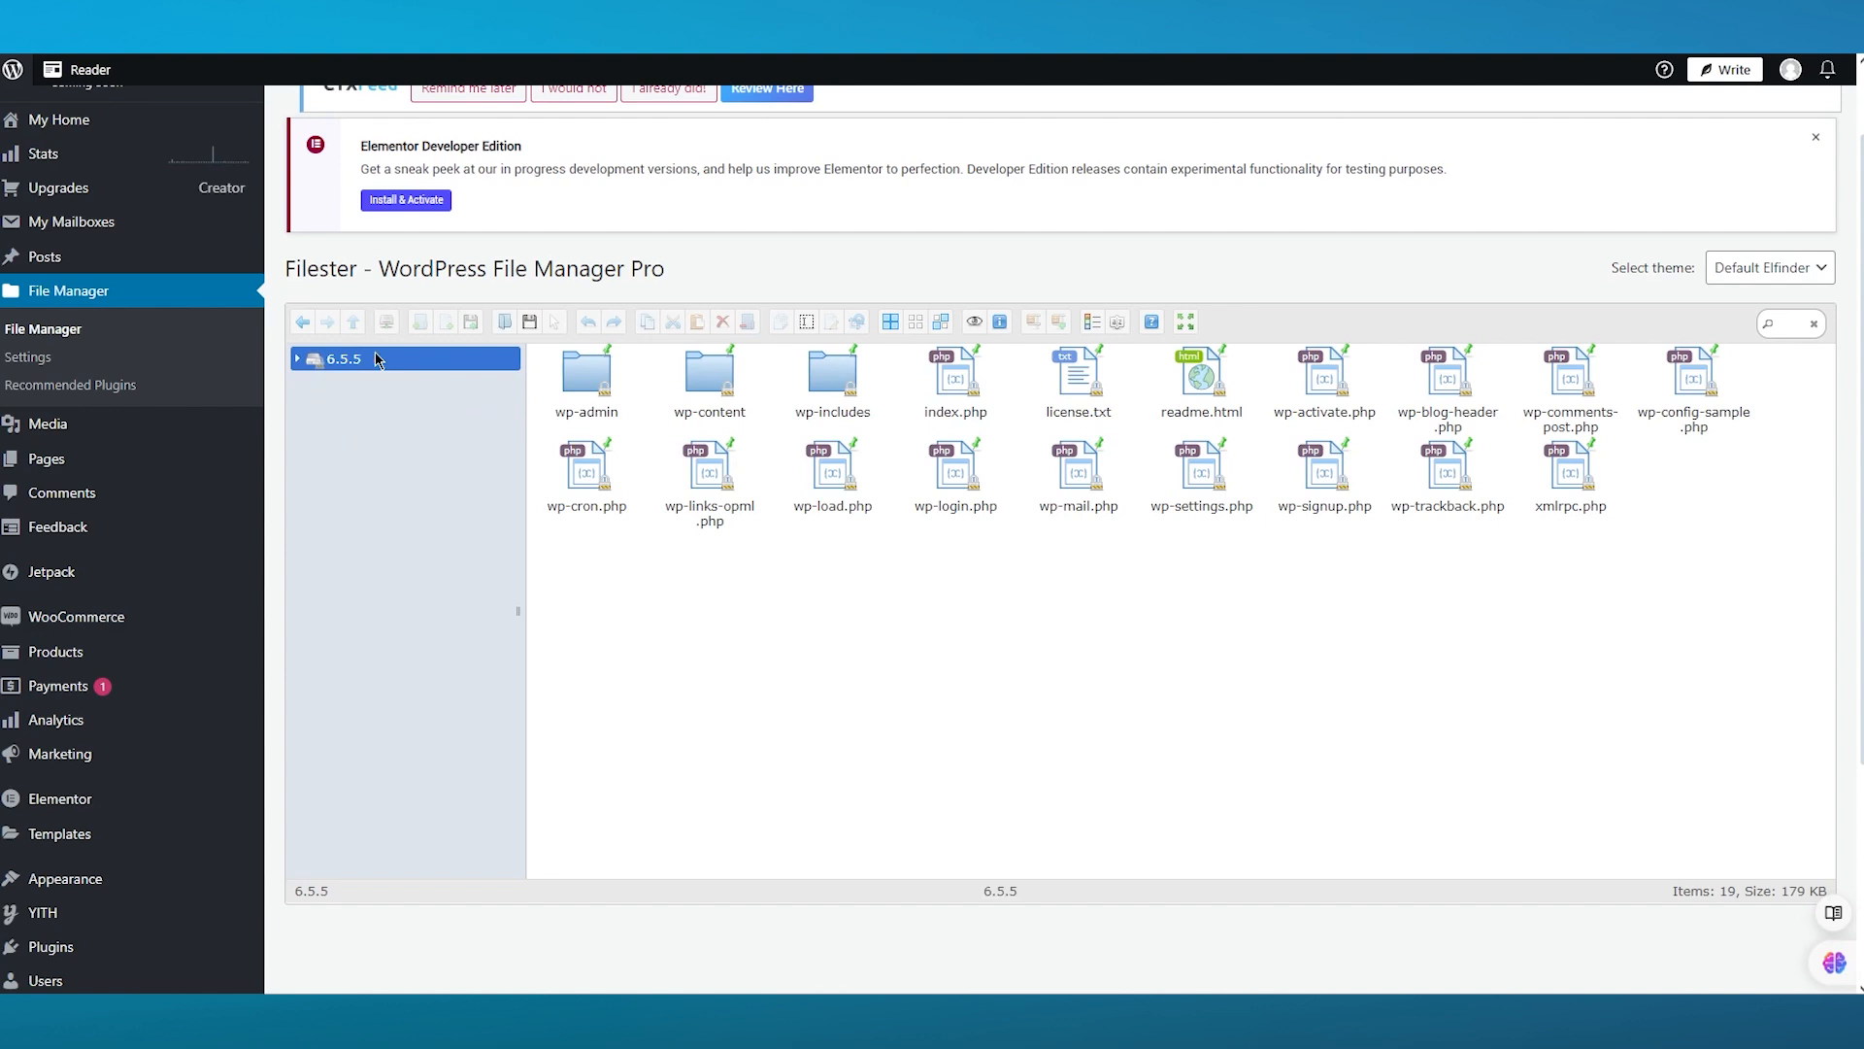
click(297, 358)
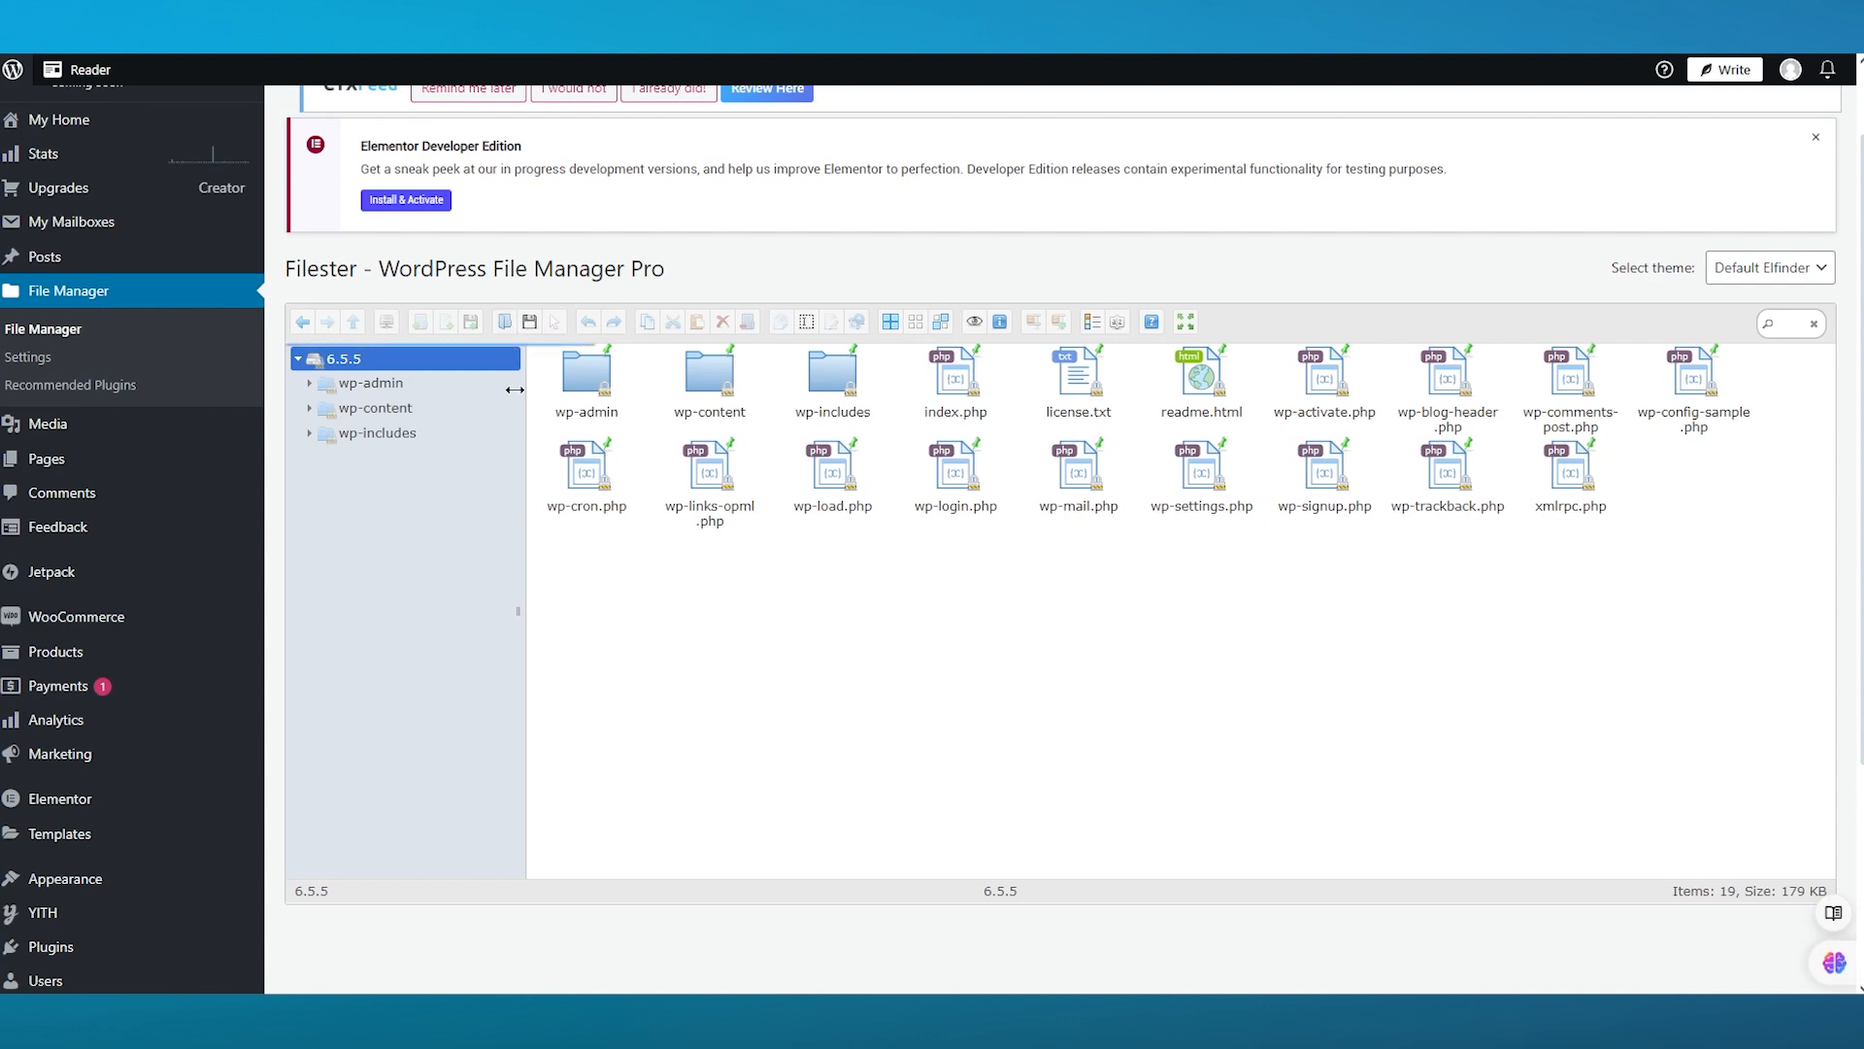
click(369, 382)
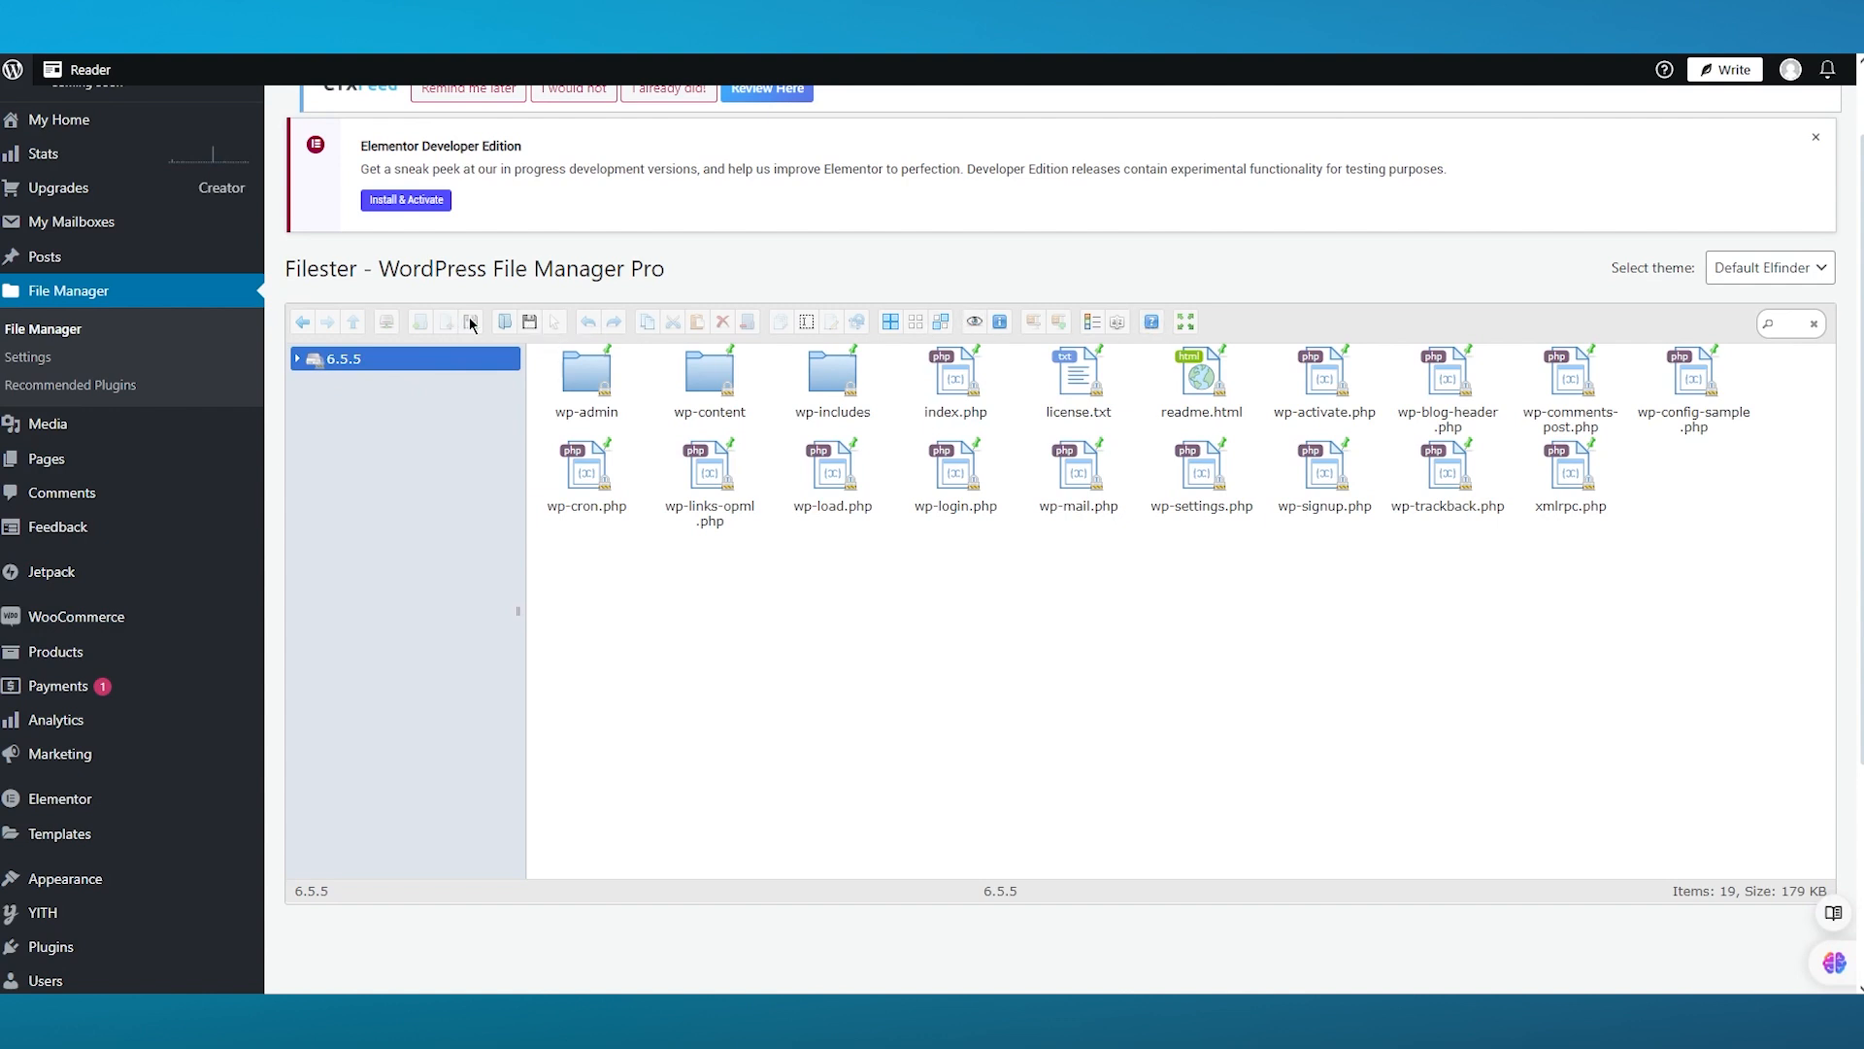
mouse_move(309, 330)
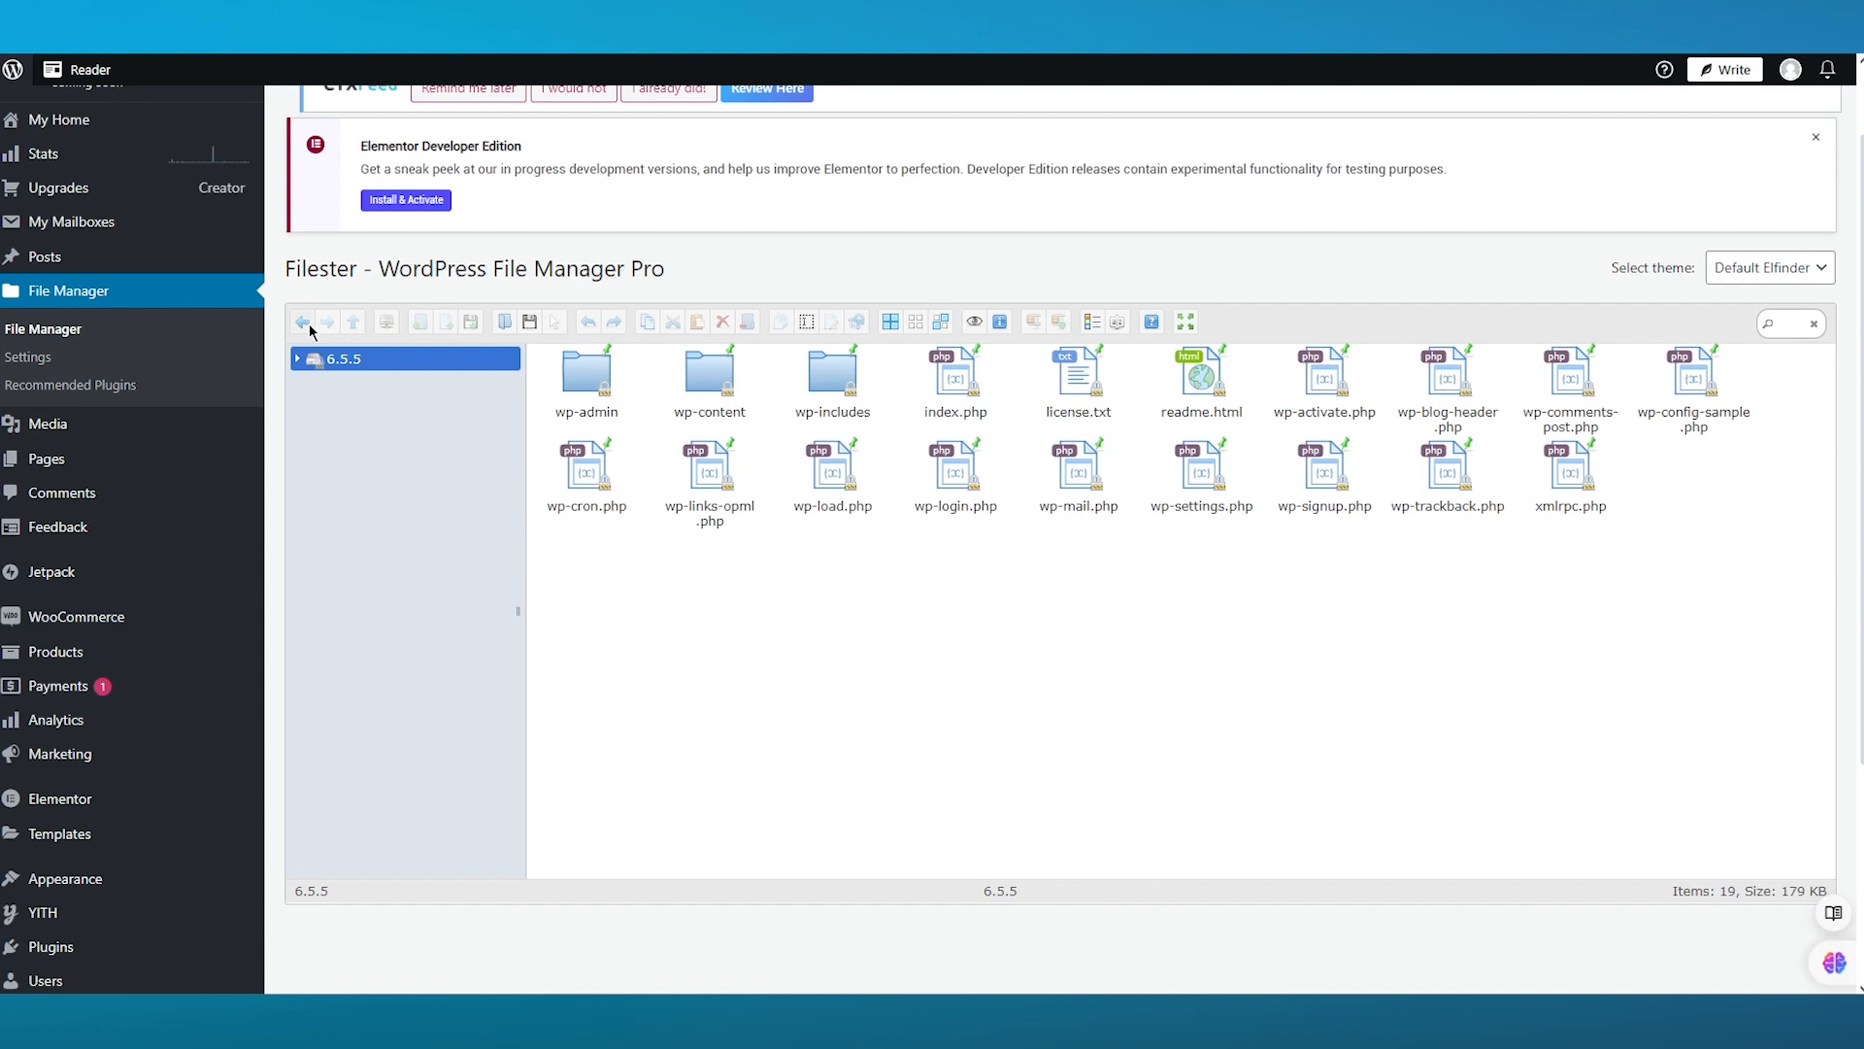
double_click(584, 373)
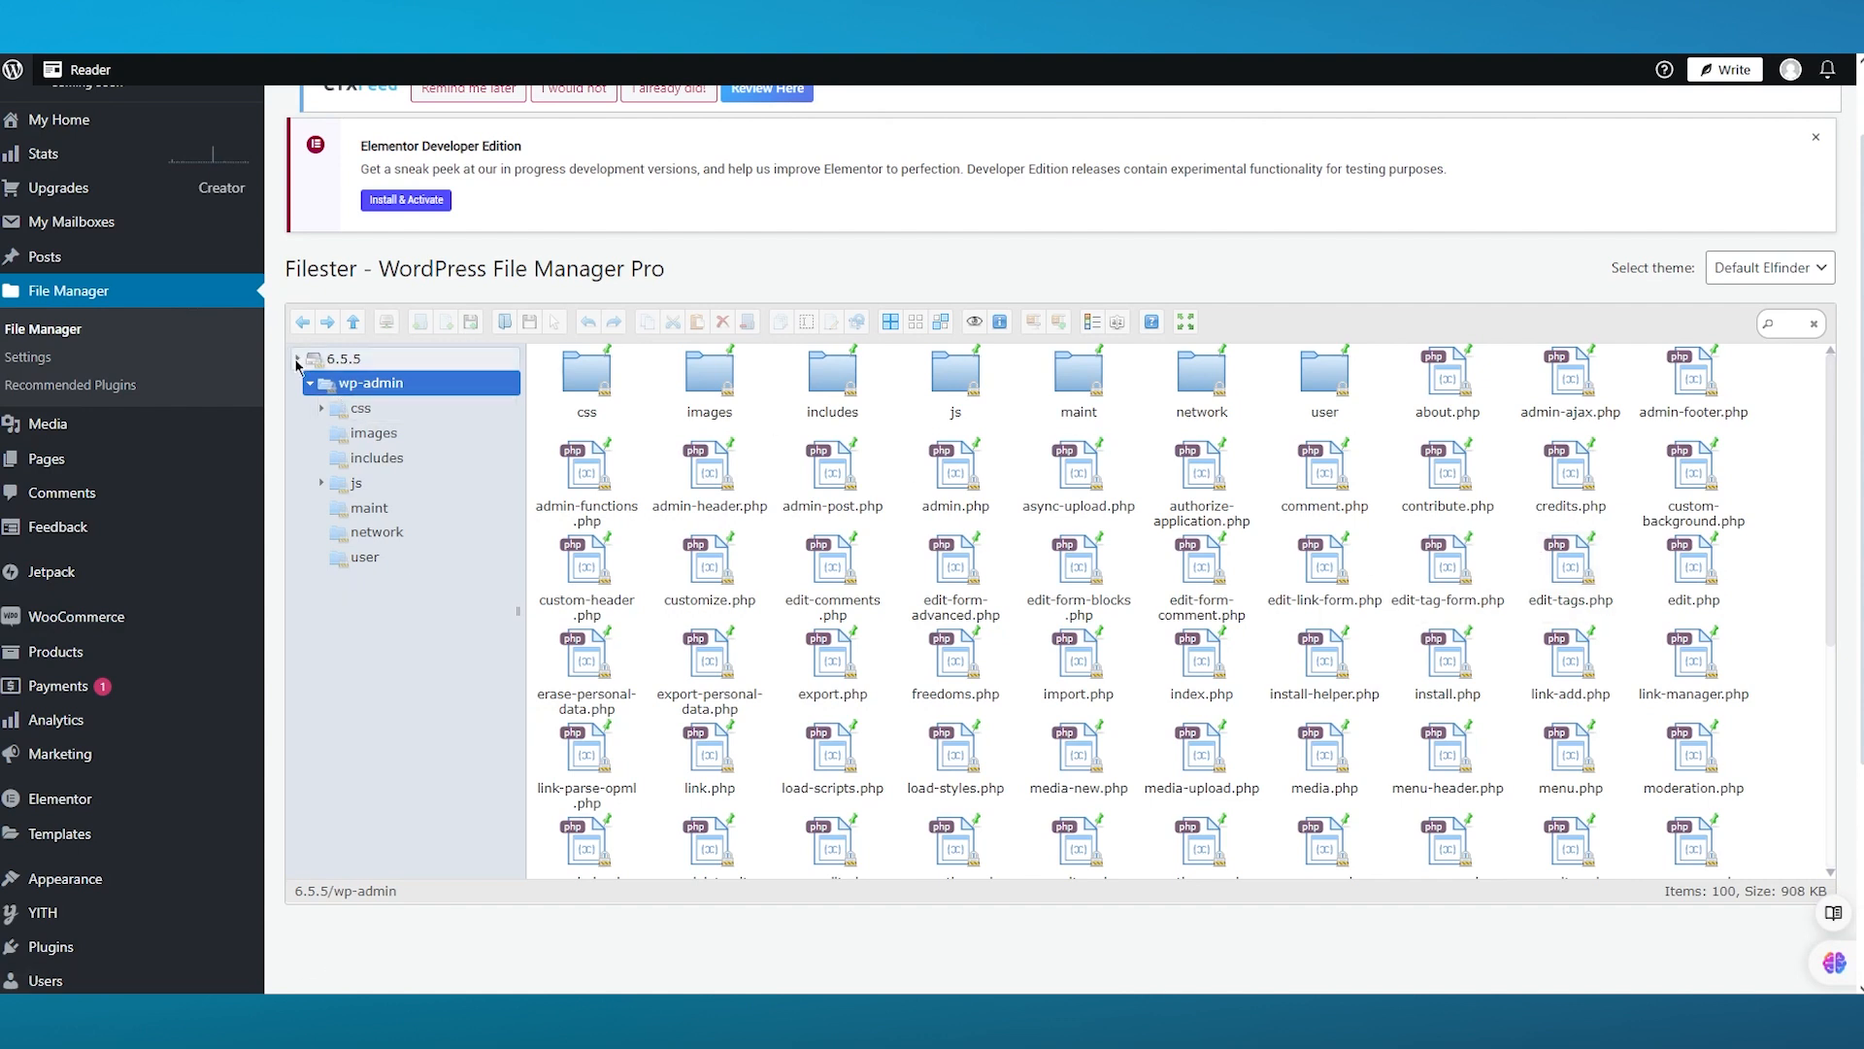
click(344, 357)
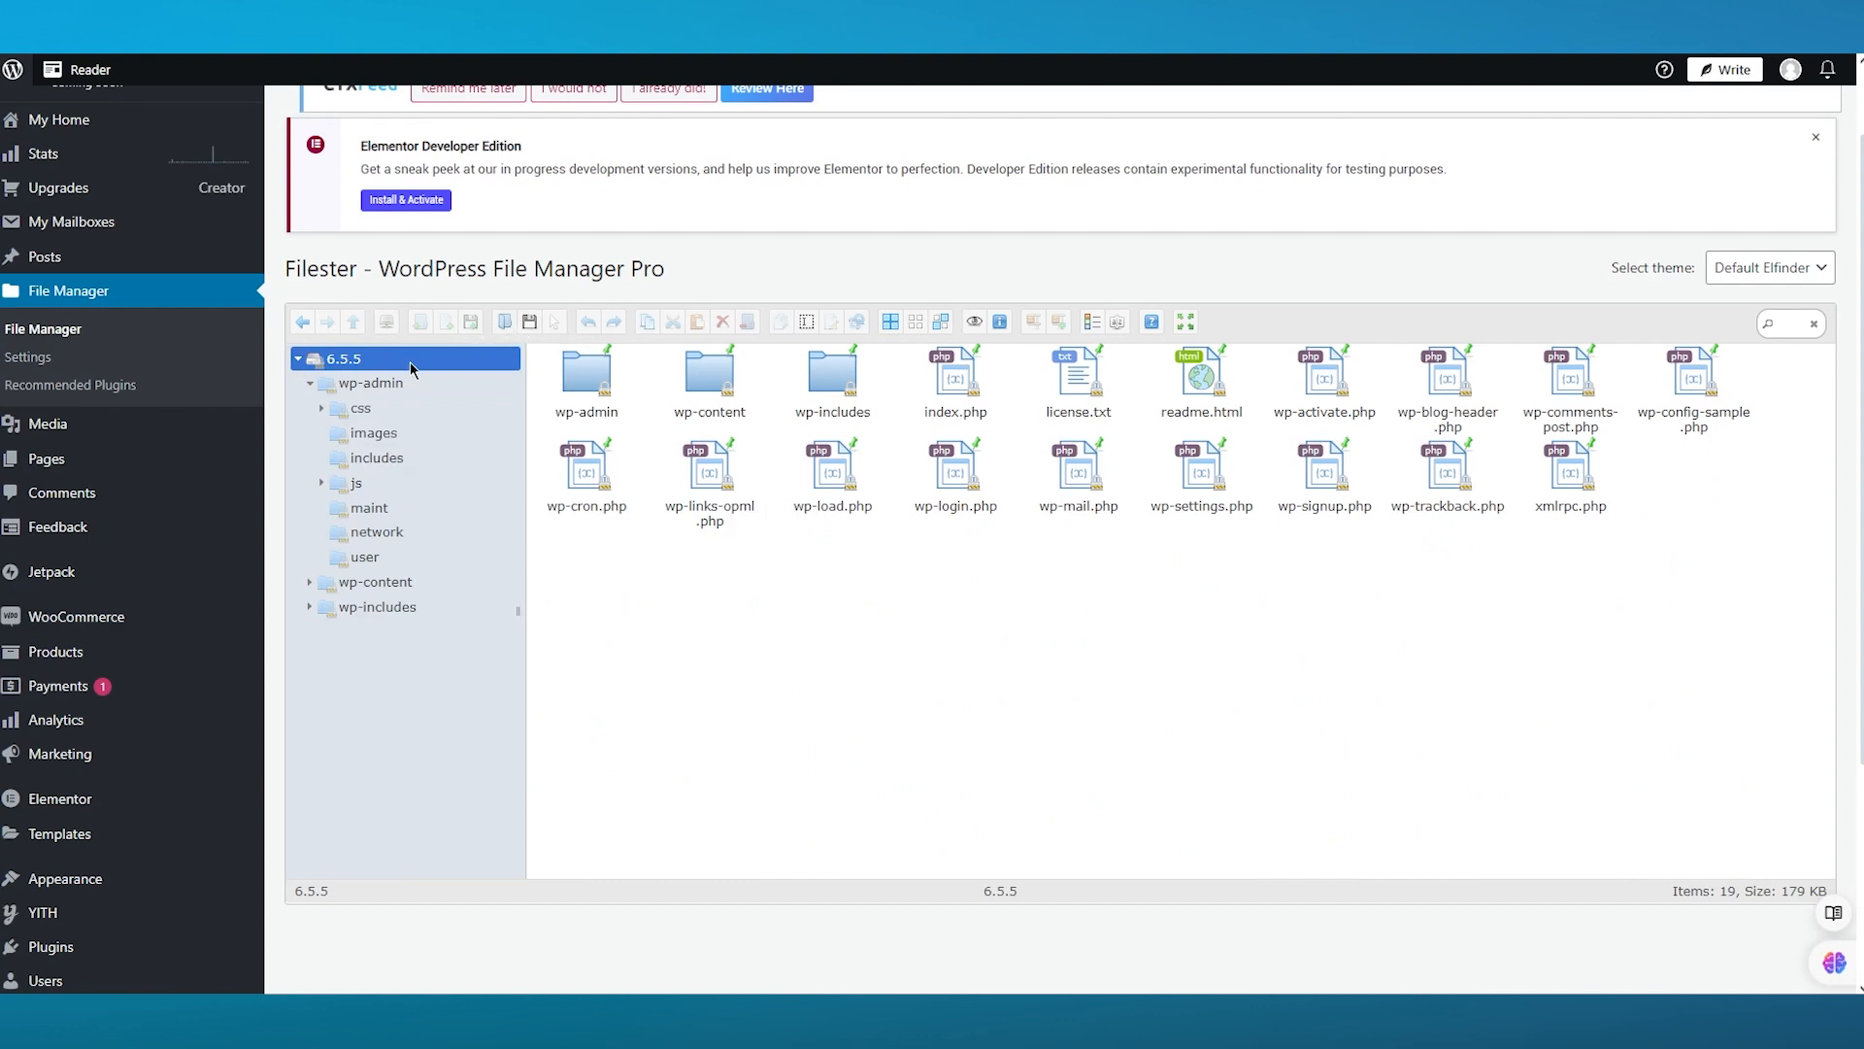
click(377, 606)
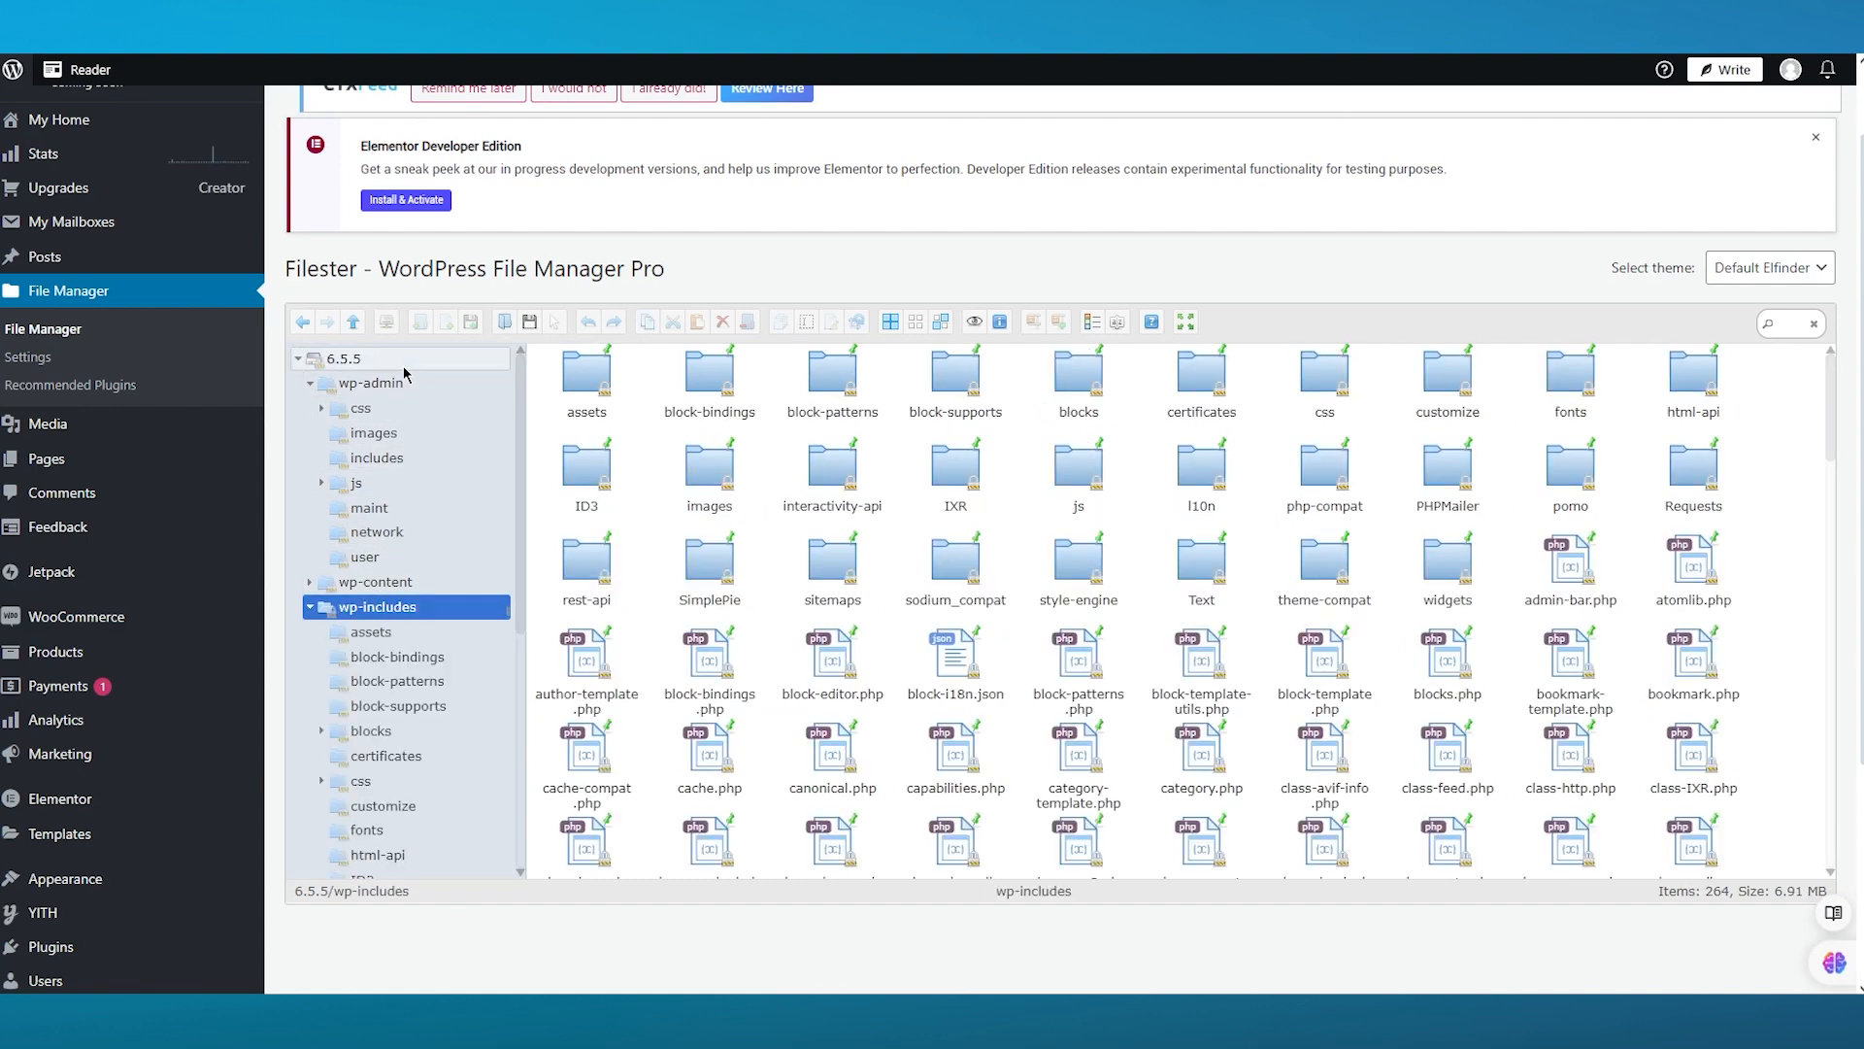
click(346, 357)
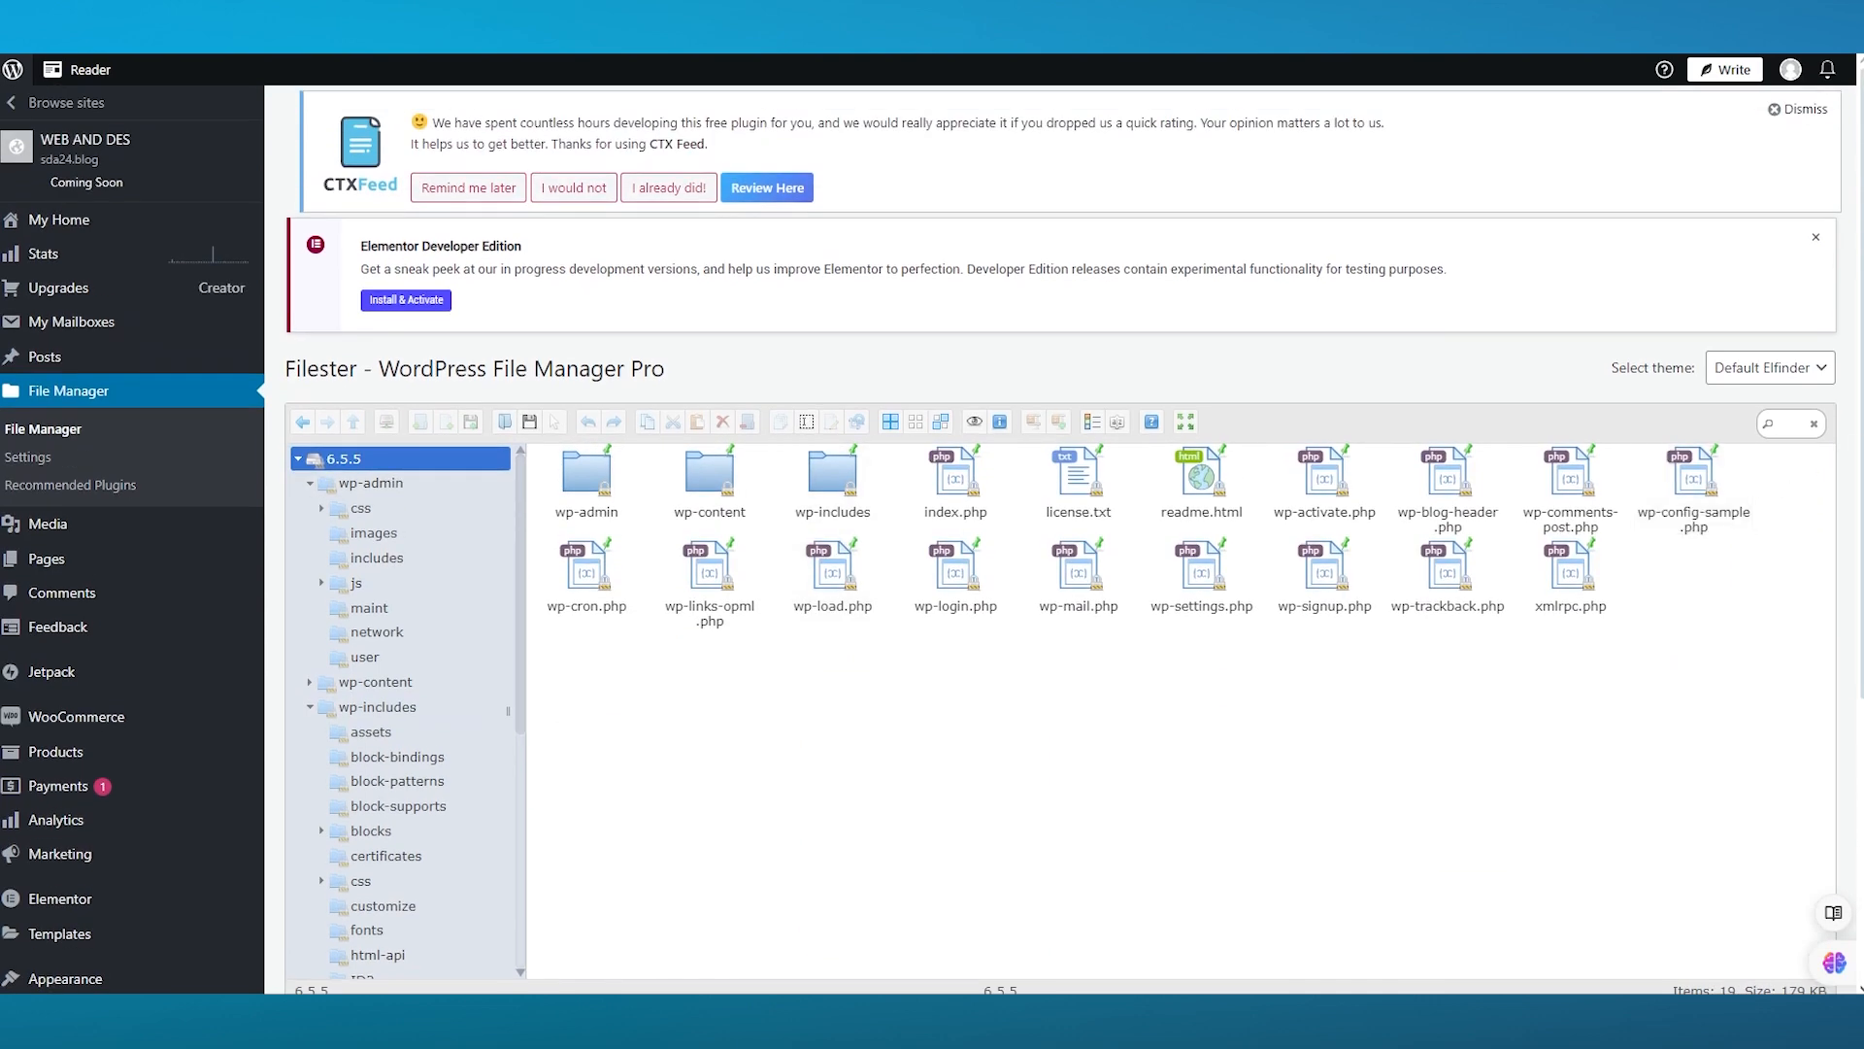
click(1323, 475)
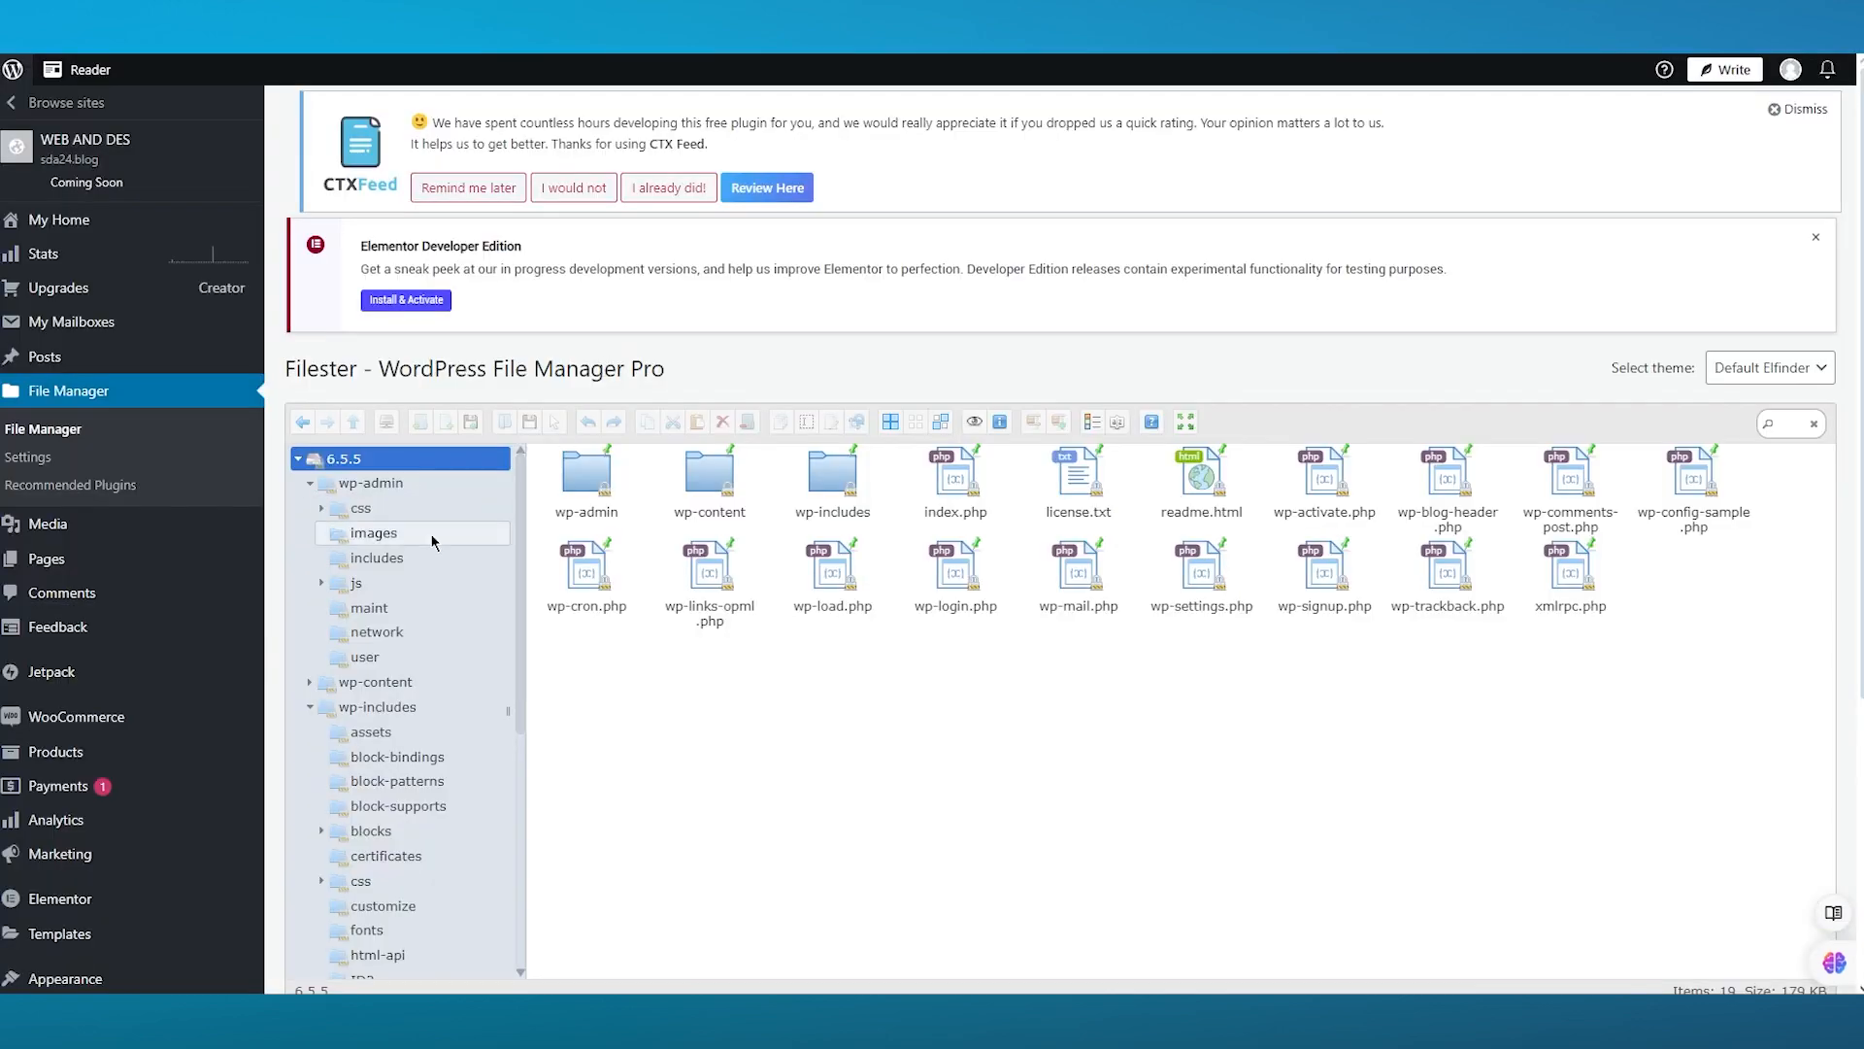
click(329, 458)
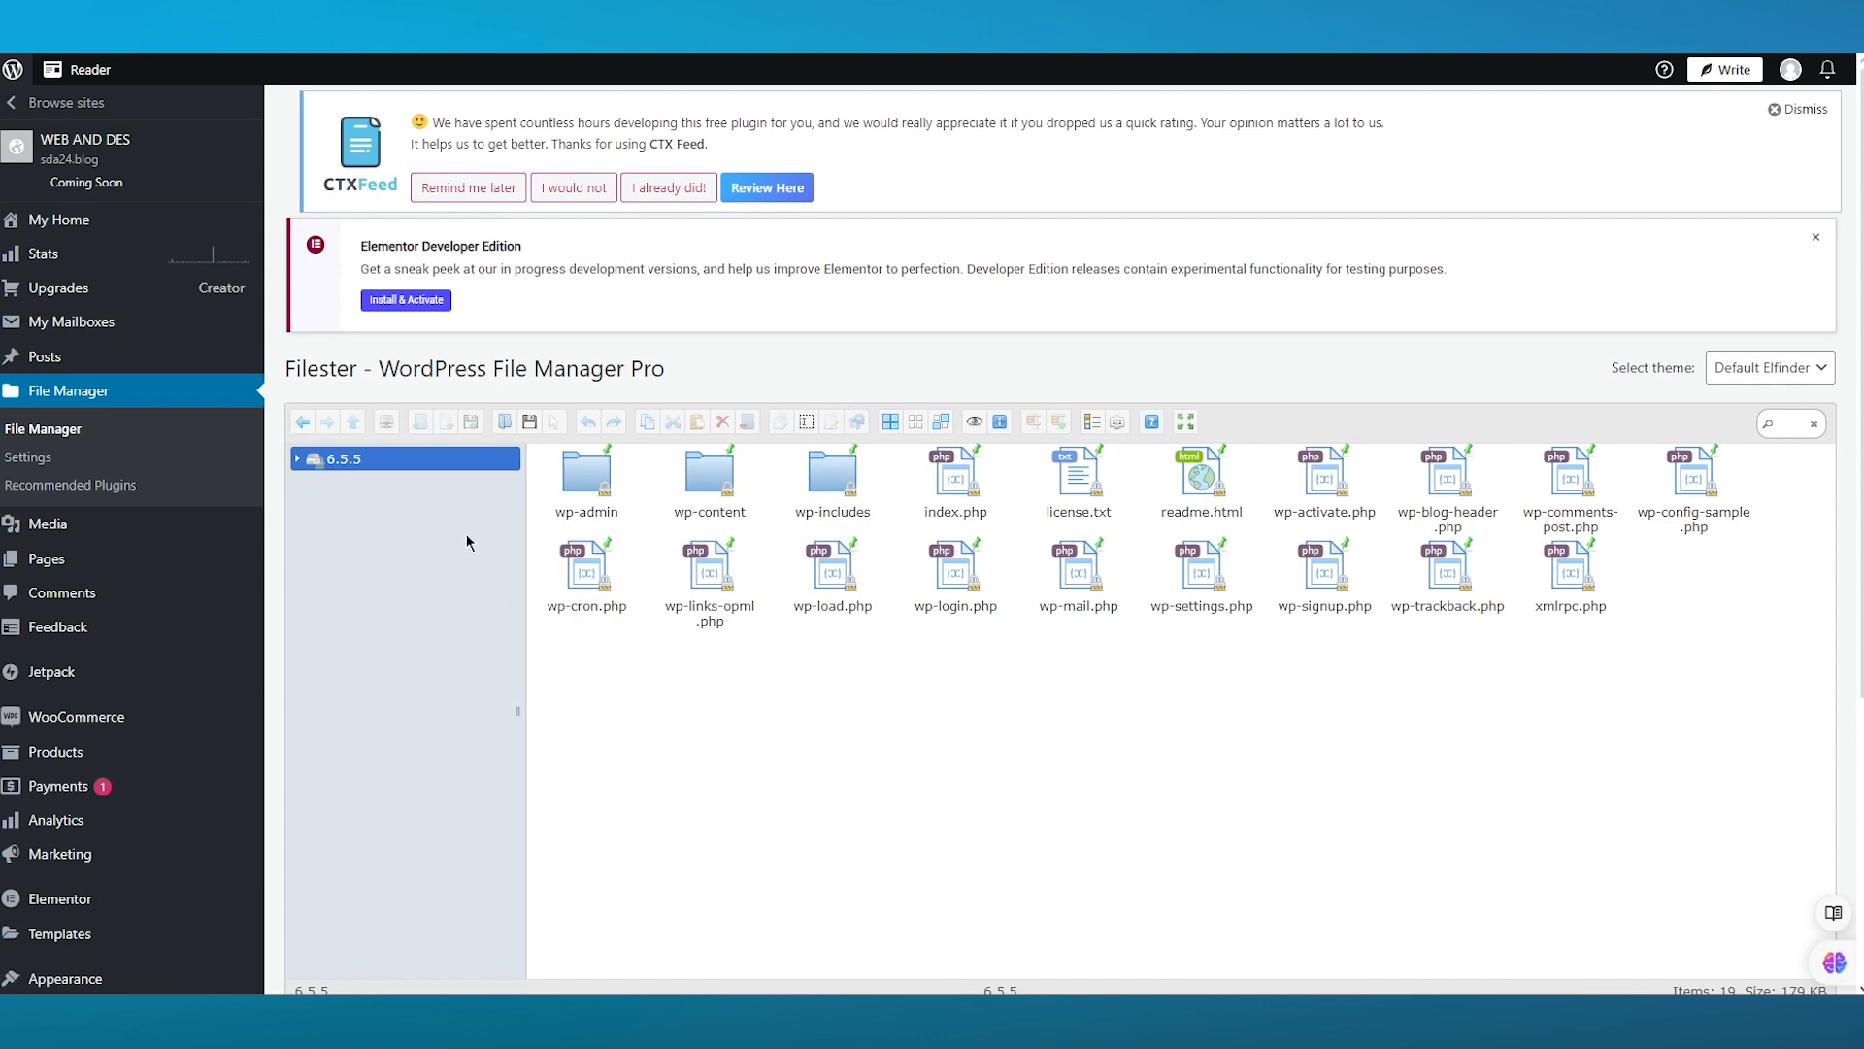
mouse_move(847, 569)
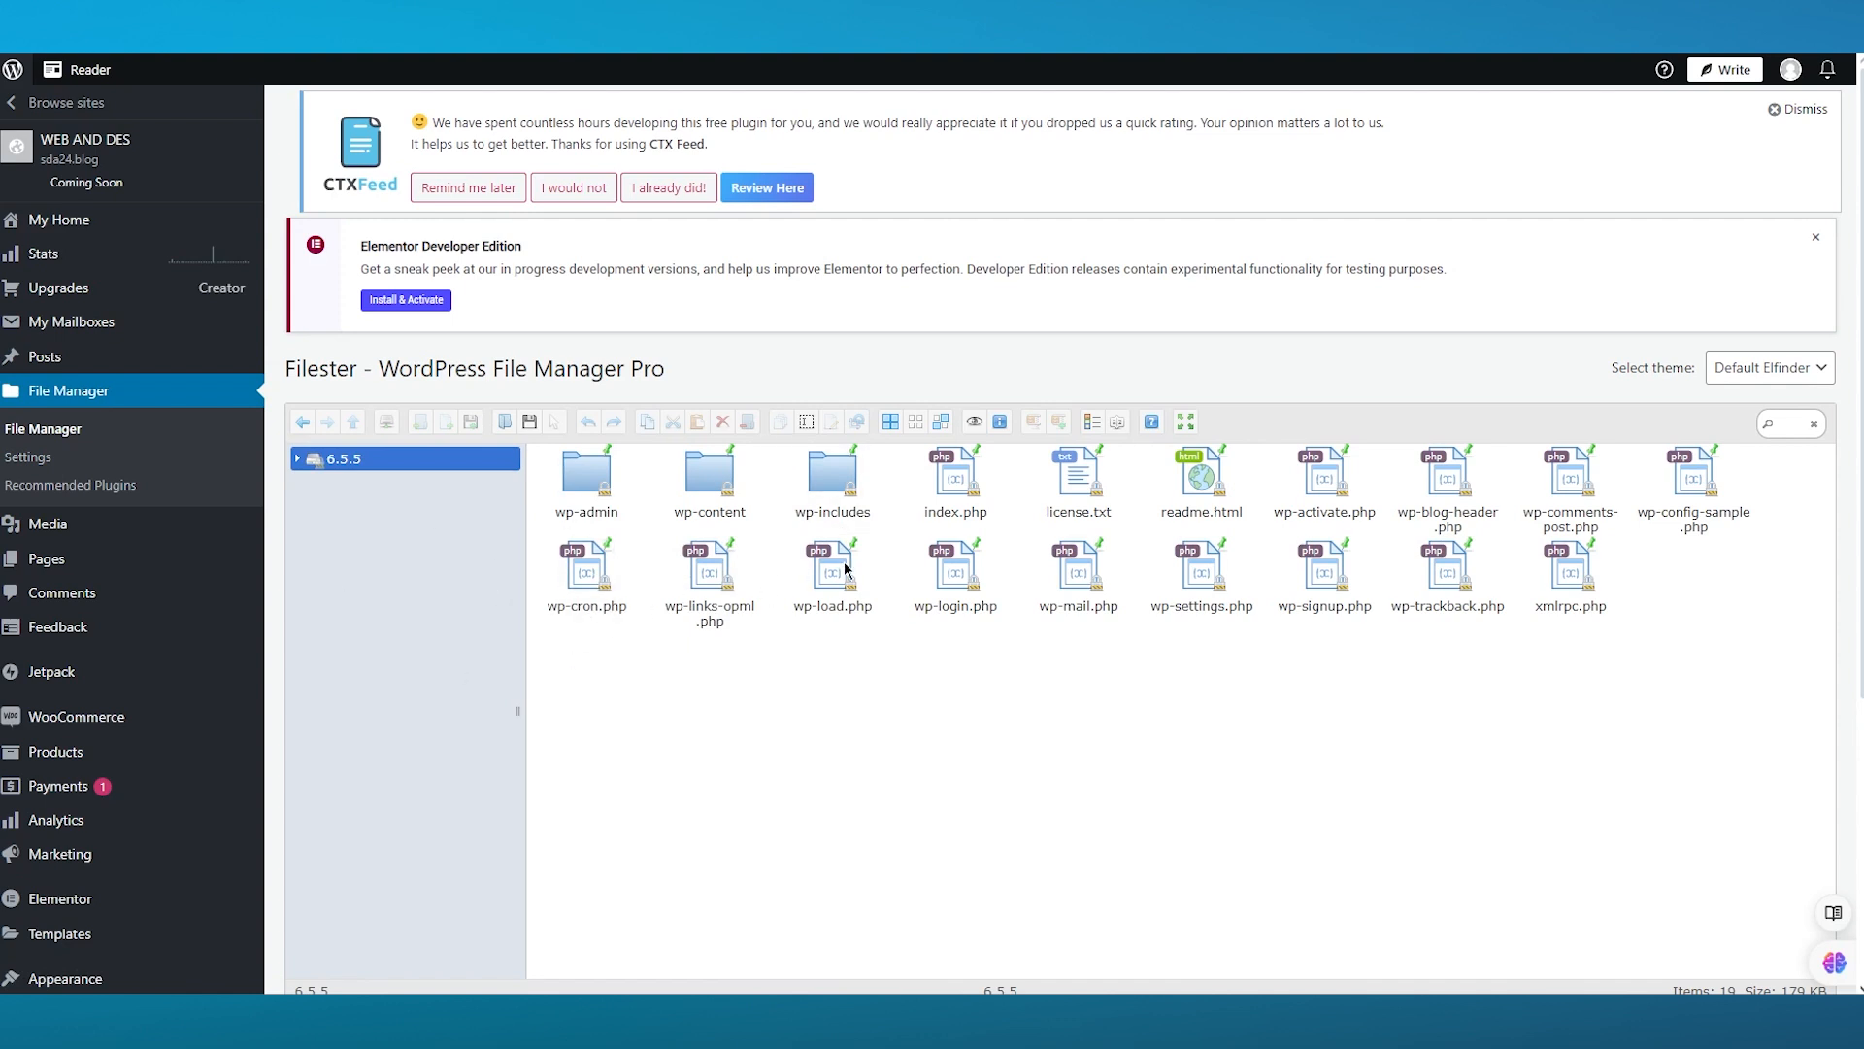
click(29, 457)
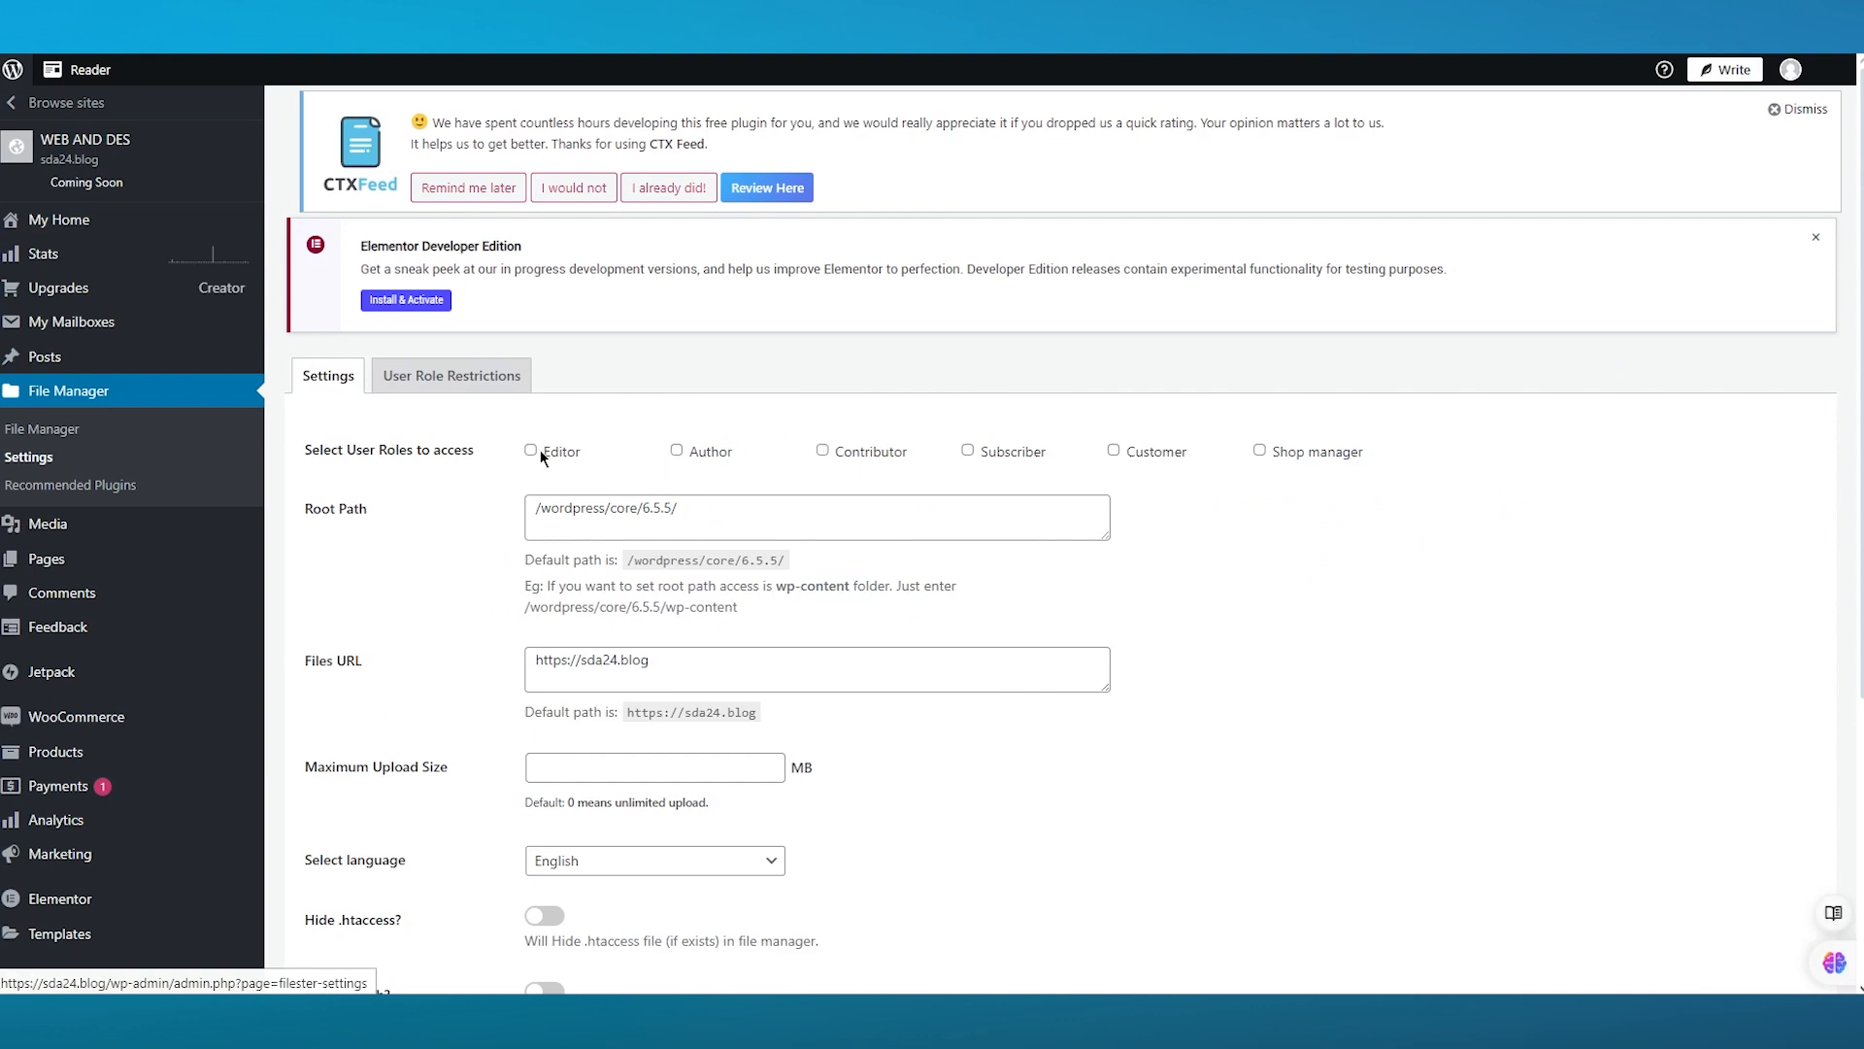
Grant the Editor role access in Filester settings and save the changes
click(530, 450)
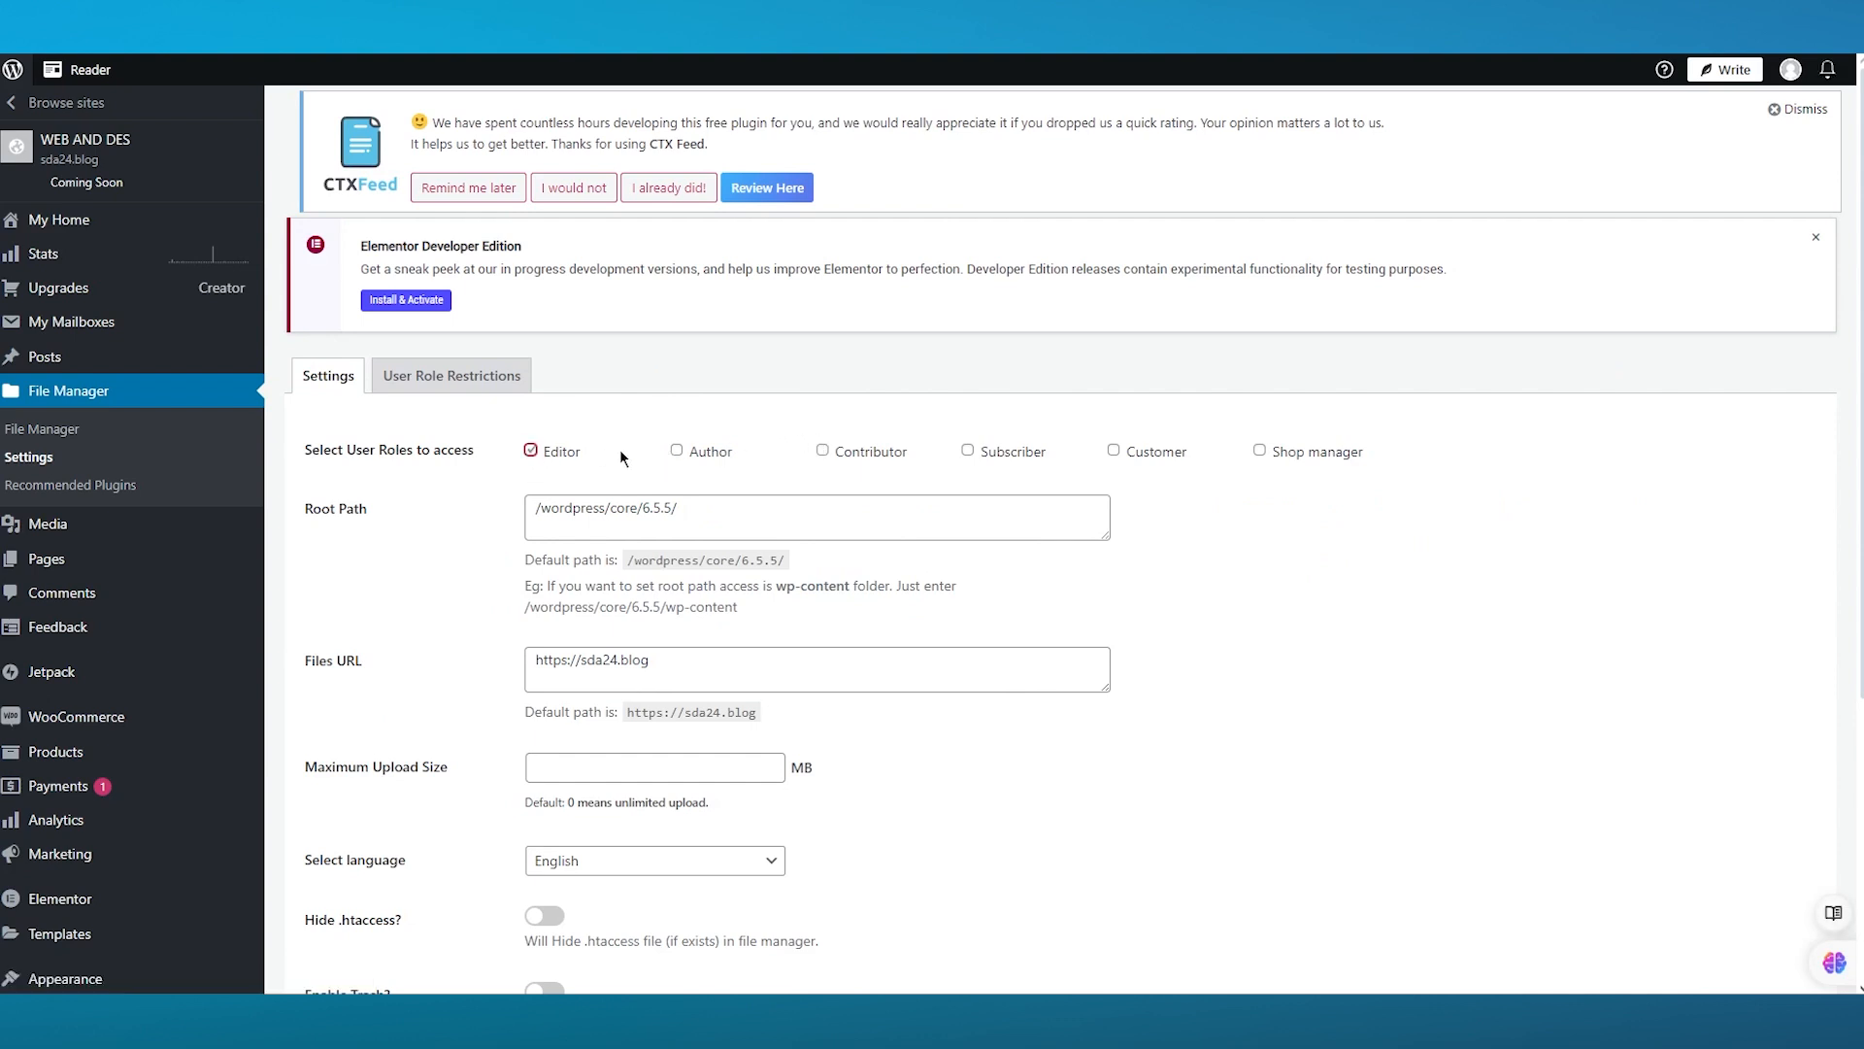
scroll(down, 3)
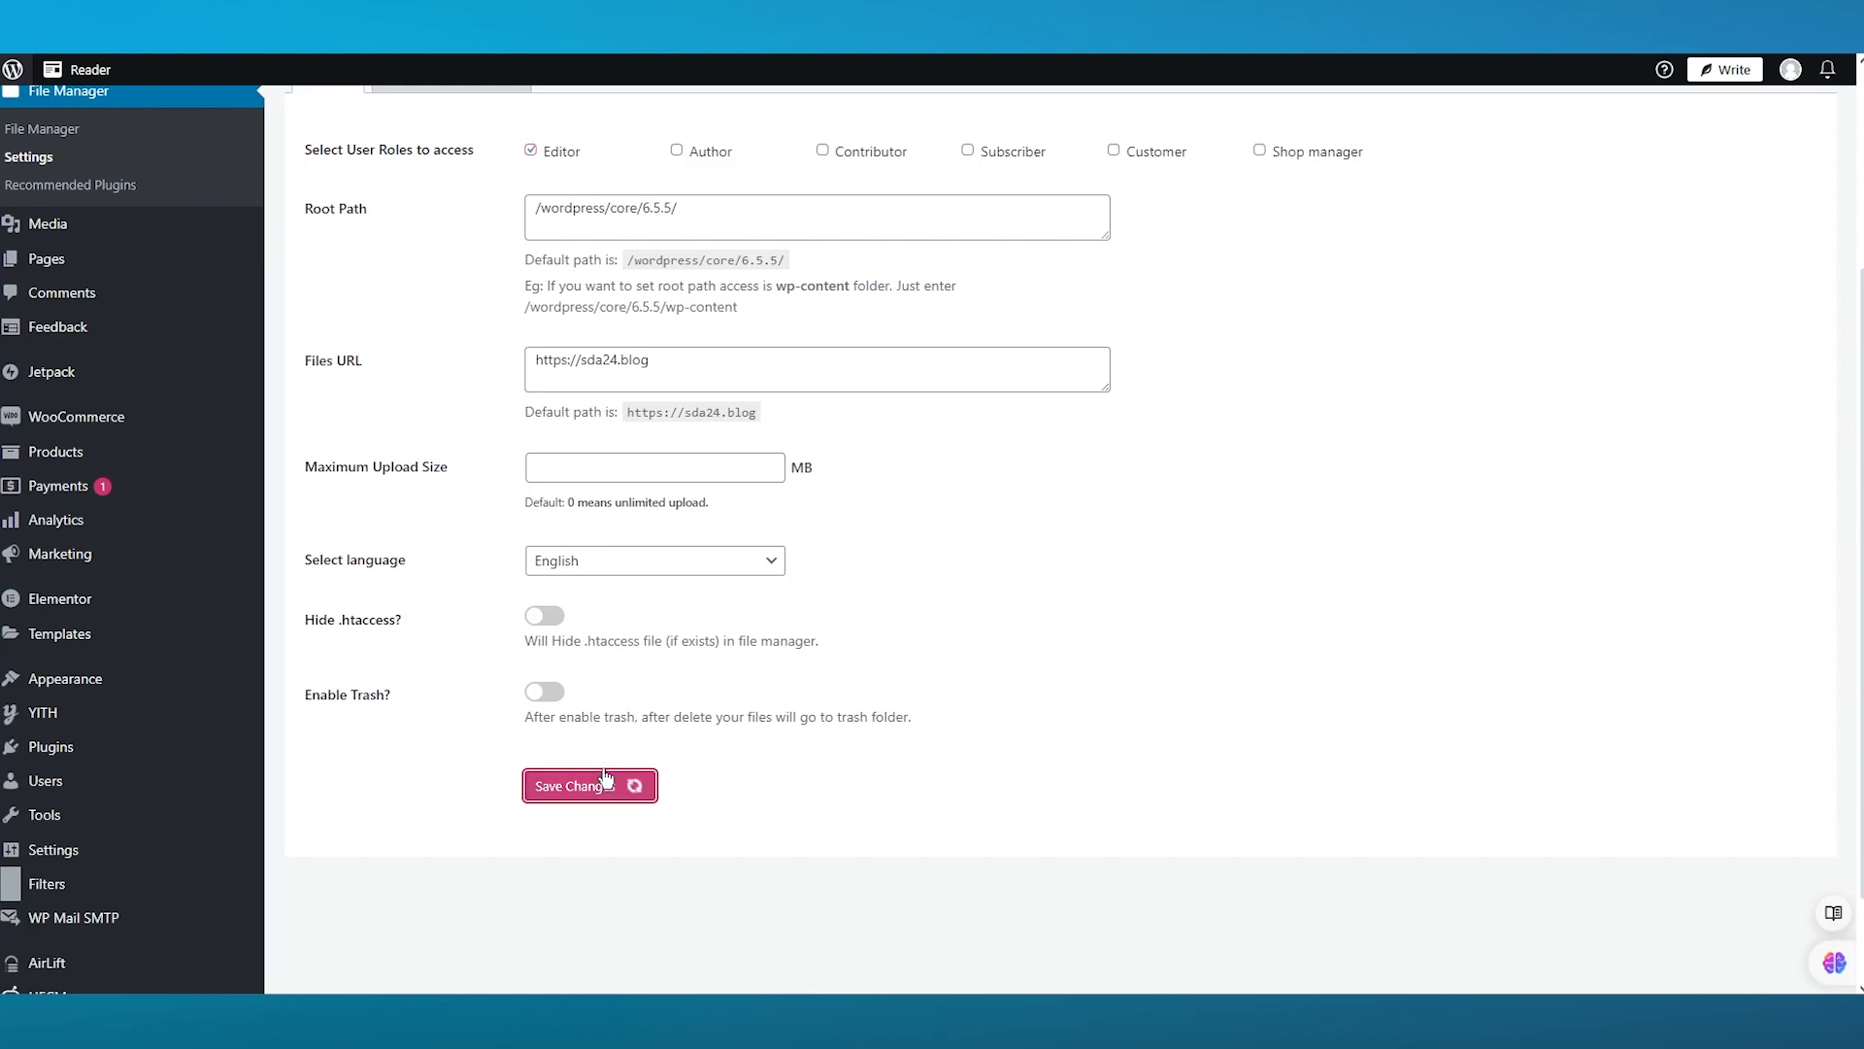
click(575, 785)
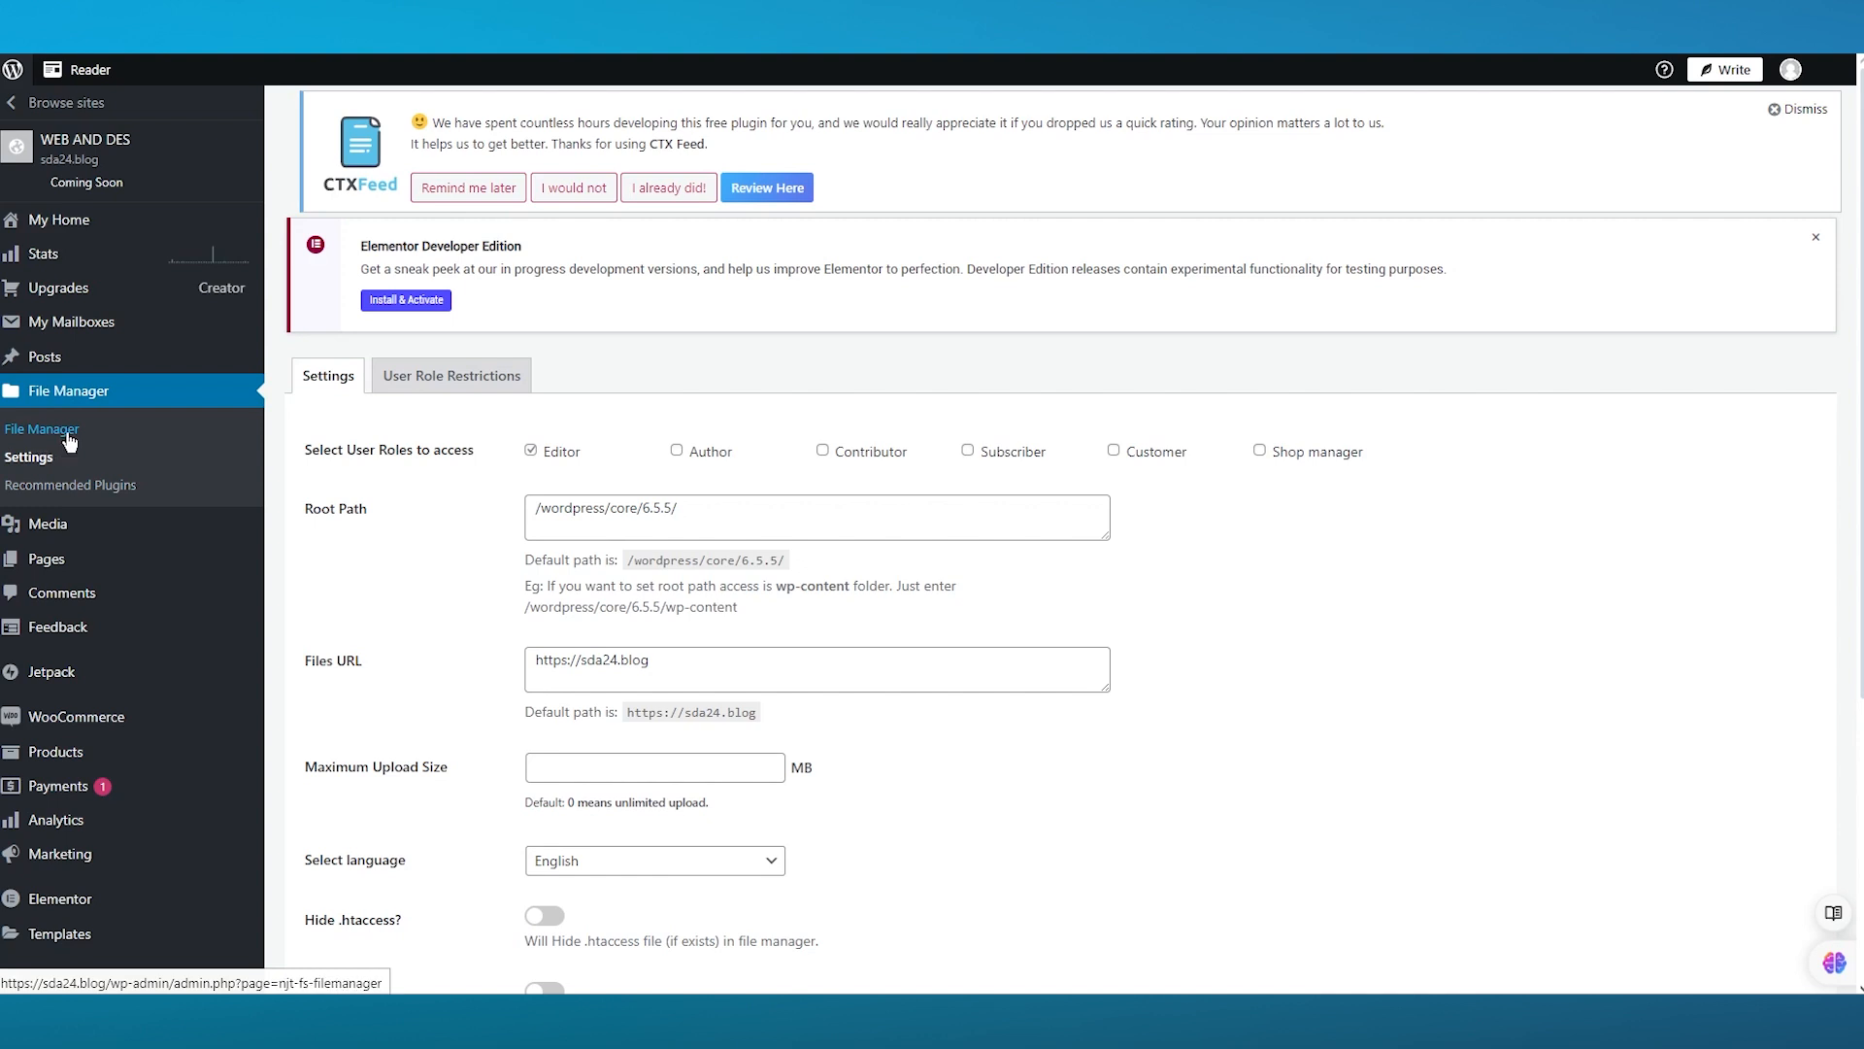
mouse_move(501, 458)
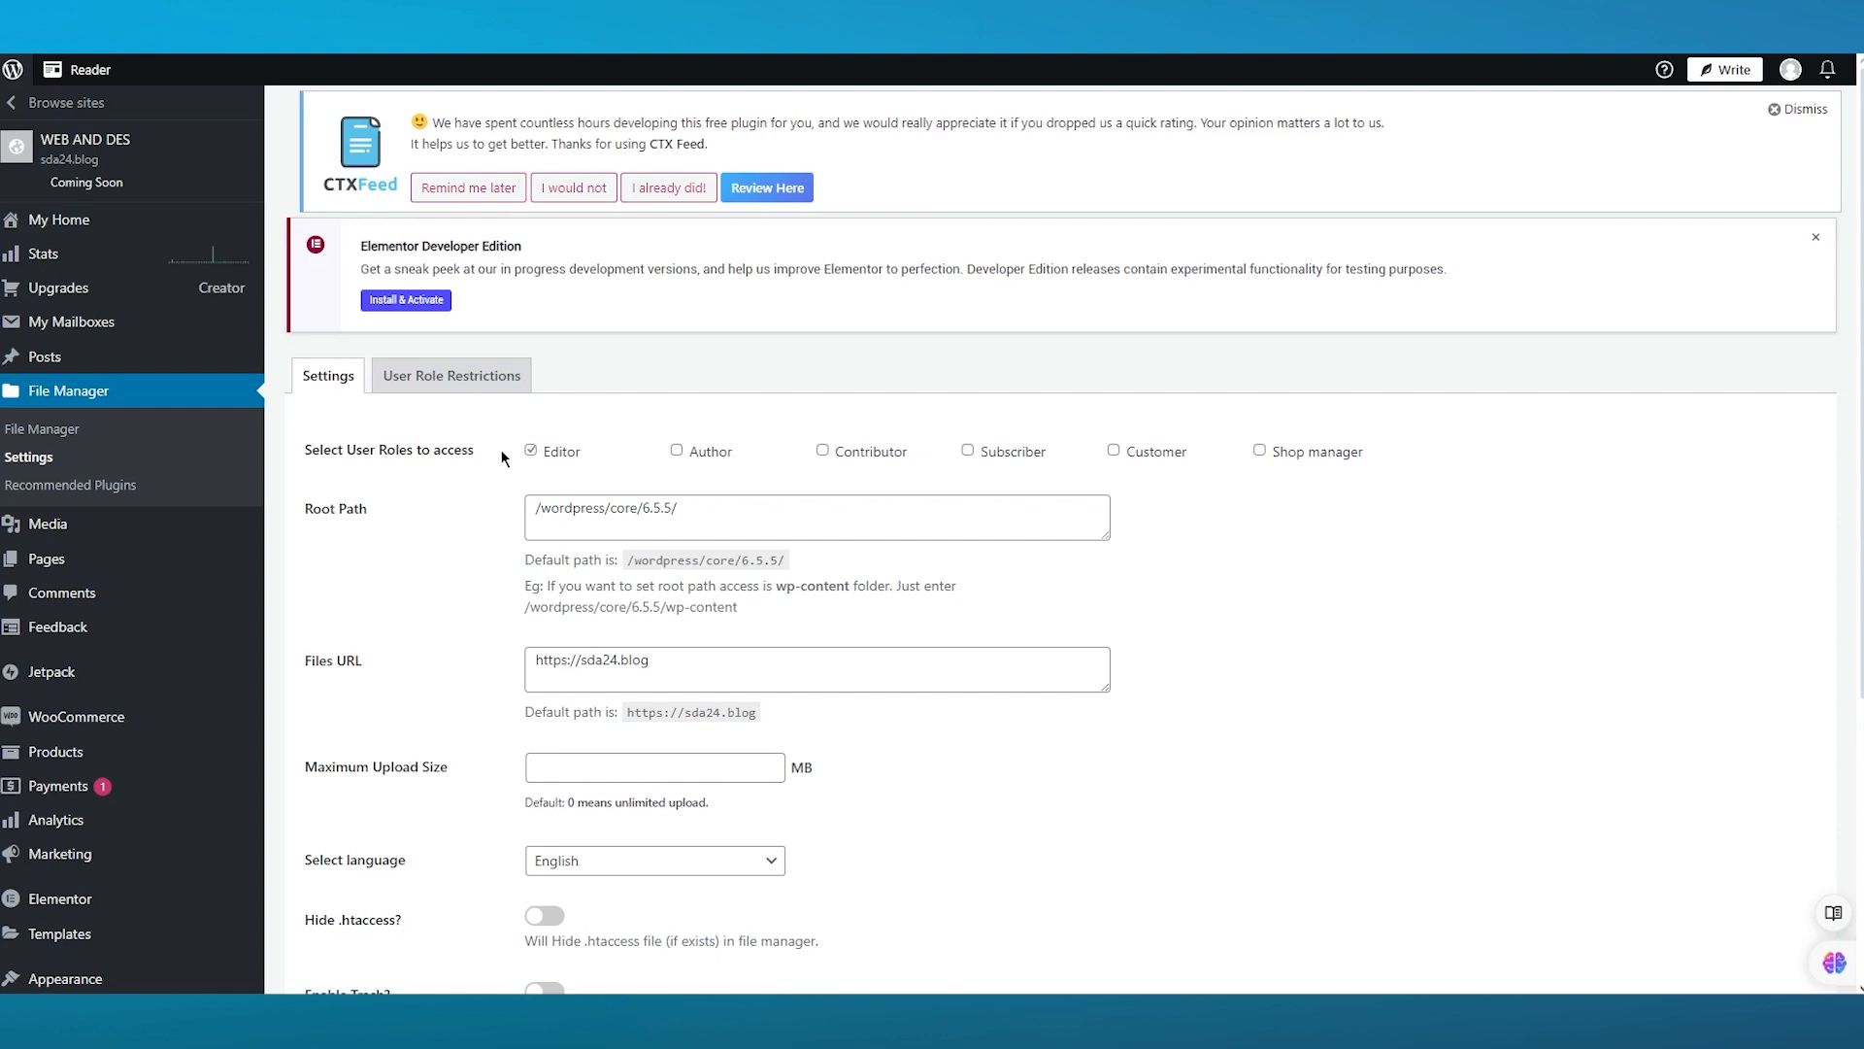
mouse_move(684, 311)
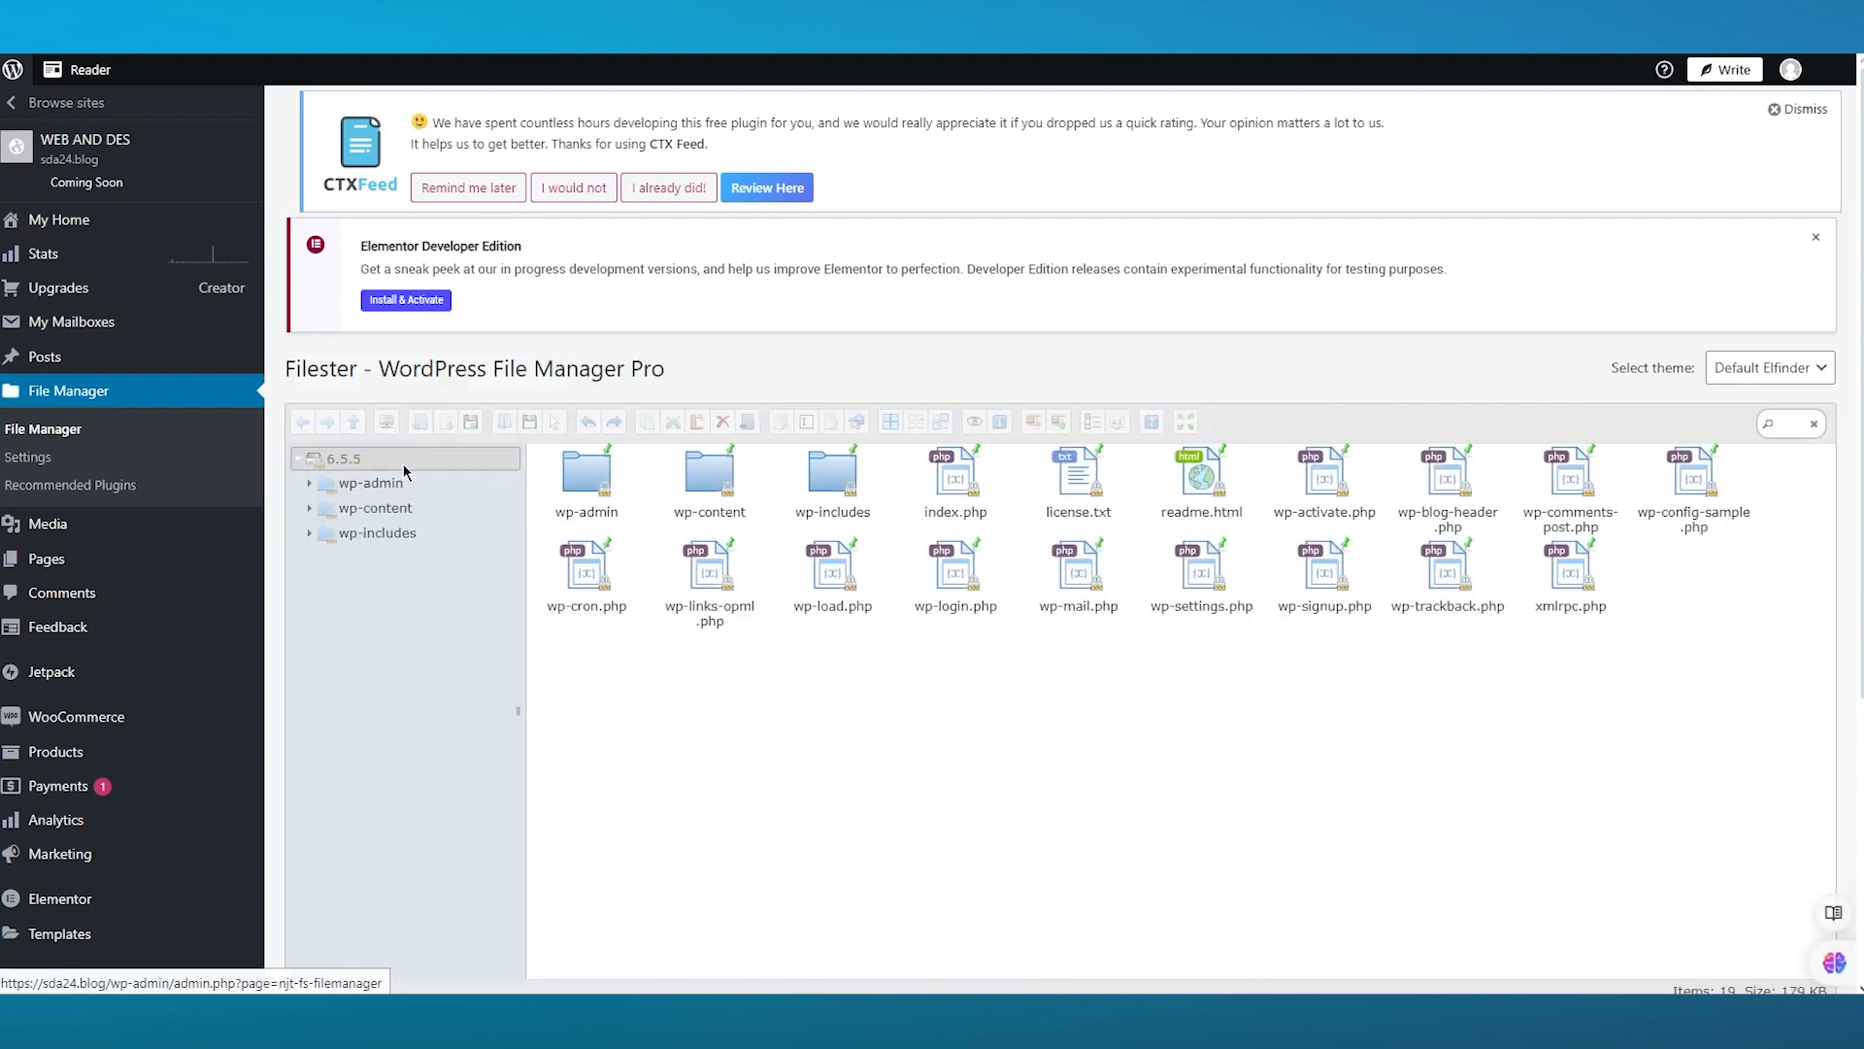
click(346, 458)
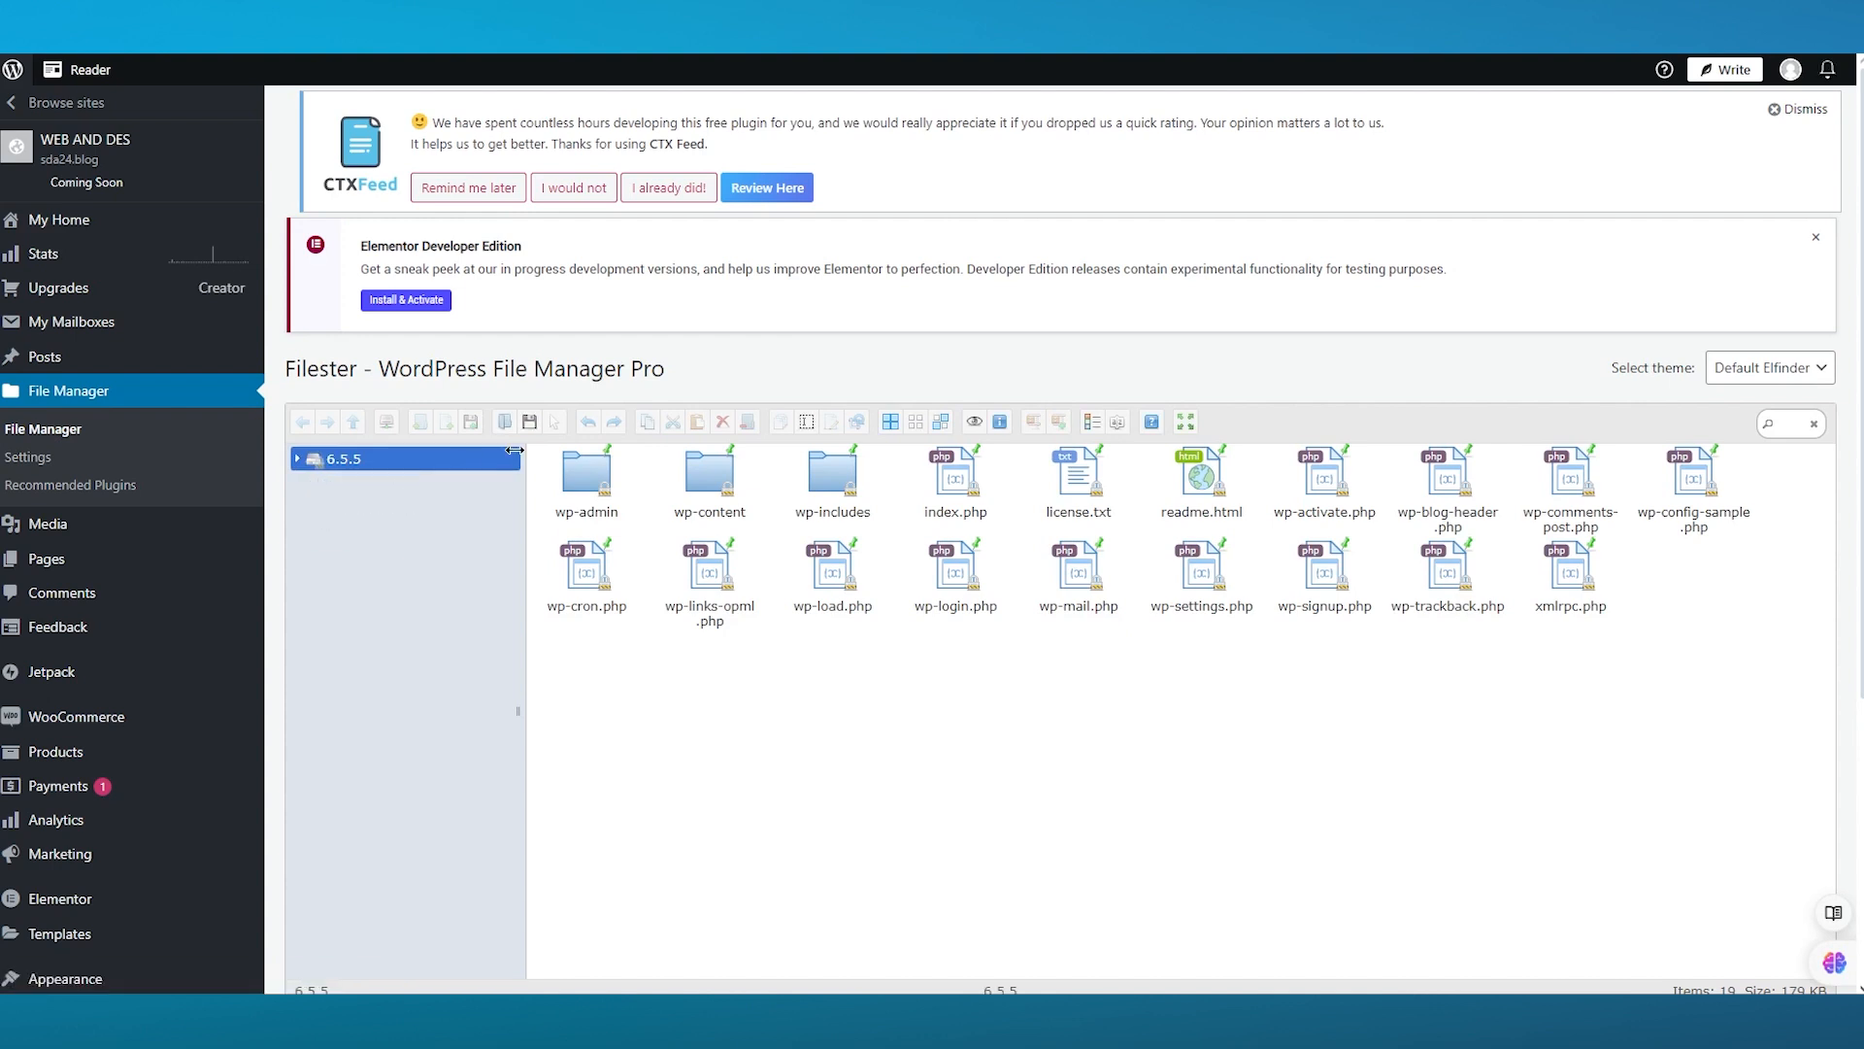
click(295, 459)
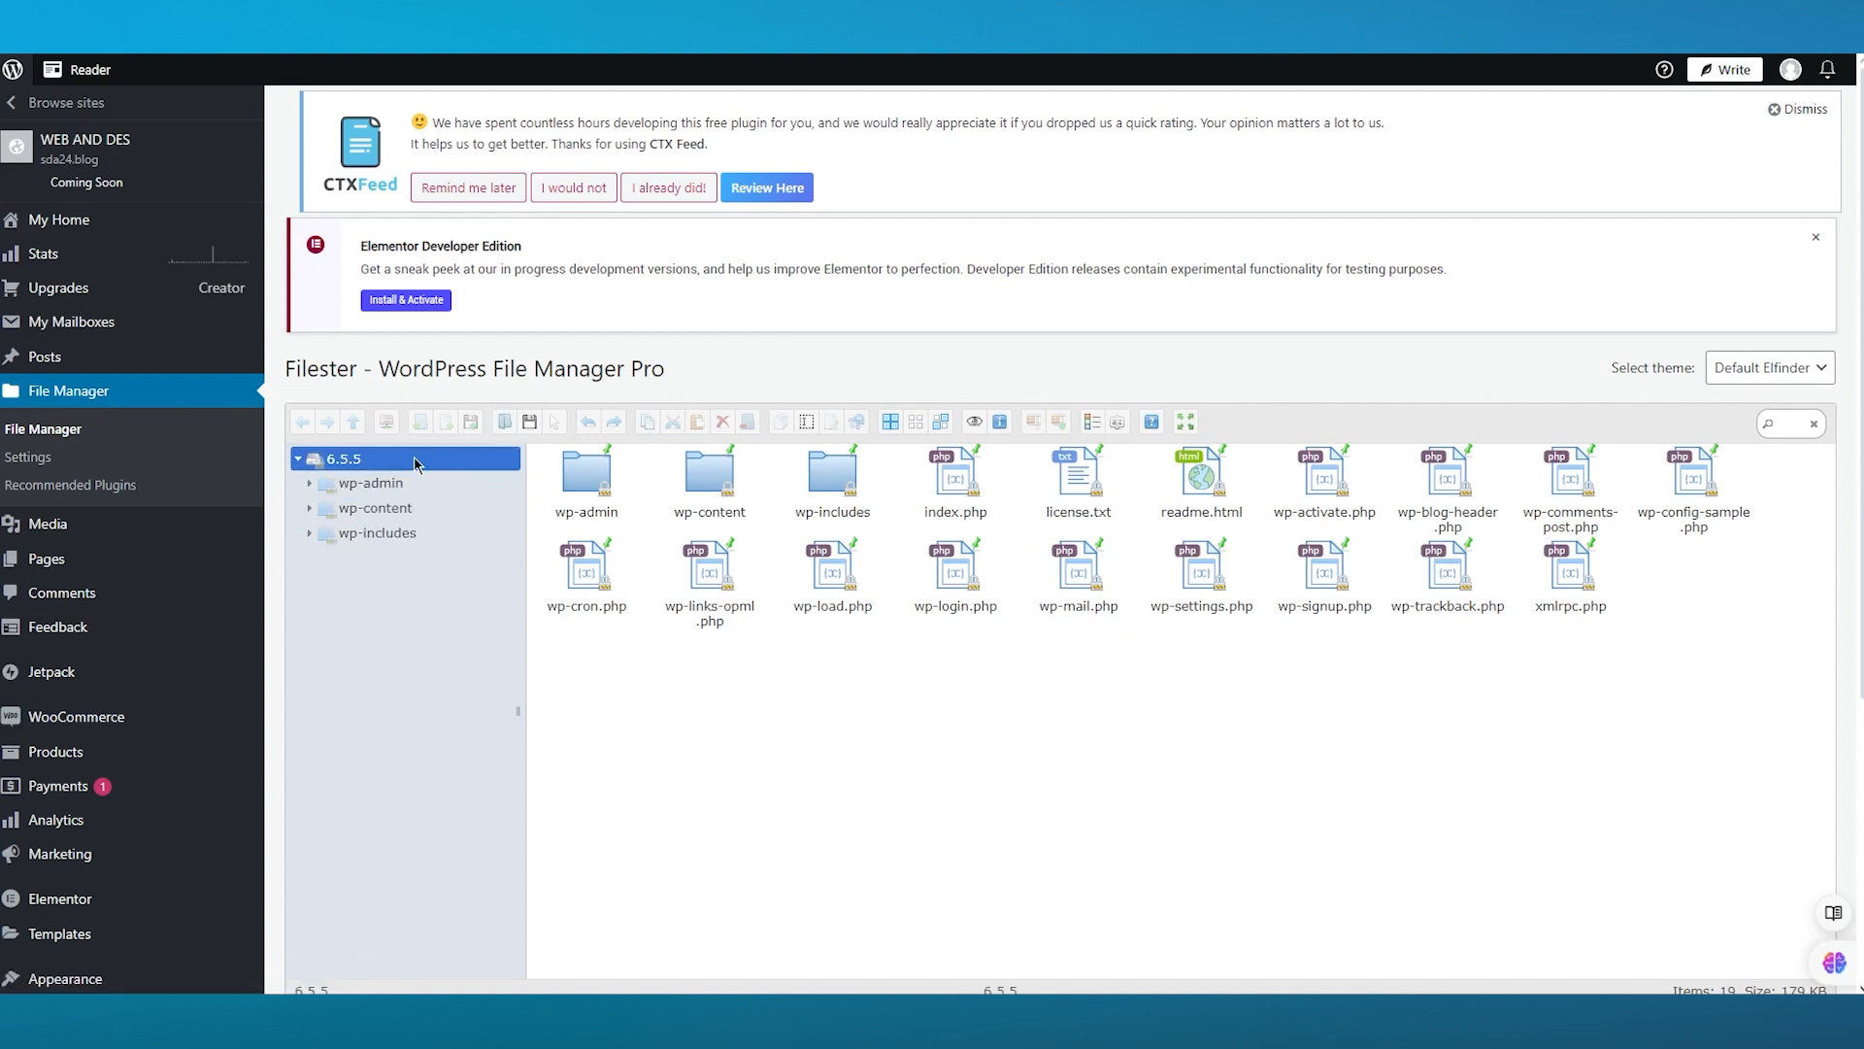